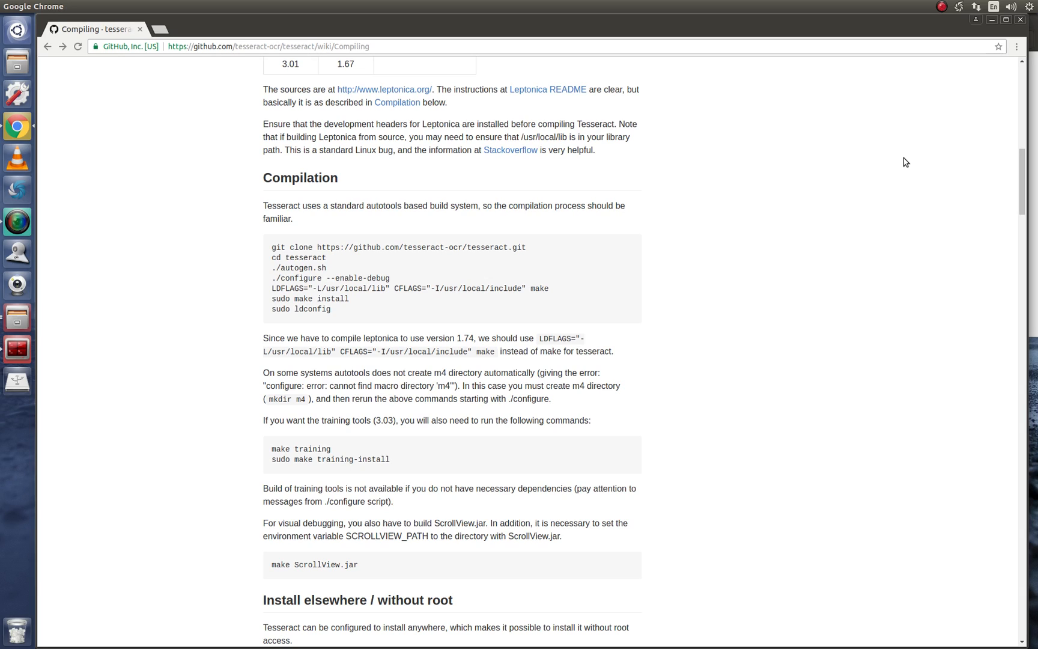
mouse_move(159, 373)
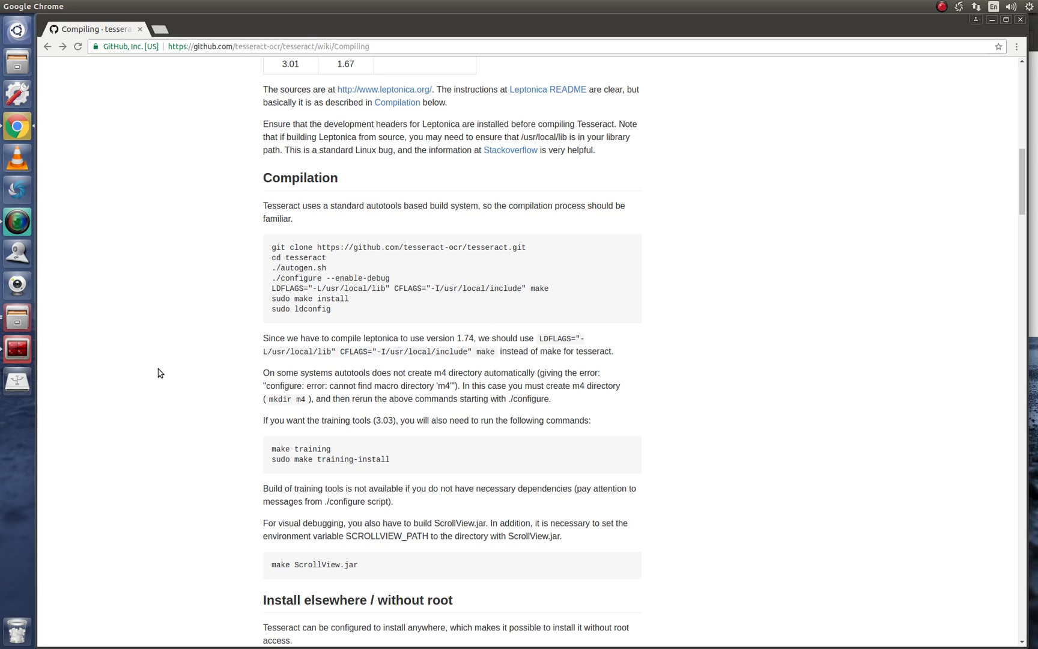
mouse_move(165, 369)
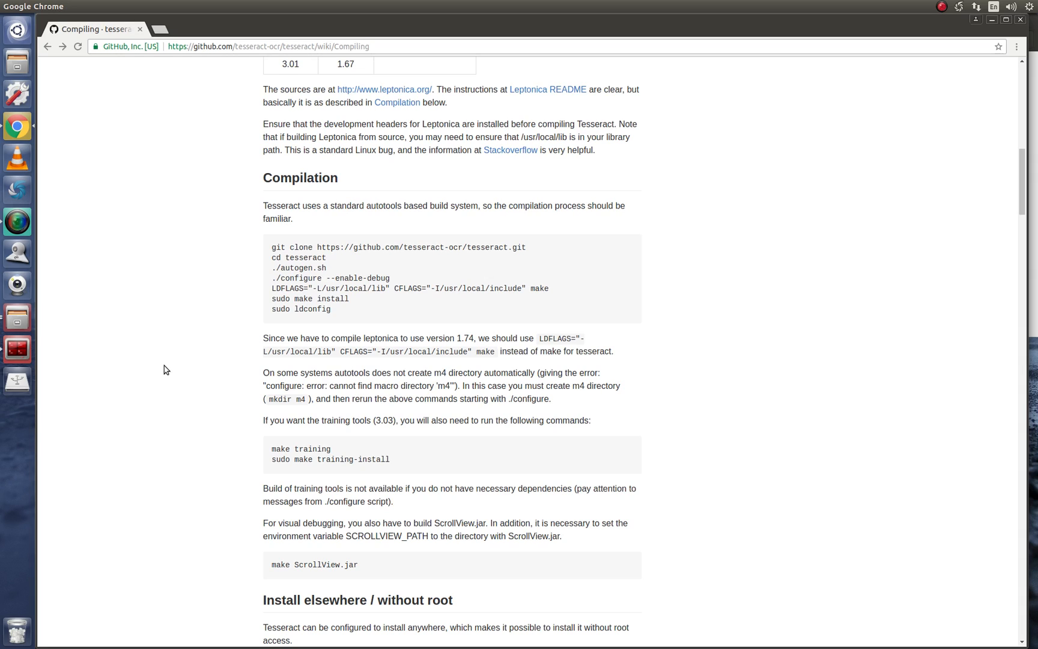
Bring up the Desktop folder's contents in the file manager beside the Compiling wiki.
scroll("up", 3)
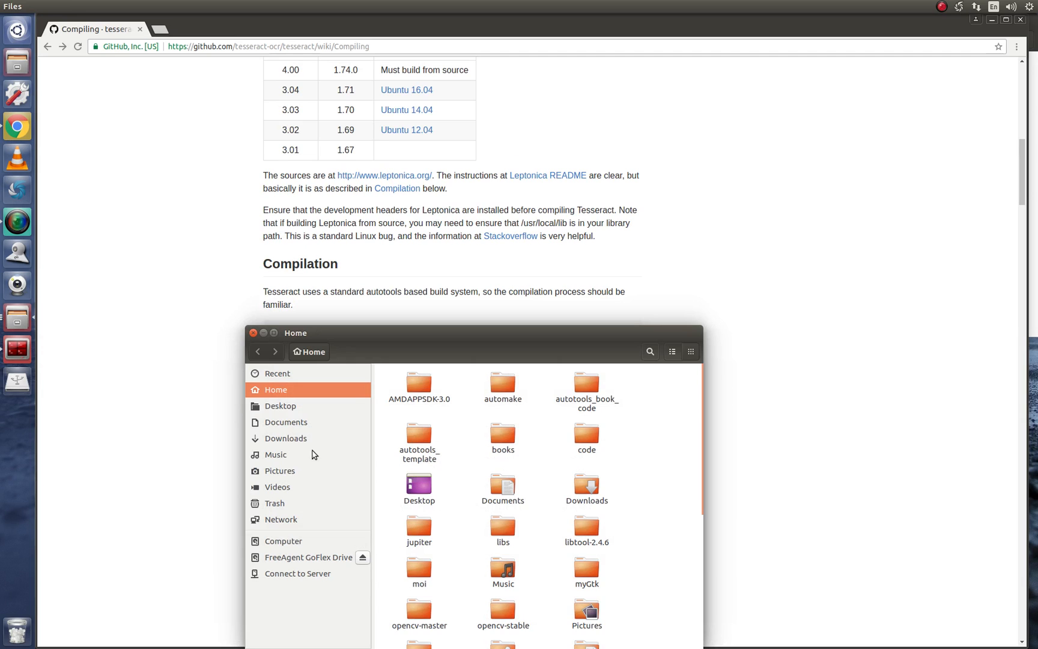
left_click(281, 406)
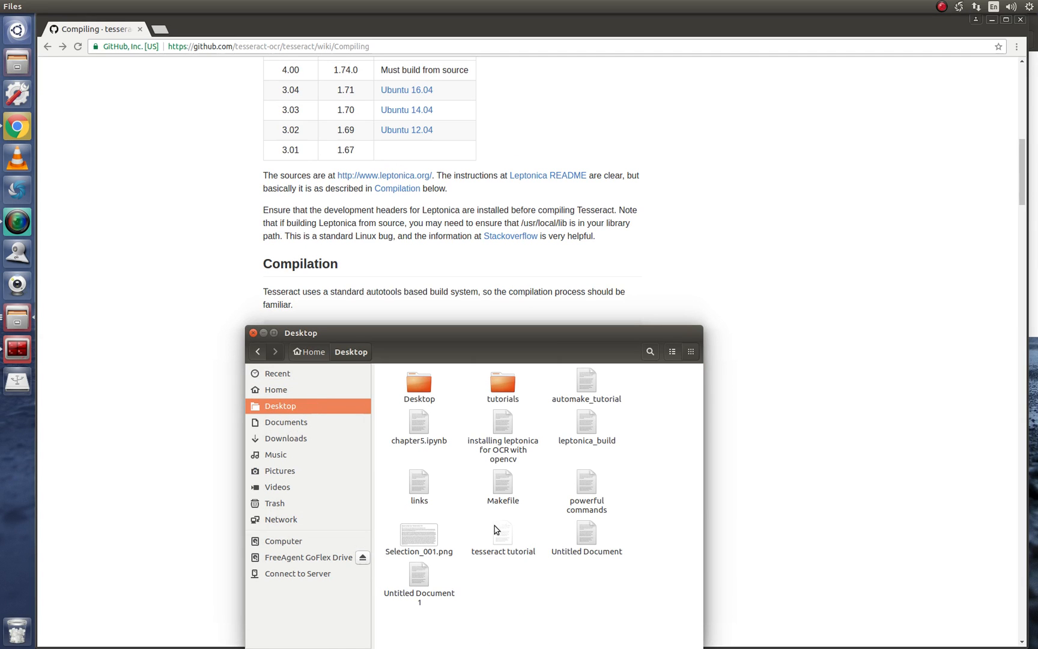
Open the 'tesseract tutorial' notes in gedit and highlight the leptonica setup notes.
double_click(504, 536)
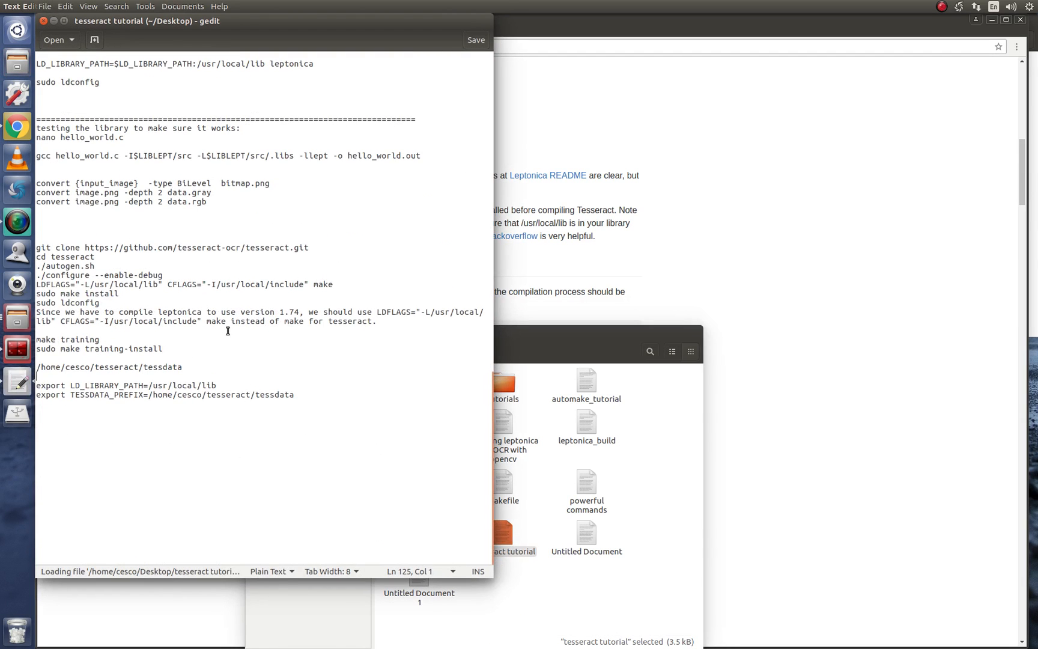
scroll("down", 3)
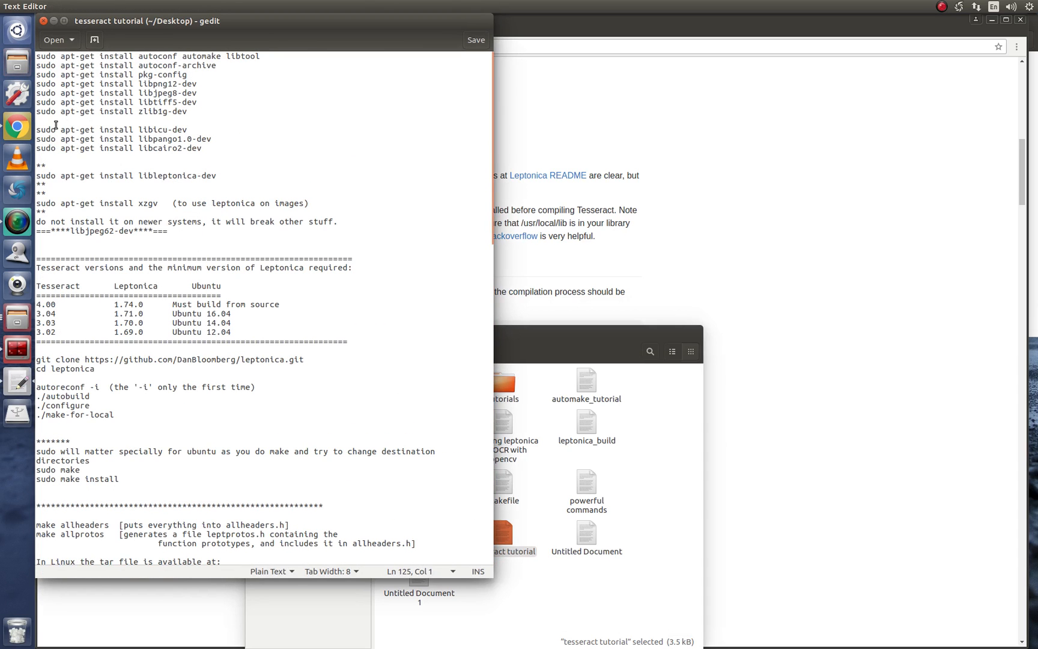
left_click_drag(39, 56, 58, 232)
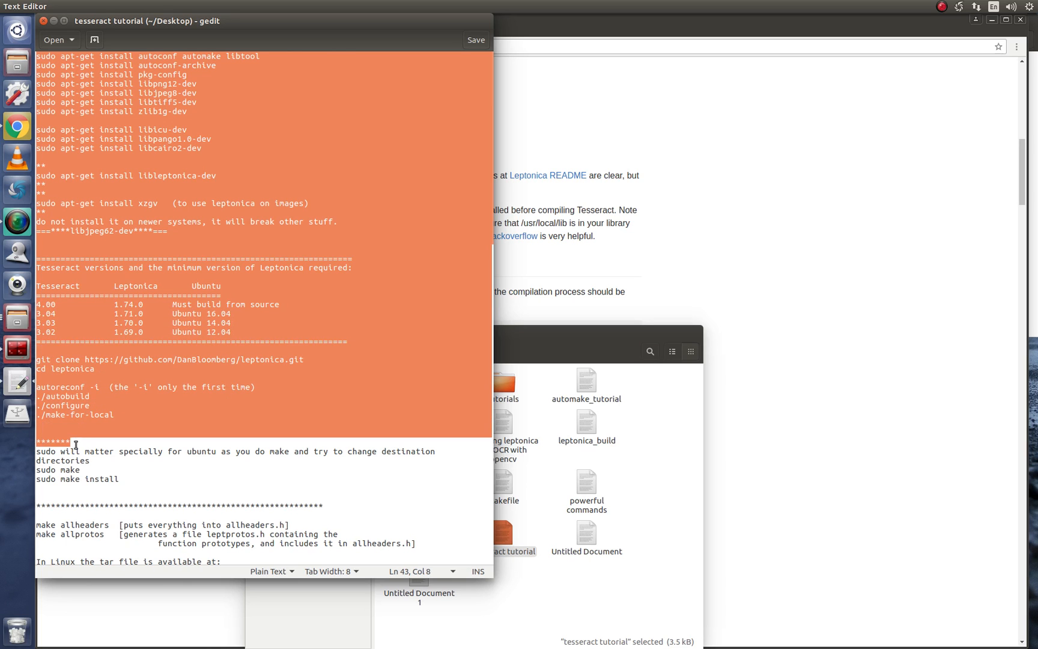
Scroll down to the git clone, autogen and configure build commands and mark them.
scroll("down", 3)
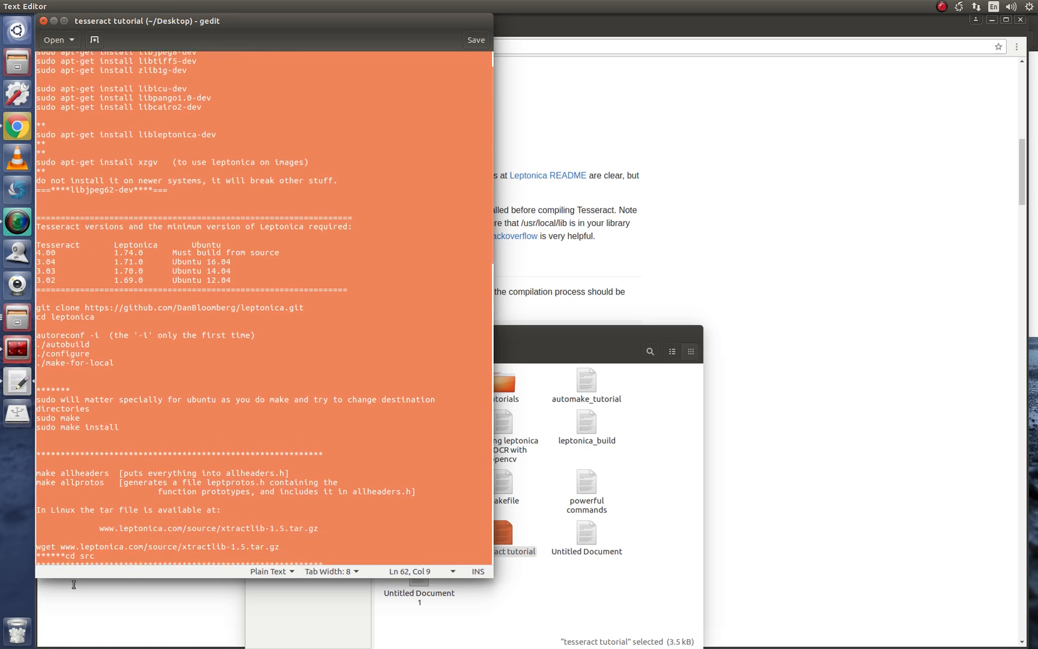
scroll("down", 3)
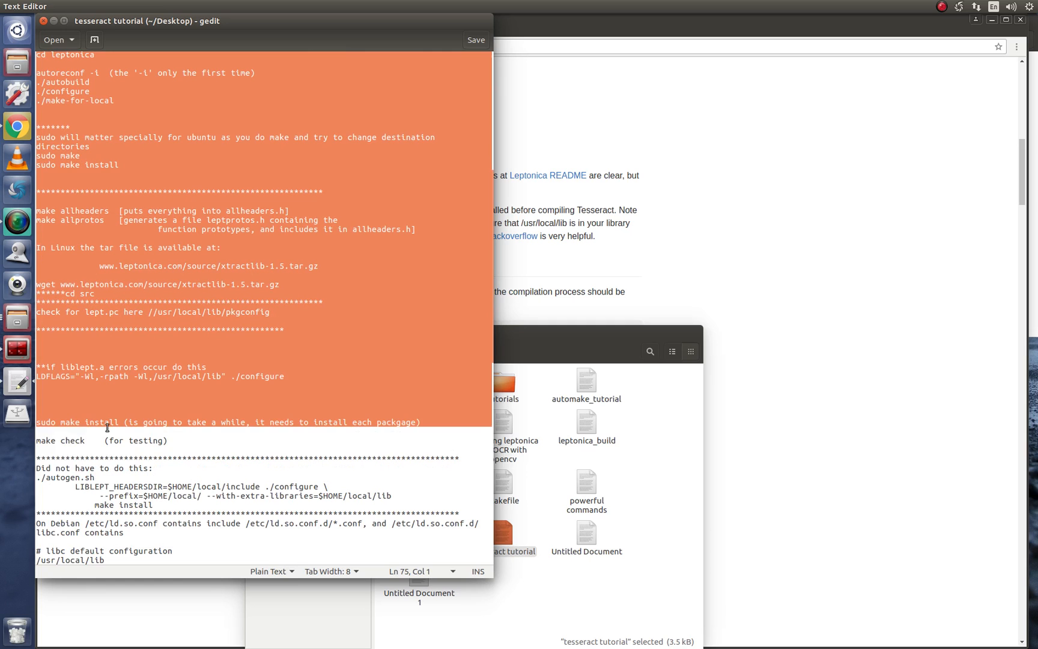
scroll("down", 3)
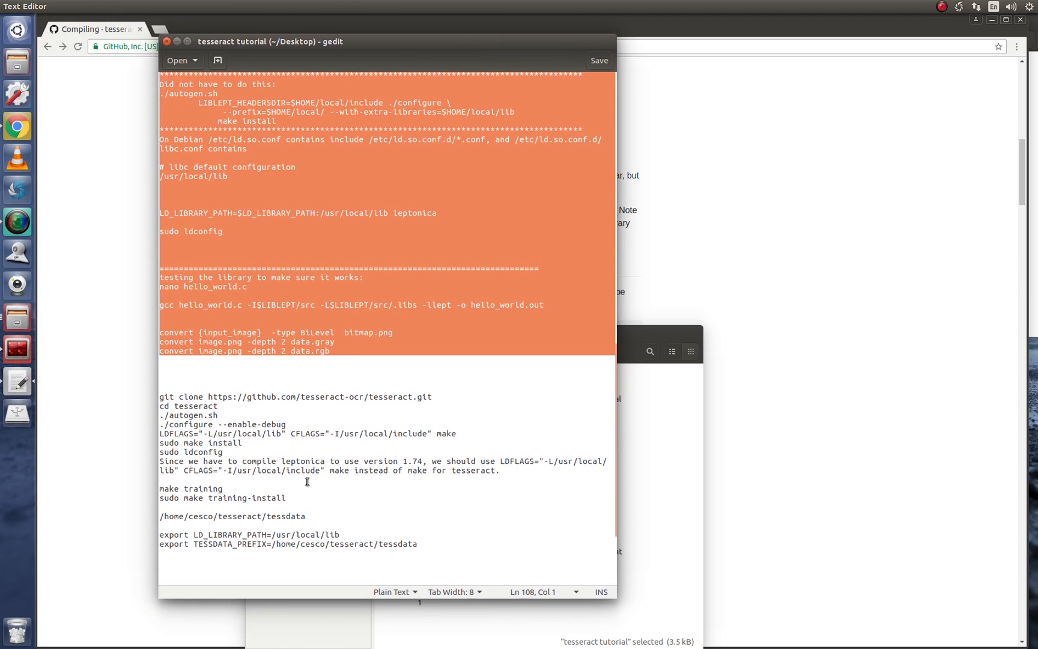
mouse_move(263, 494)
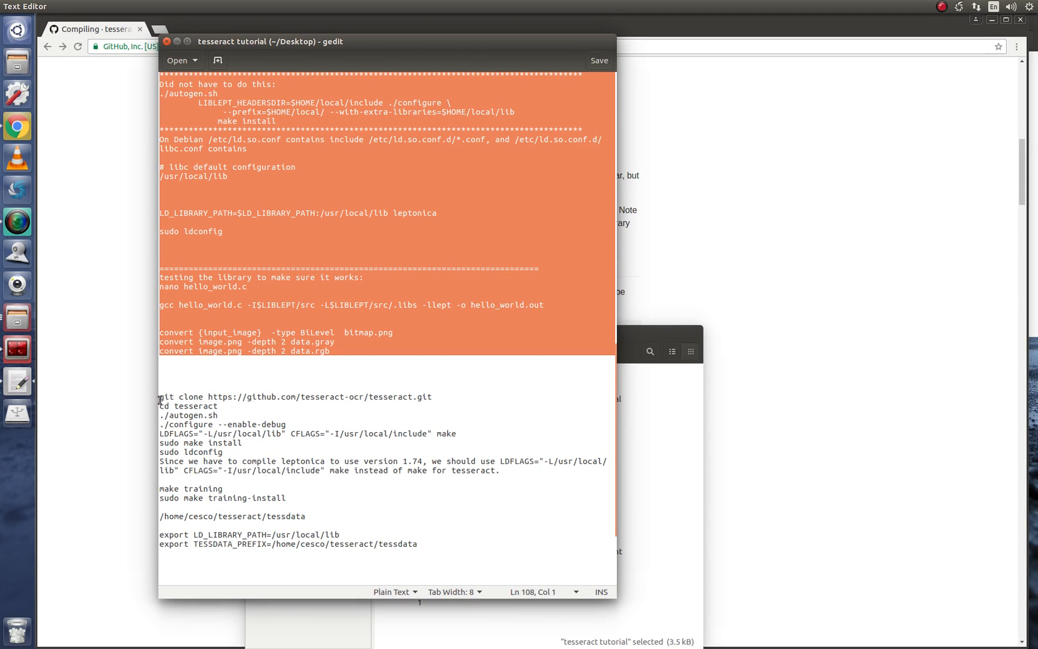
left_click(224, 452)
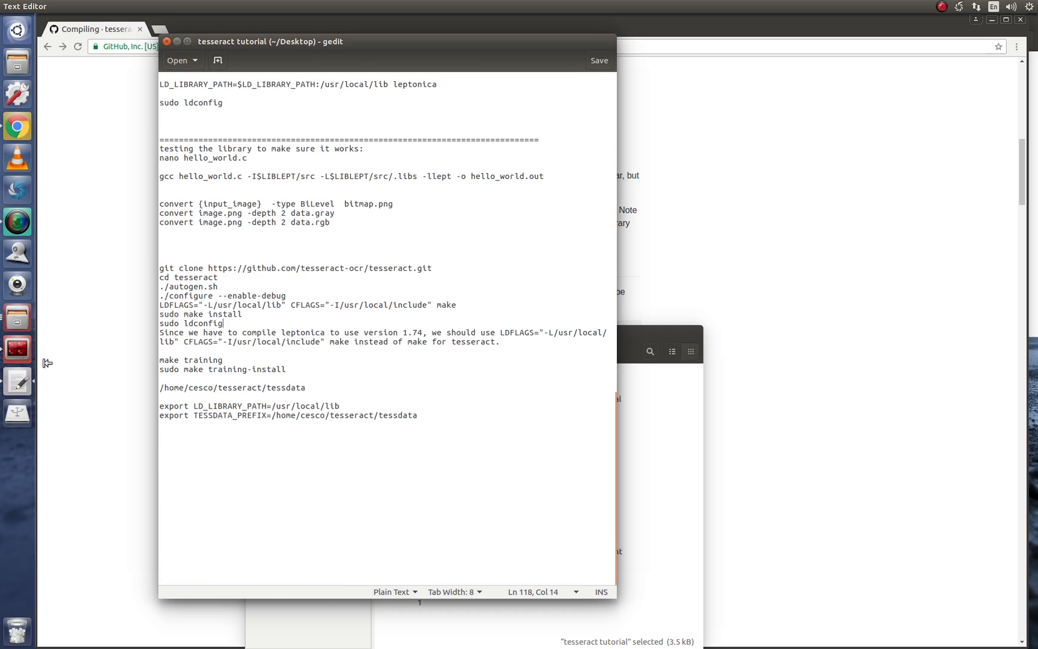
left_click_drag(160, 268, 218, 277)
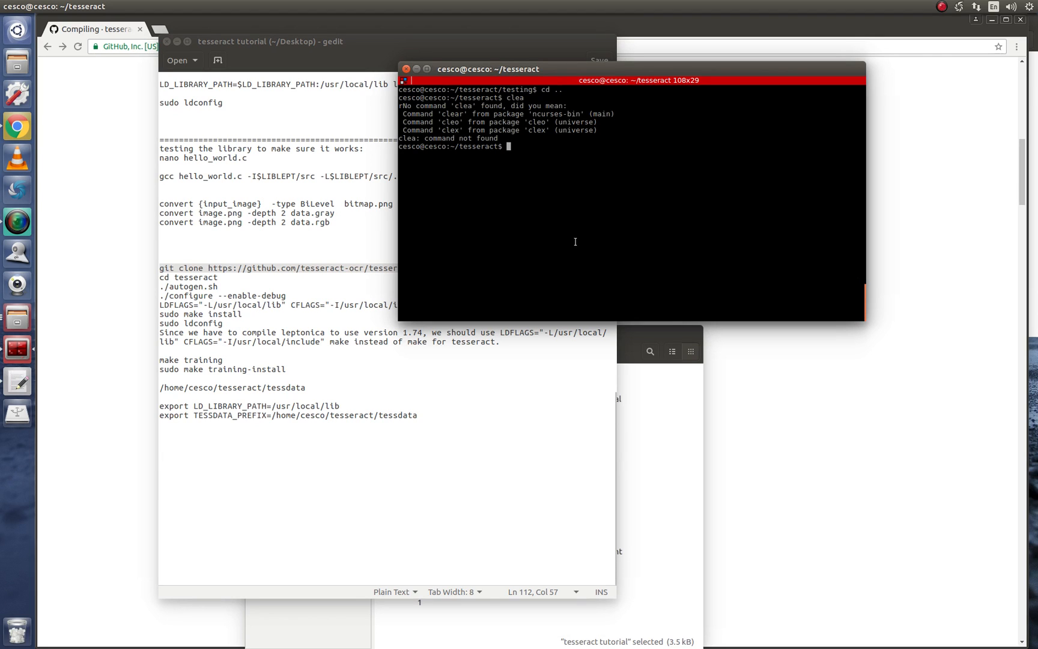
type("git clone https://github.com/tesseract-ocr/tesseract.git")
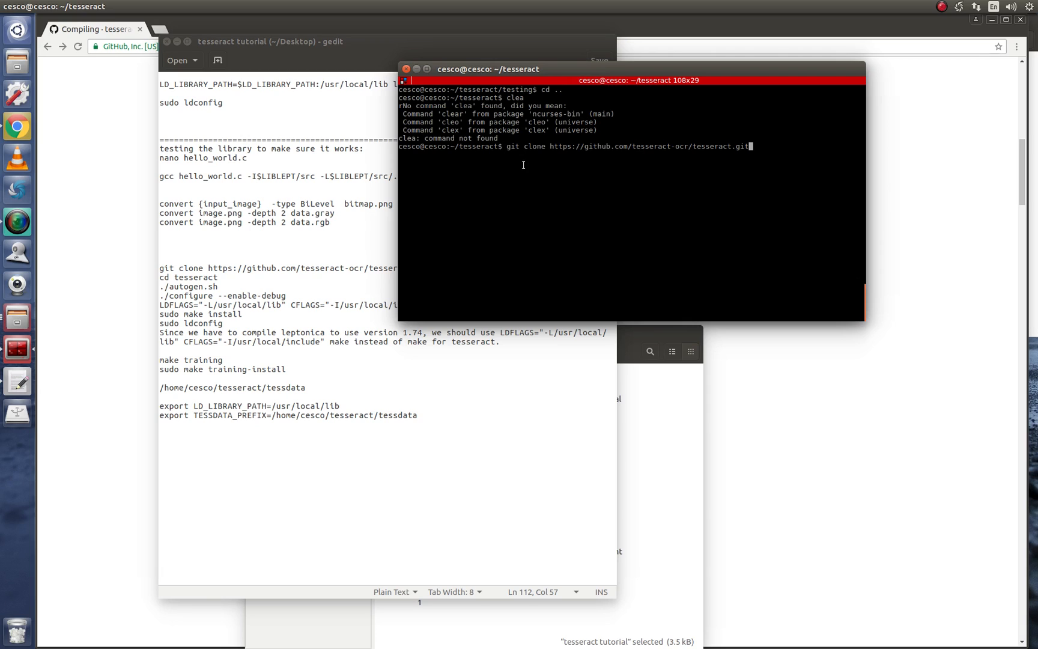
mouse_move(509, 235)
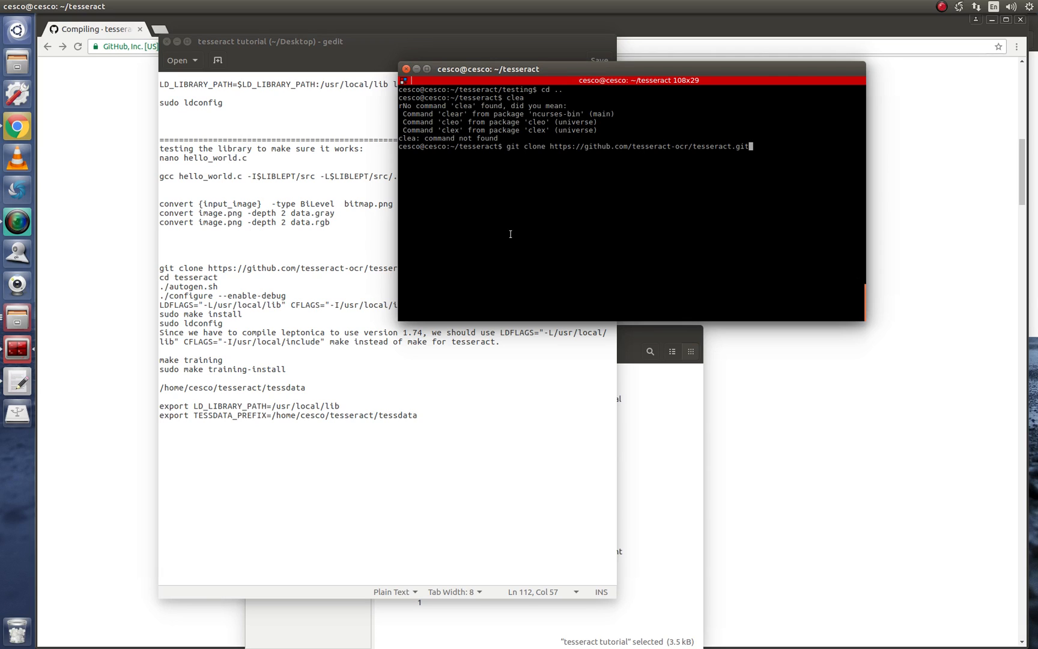
mouse_move(510, 210)
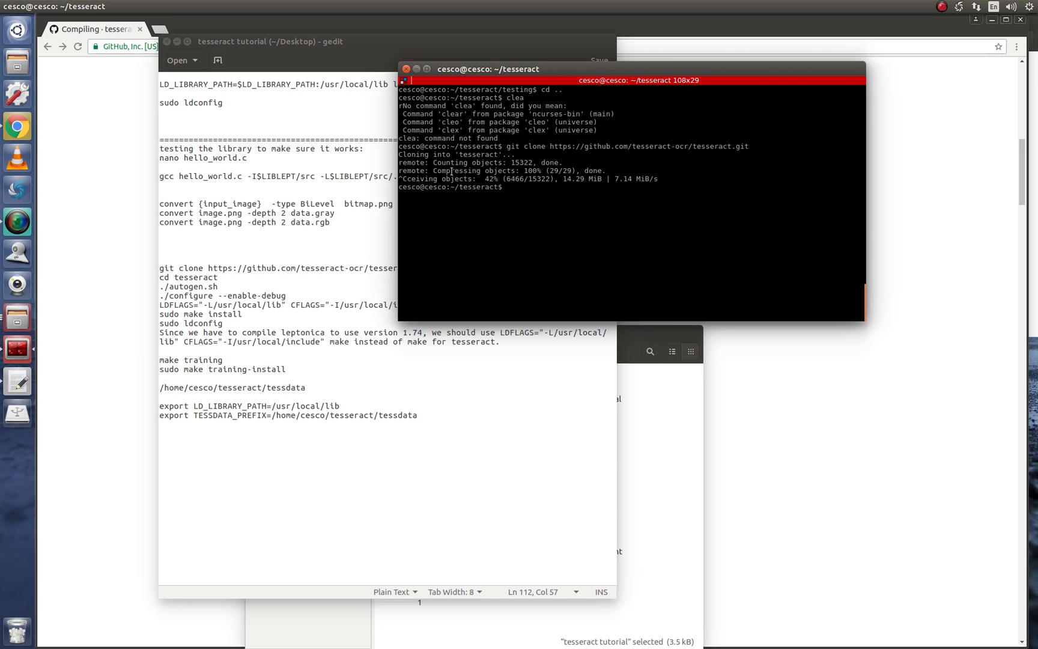
double_click(476, 186)
type("ls")
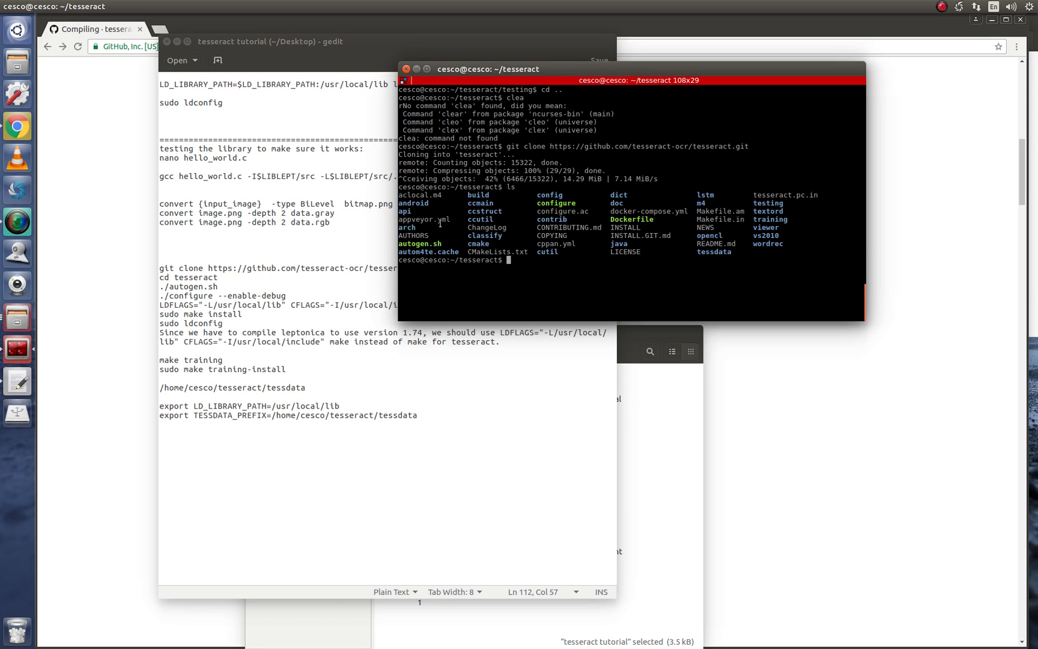
mouse_move(501, 235)
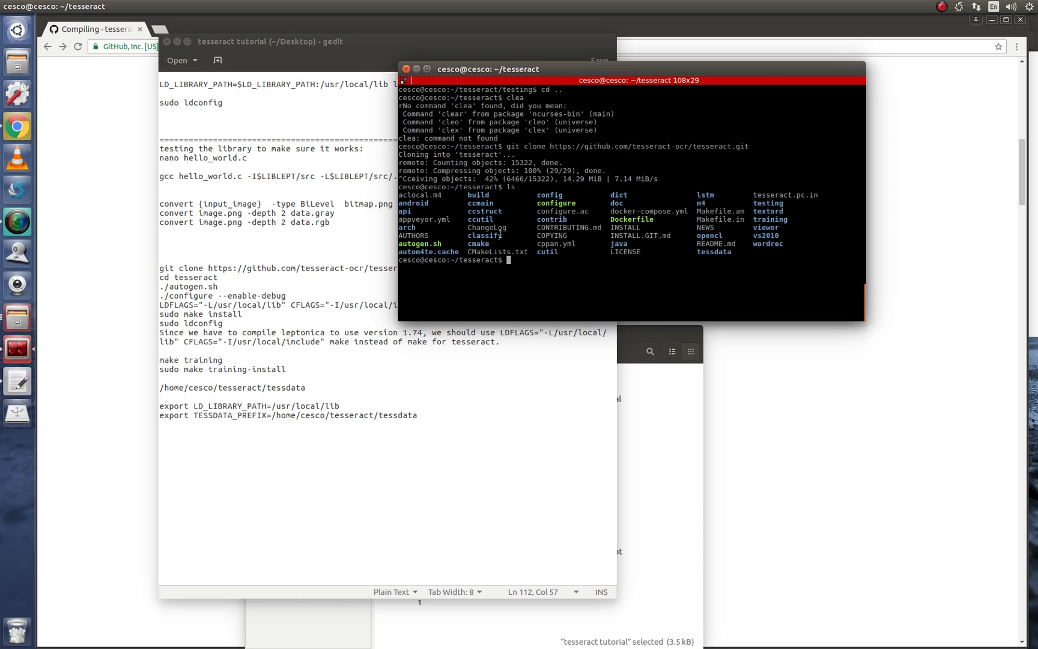
mouse_move(659, 230)
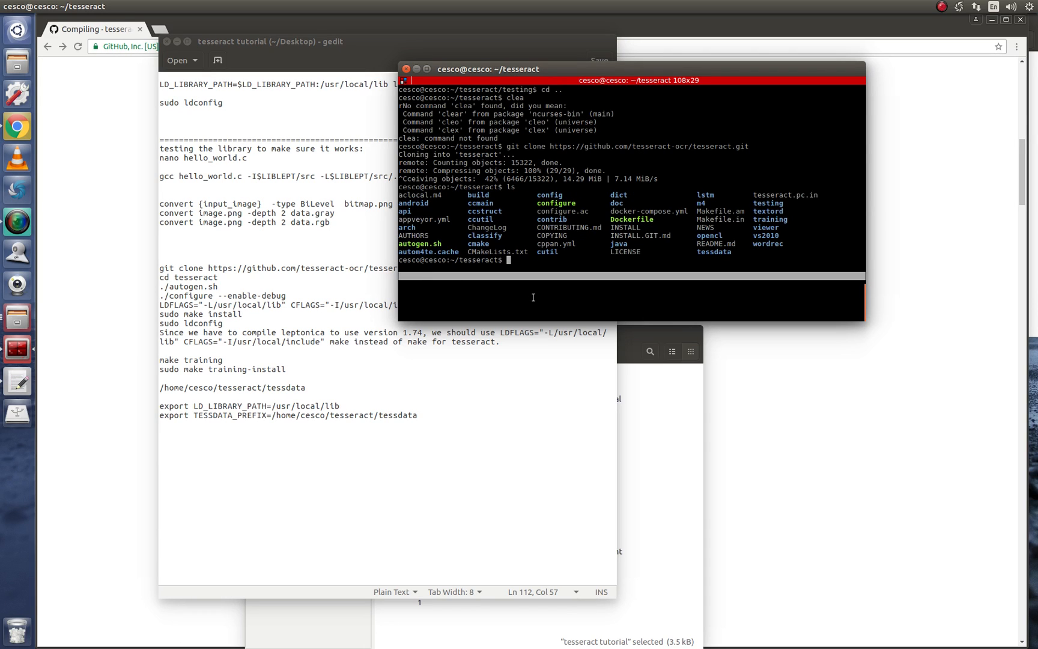
type("aut")
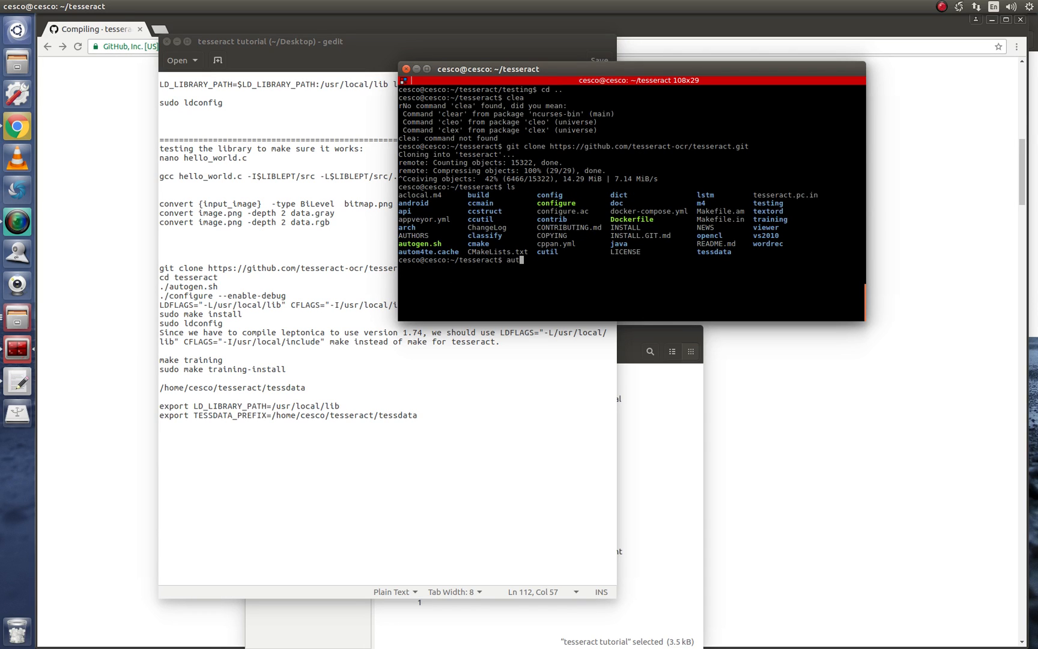
type("reconf -vi")
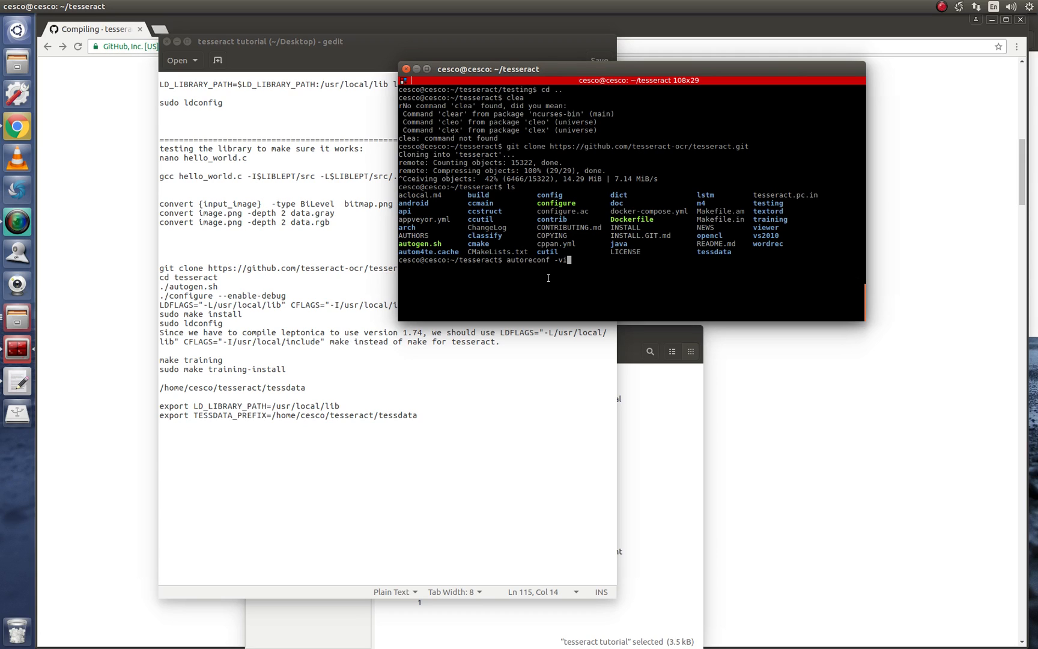
mouse_move(556, 278)
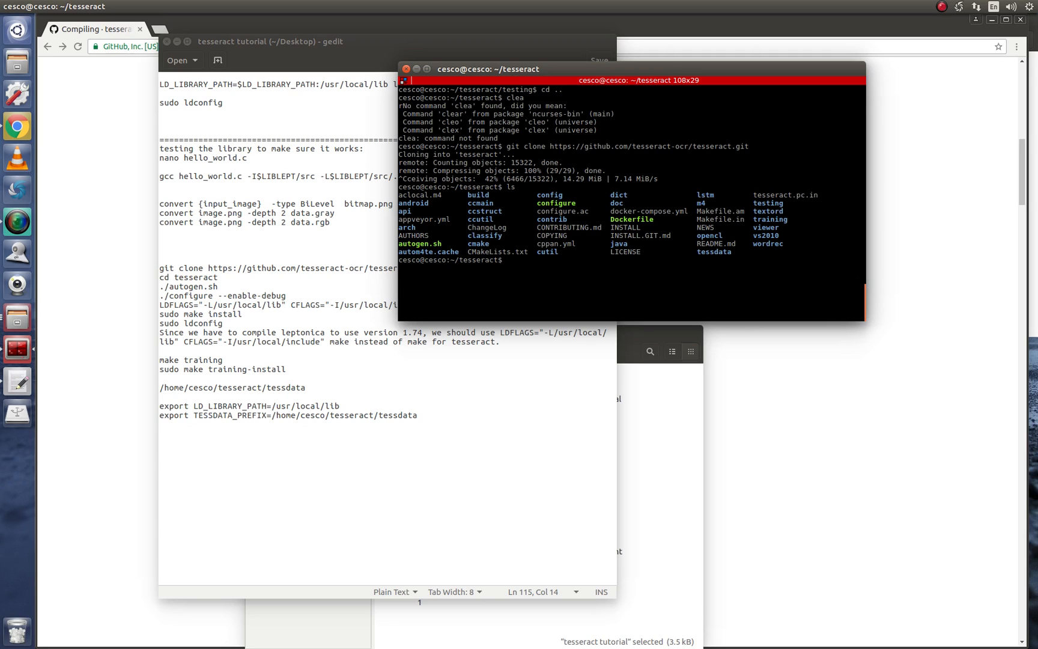
mouse_move(536, 270)
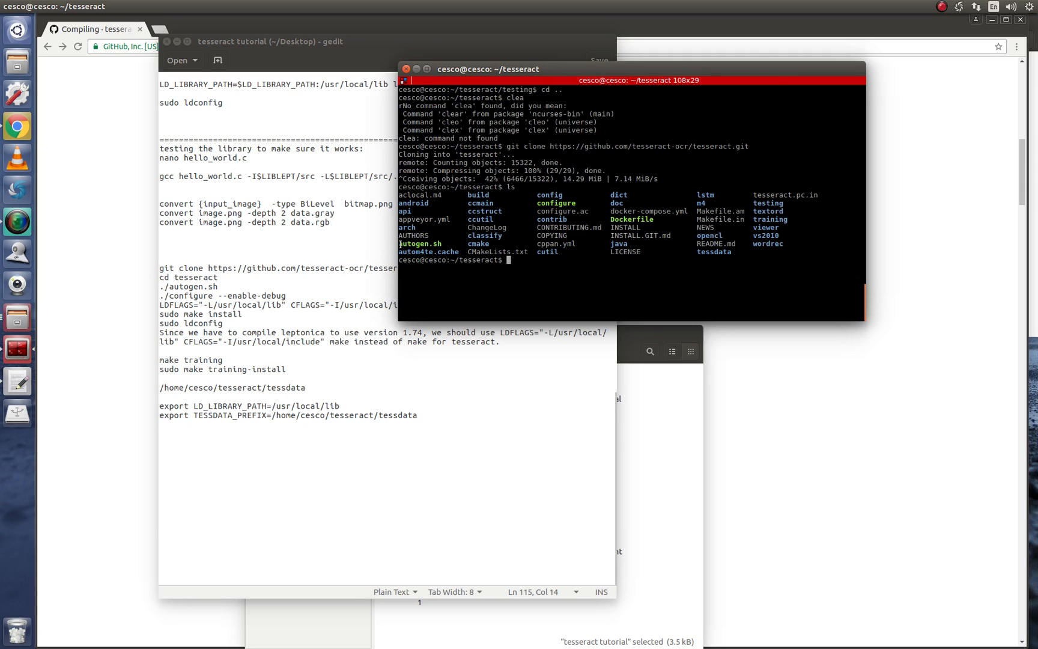
double_click(419, 243)
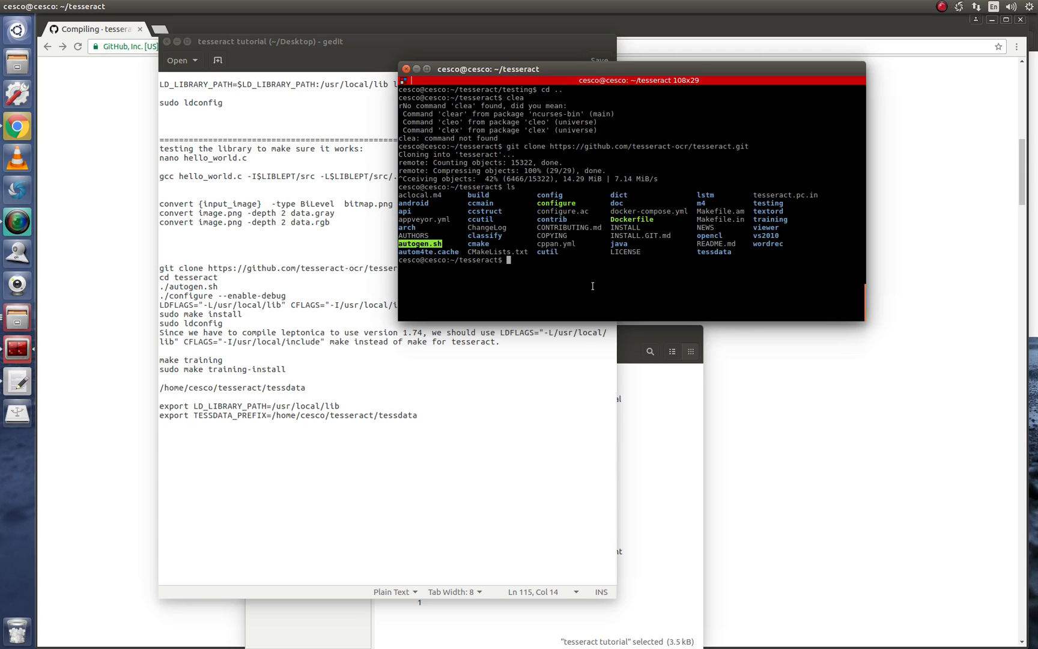
type("./")
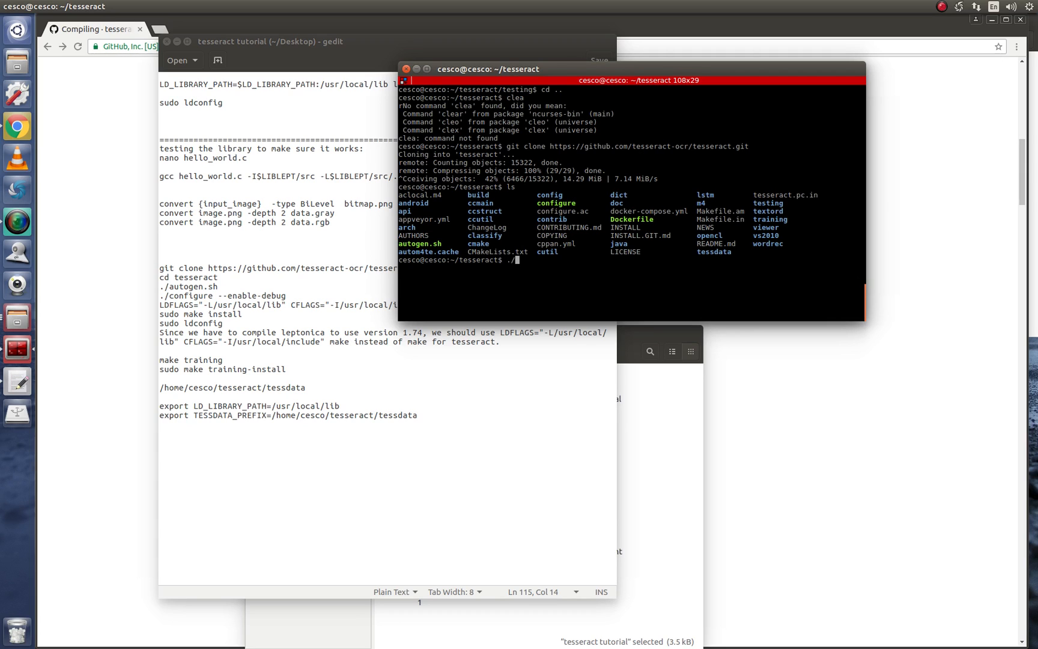
type("autogen.sh")
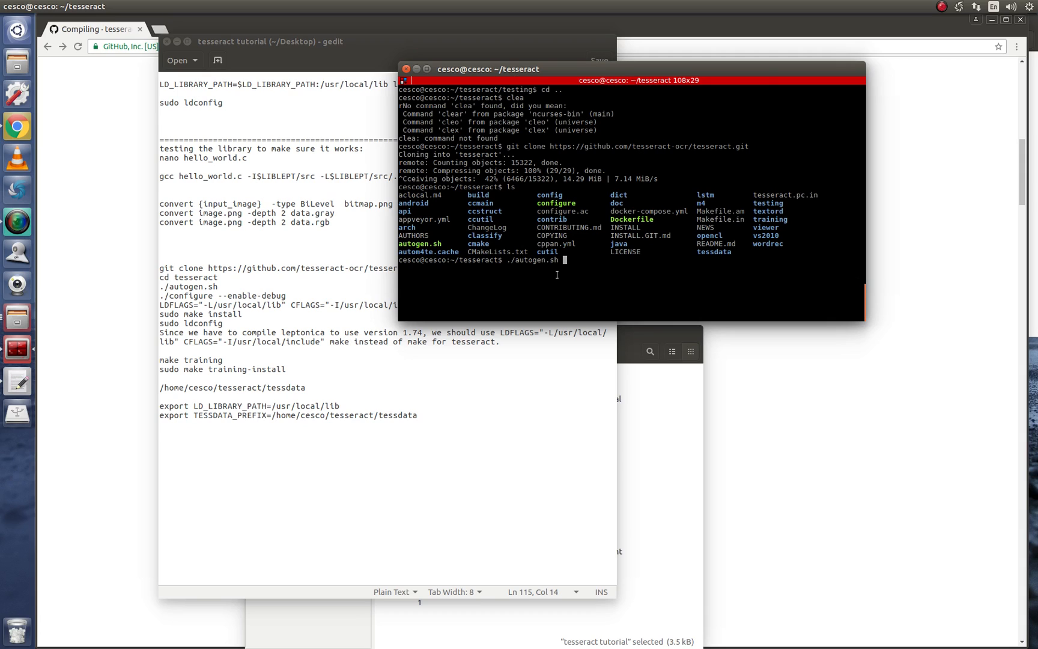
mouse_move(536, 281)
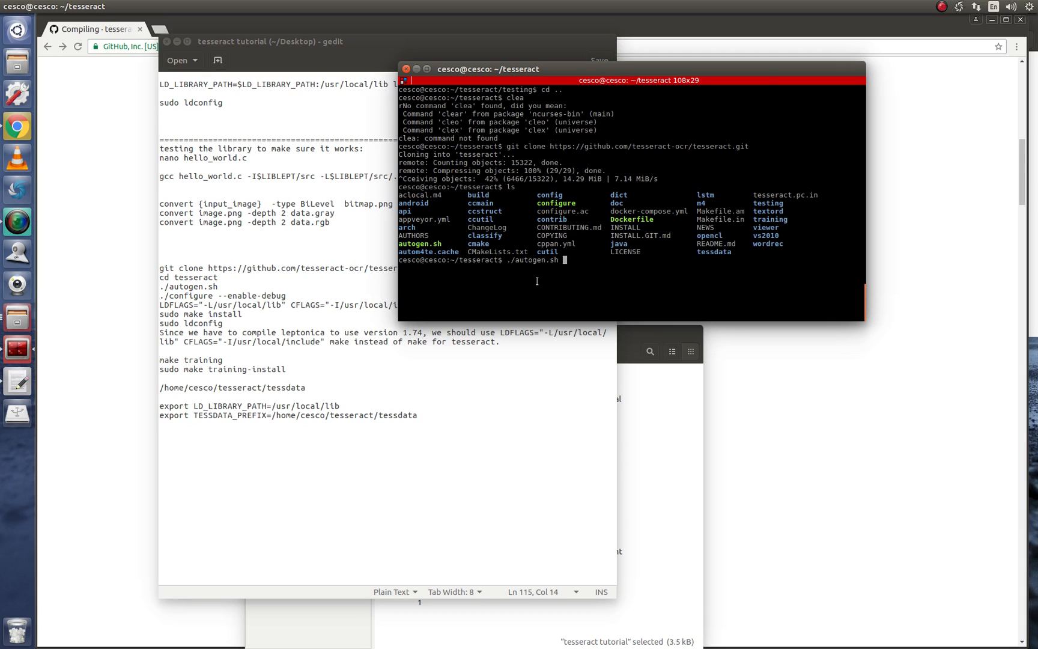
key("BackSpace")
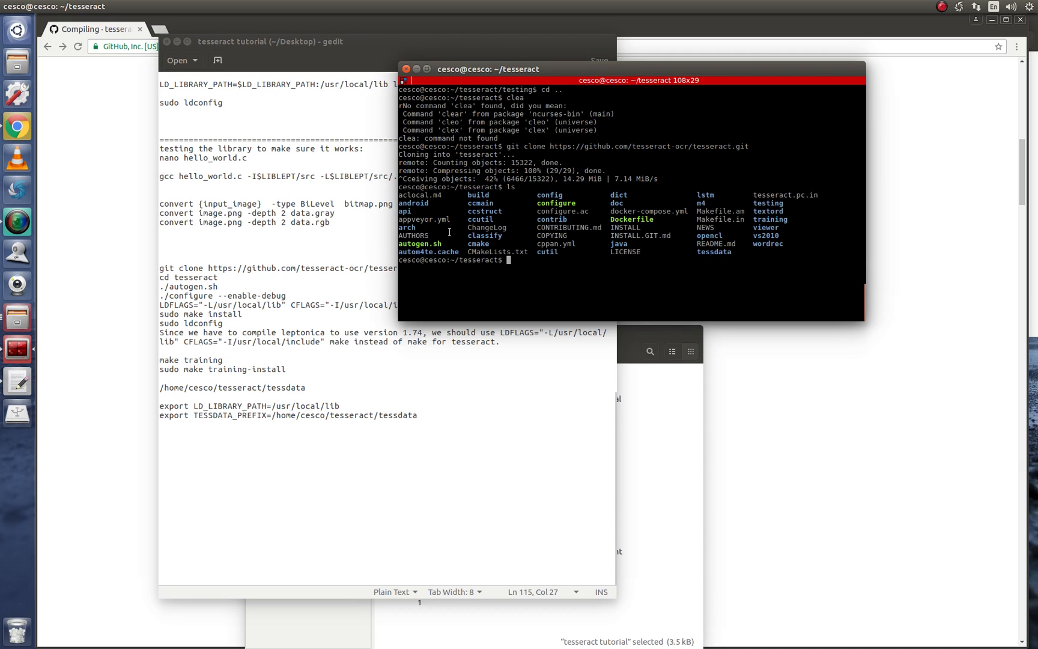
mouse_move(529, 273)
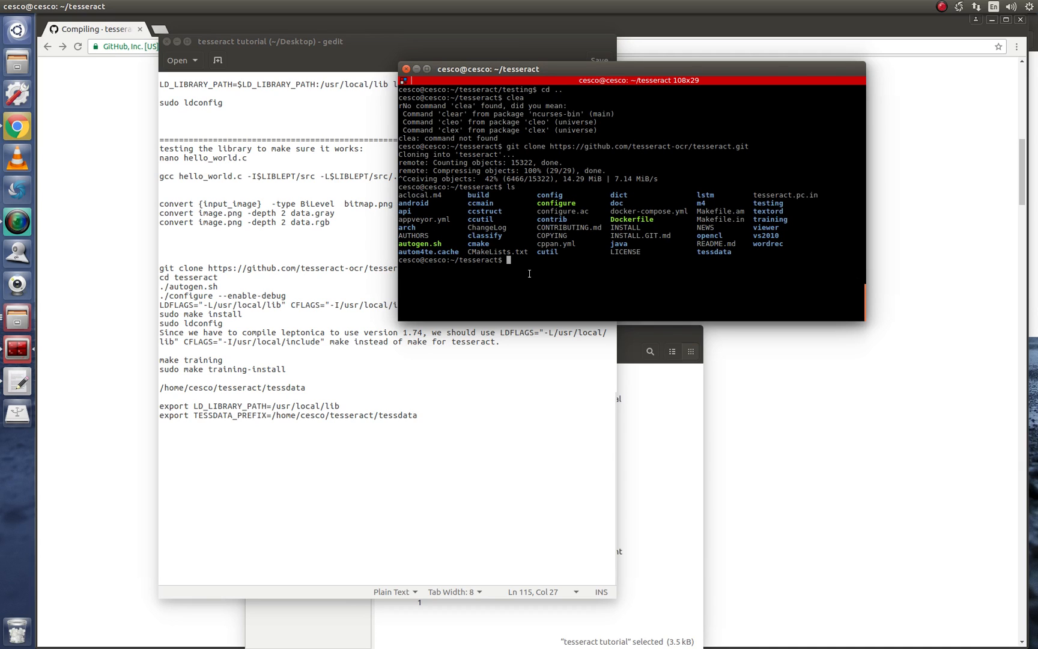
Attempt mkdir build (already exists), then move into the tesseract/build folder.
type("c")
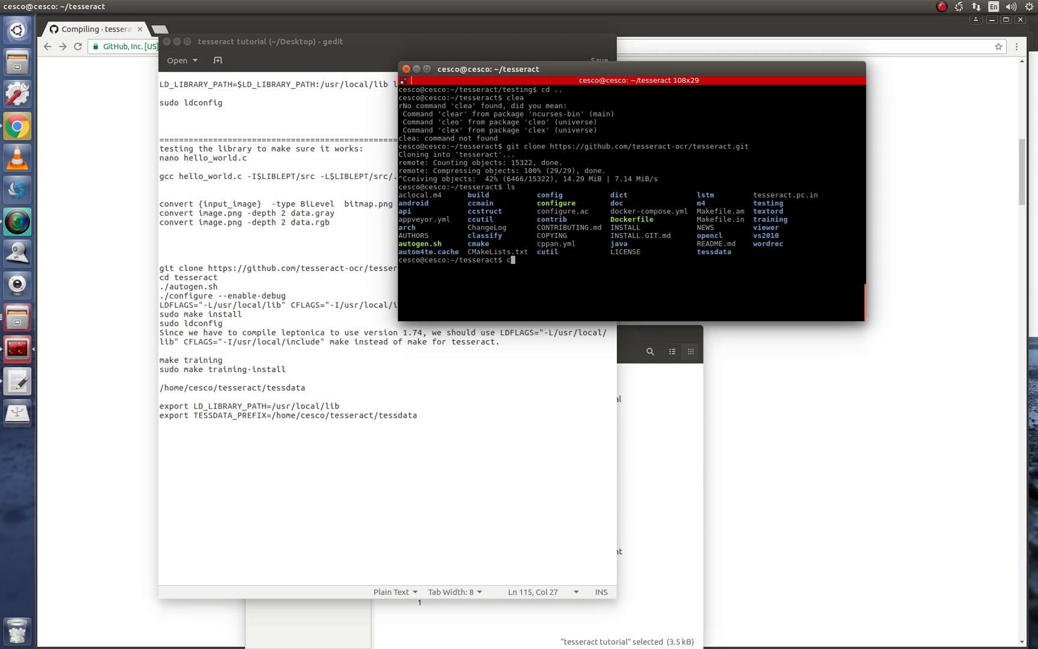
type("mkdir build")
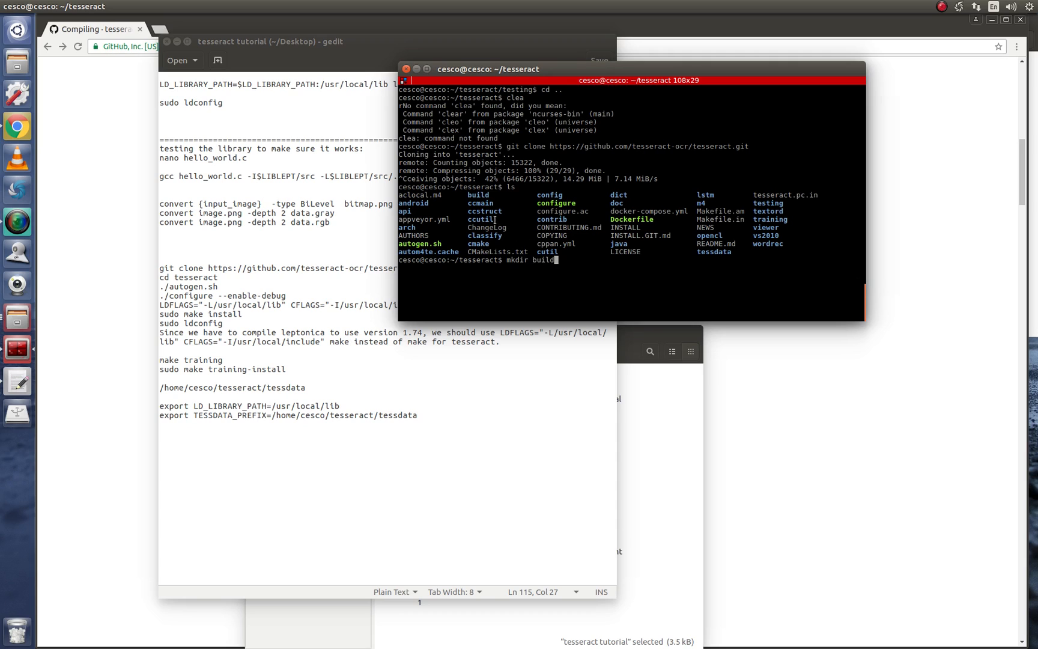
double_click(479, 195)
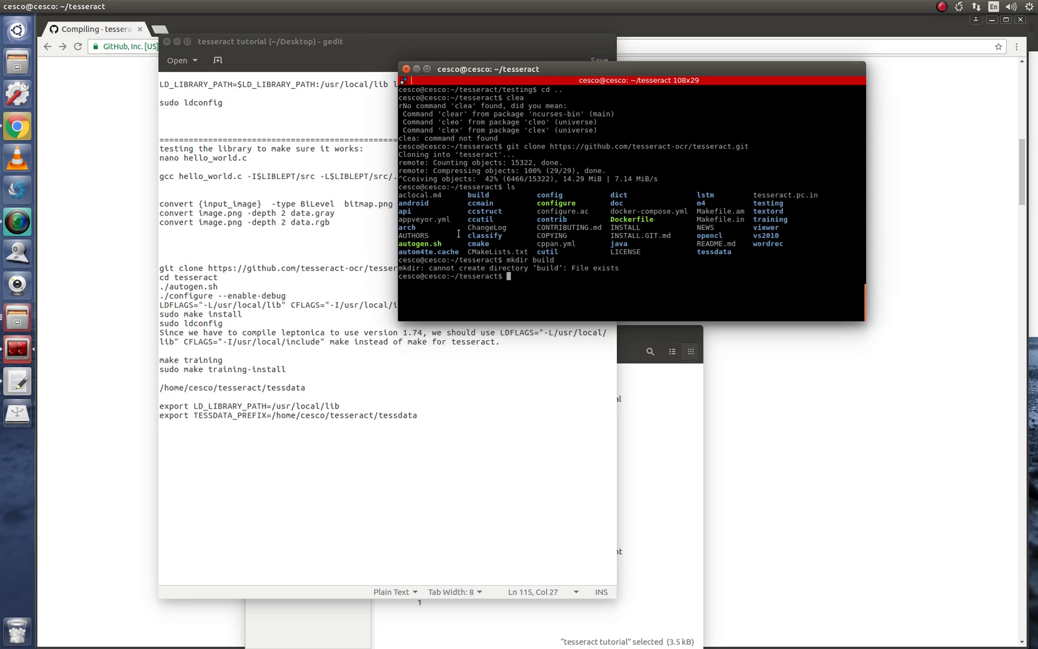
type("cd")
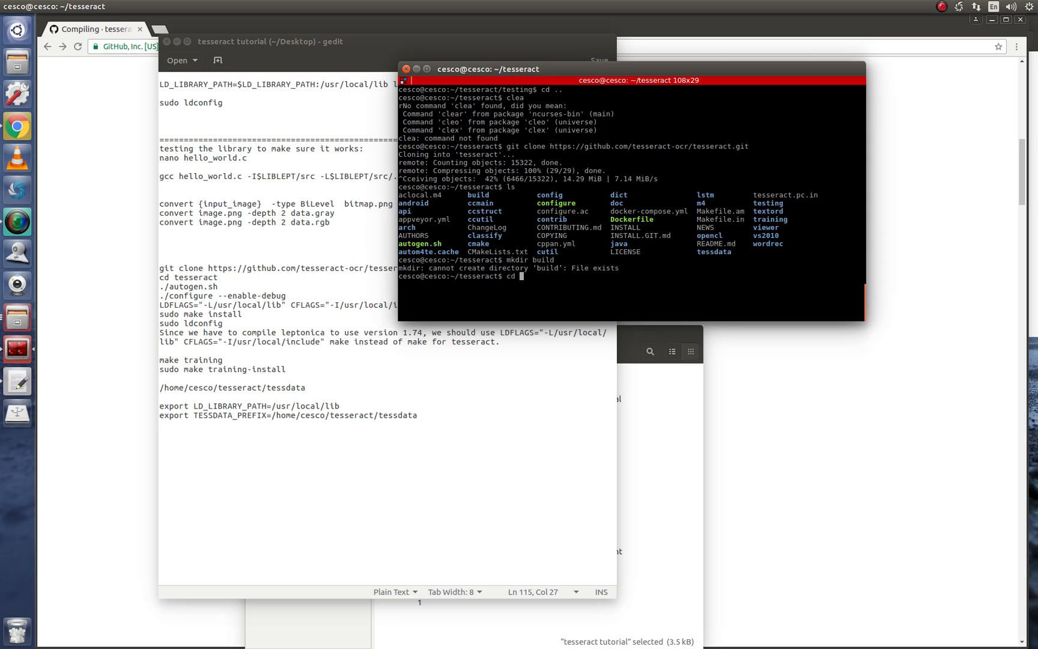
type("build")
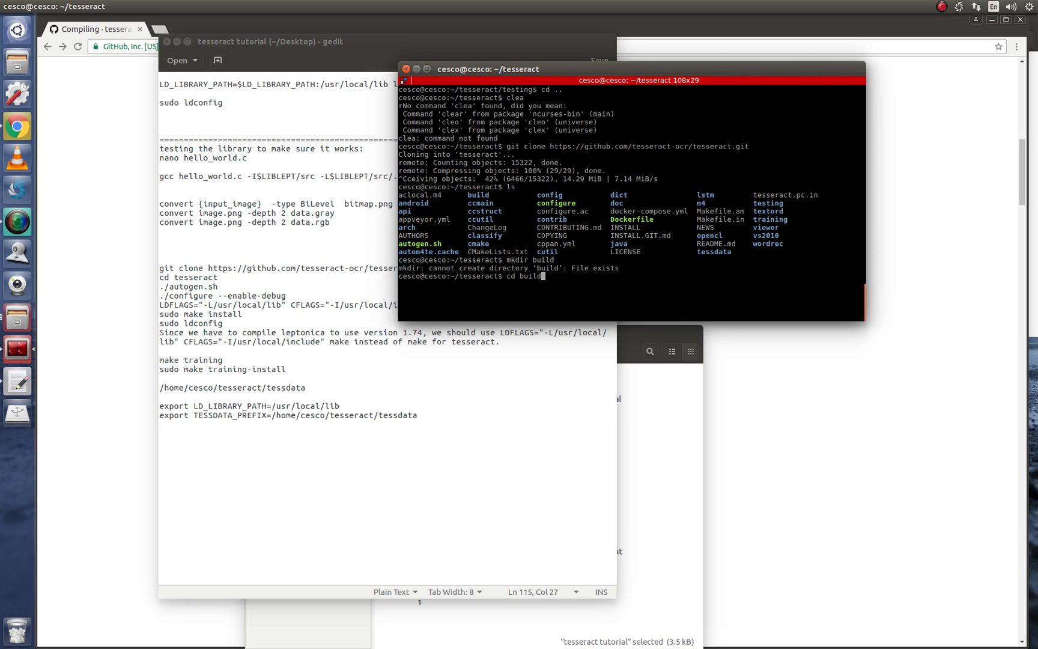
key("Return")
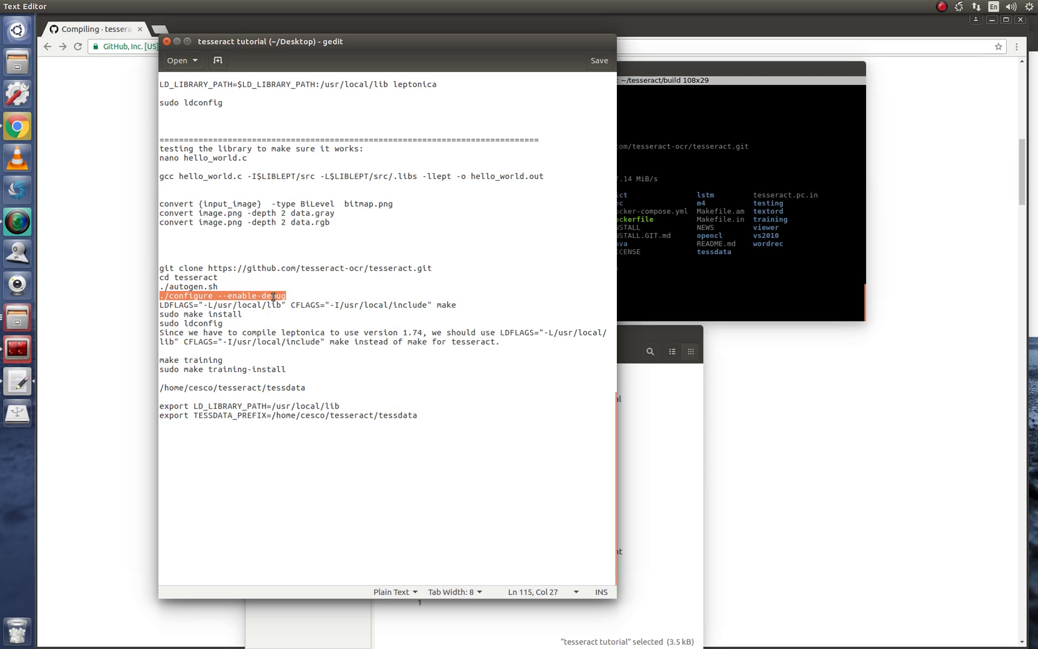
mouse_move(751, 283)
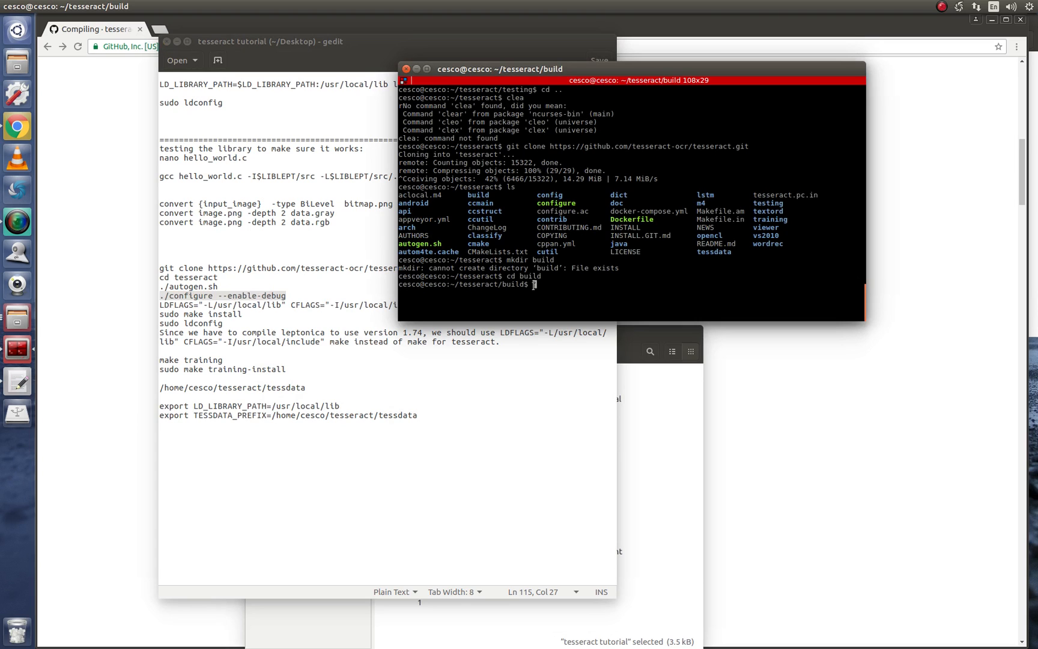
type("./configure --enable-debug")
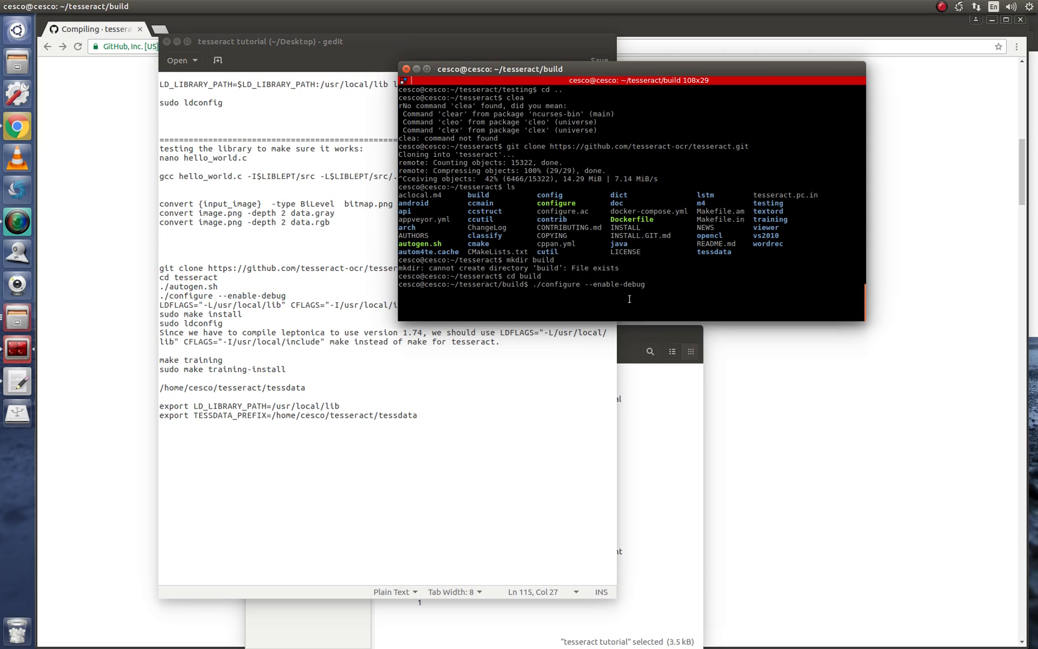
mouse_move(536, 283)
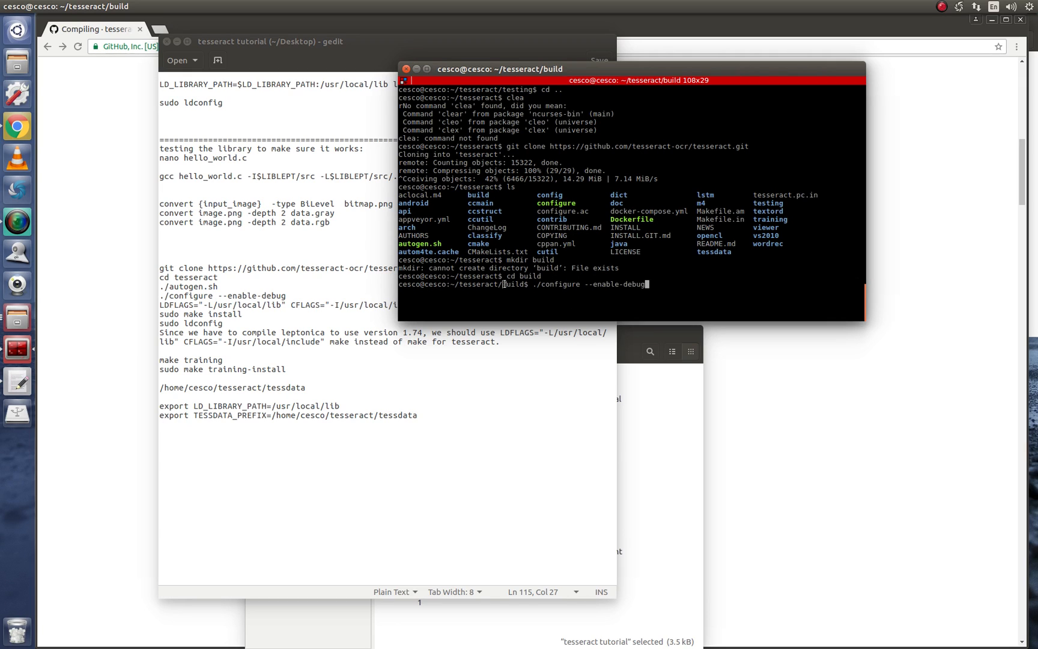
double_click(513, 283)
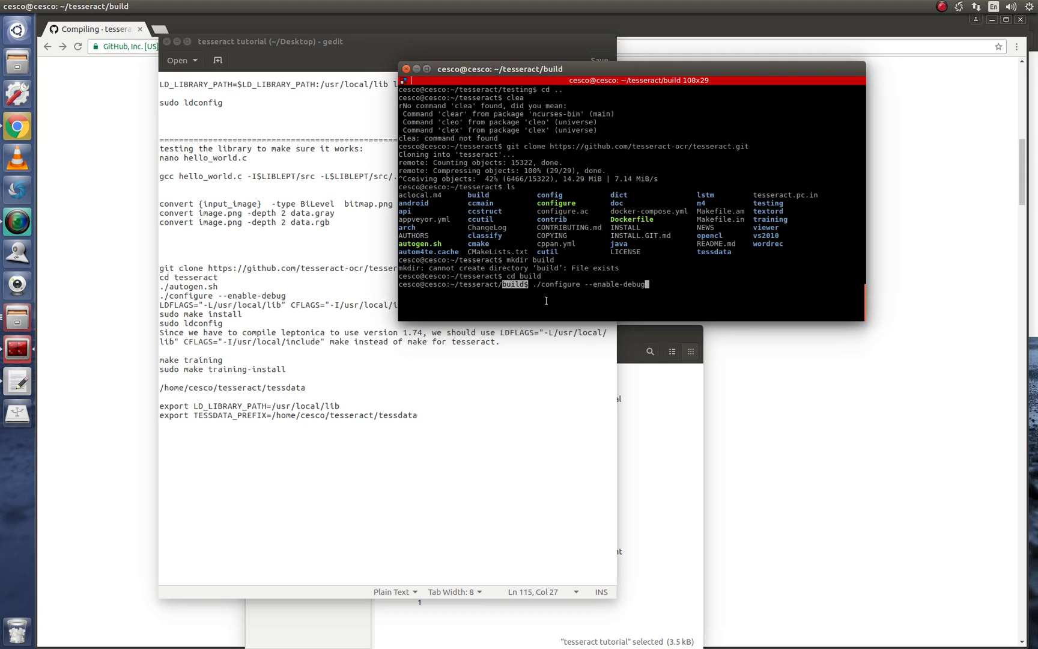
key("BackSpace")
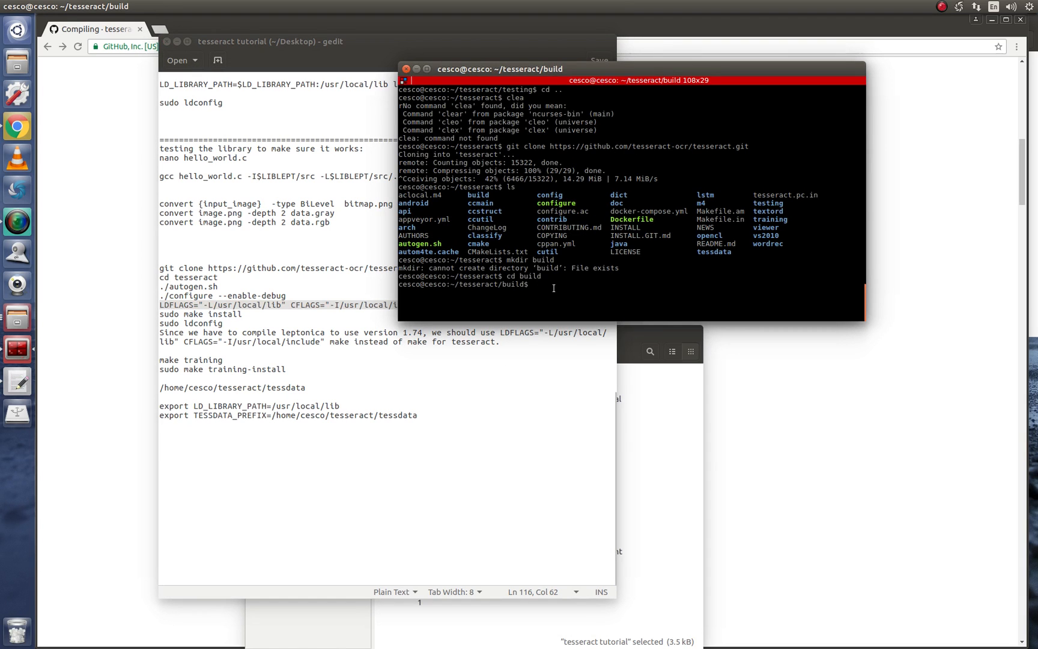
type("LDFLAGS=\"-L/usr/local/lib\" CFLAGS=\"-I/usr/local/include\" make")
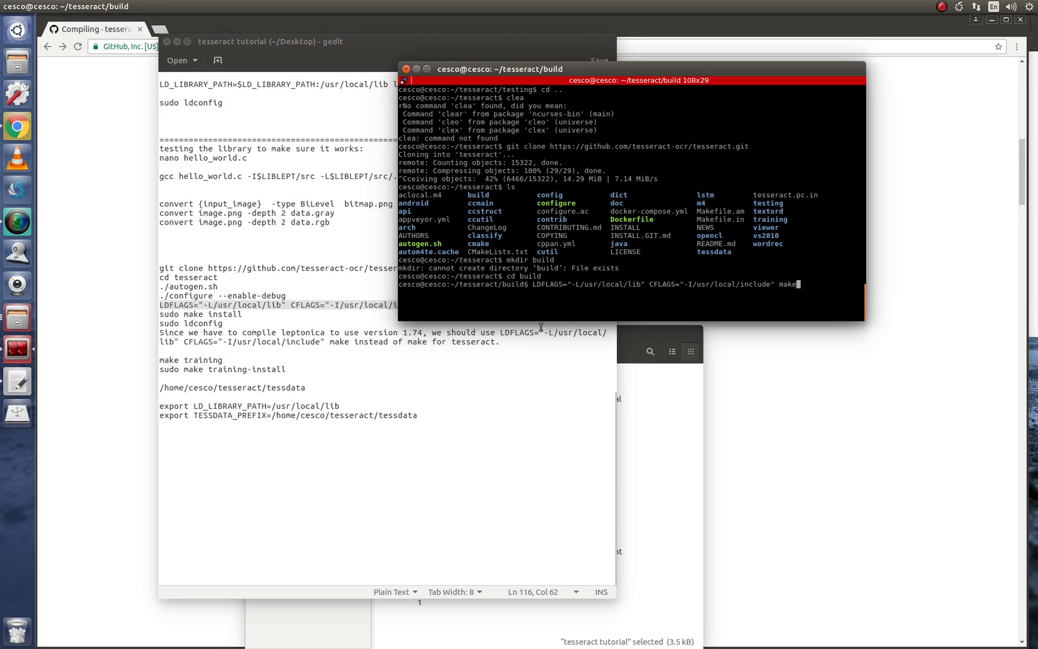
mouse_move(543, 287)
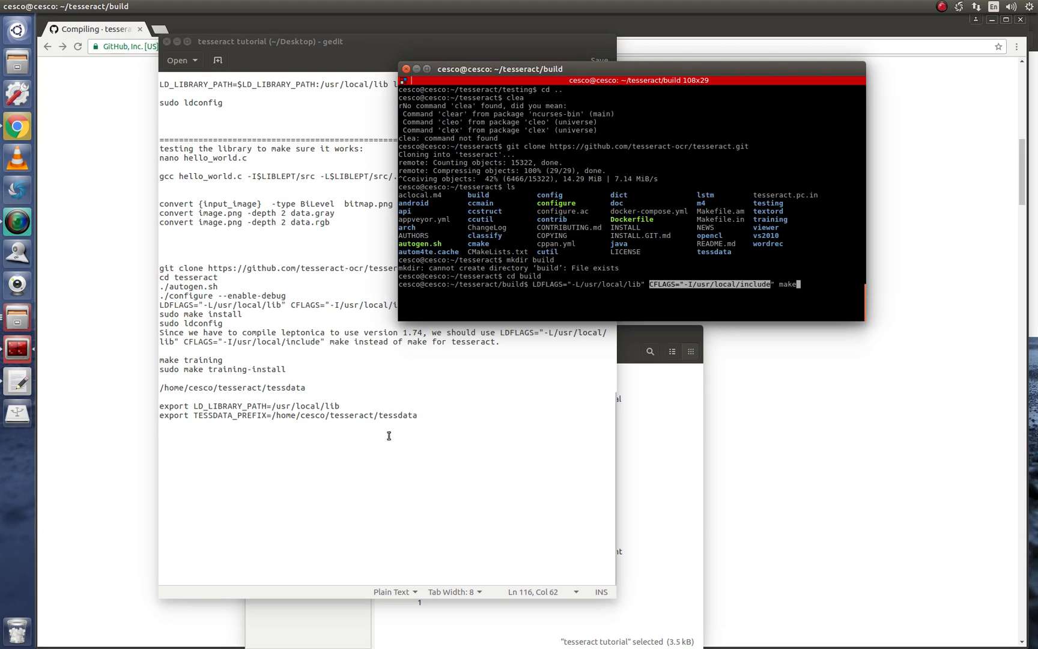
mouse_move(601, 300)
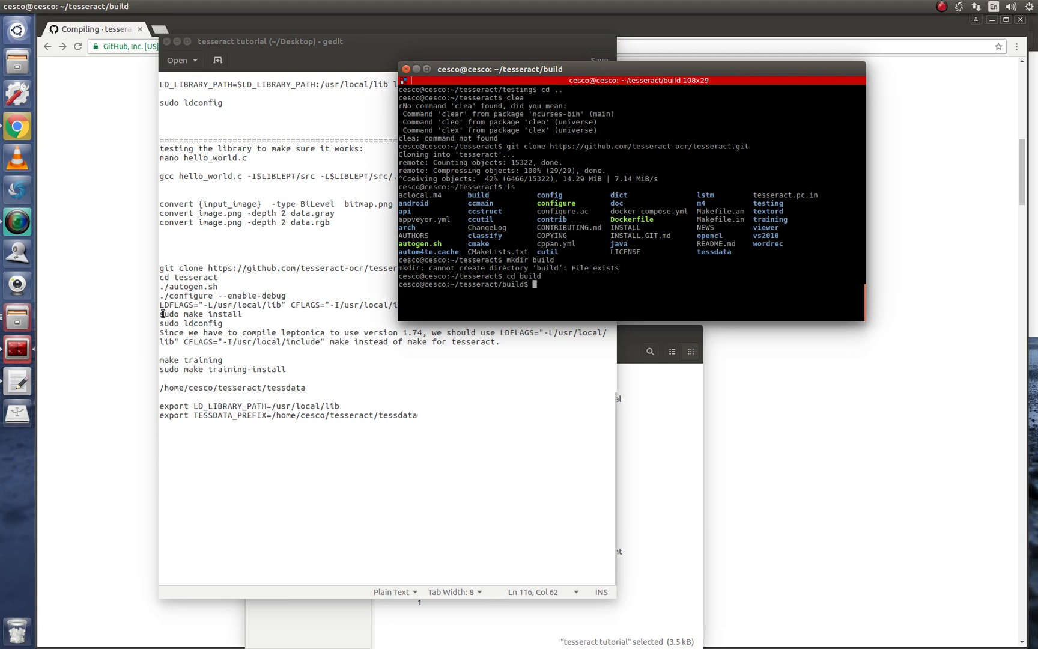
Draft sudo make install, then copy sudo ldconfig from the notes and paste it into the terminal.
right_click(198, 314)
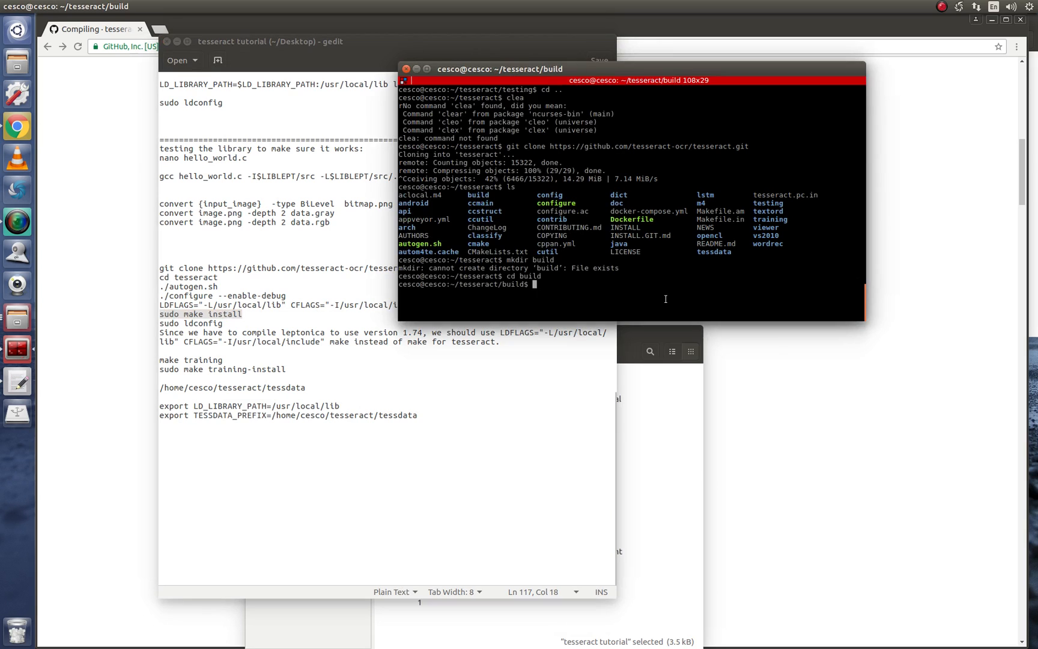
type("sudo make install")
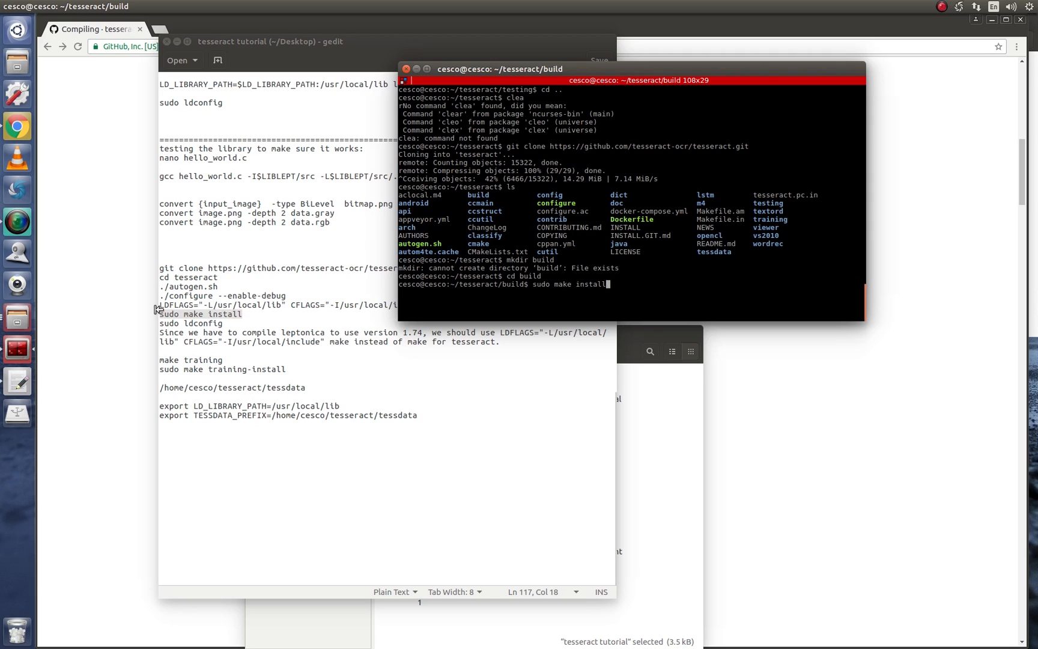
double_click(176, 304)
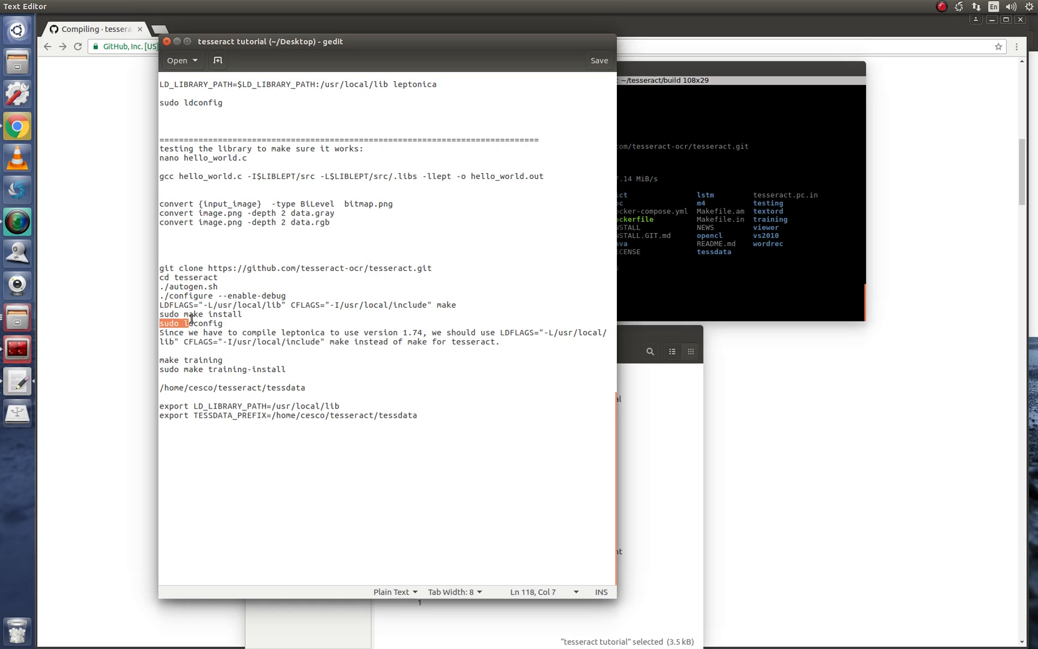
right_click(192, 322)
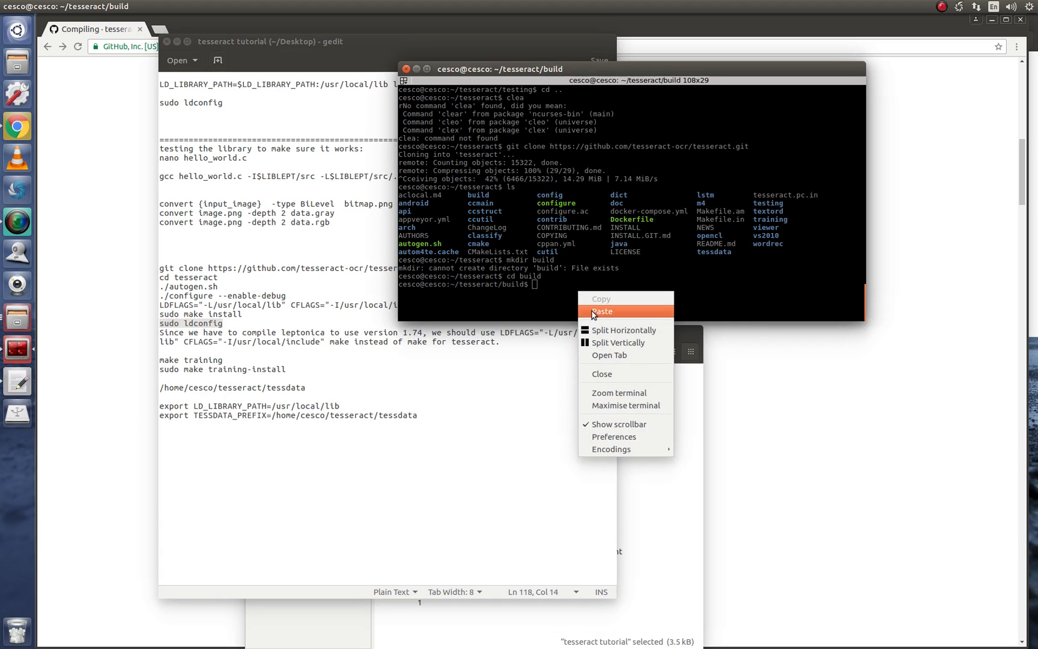
left_click(602, 311)
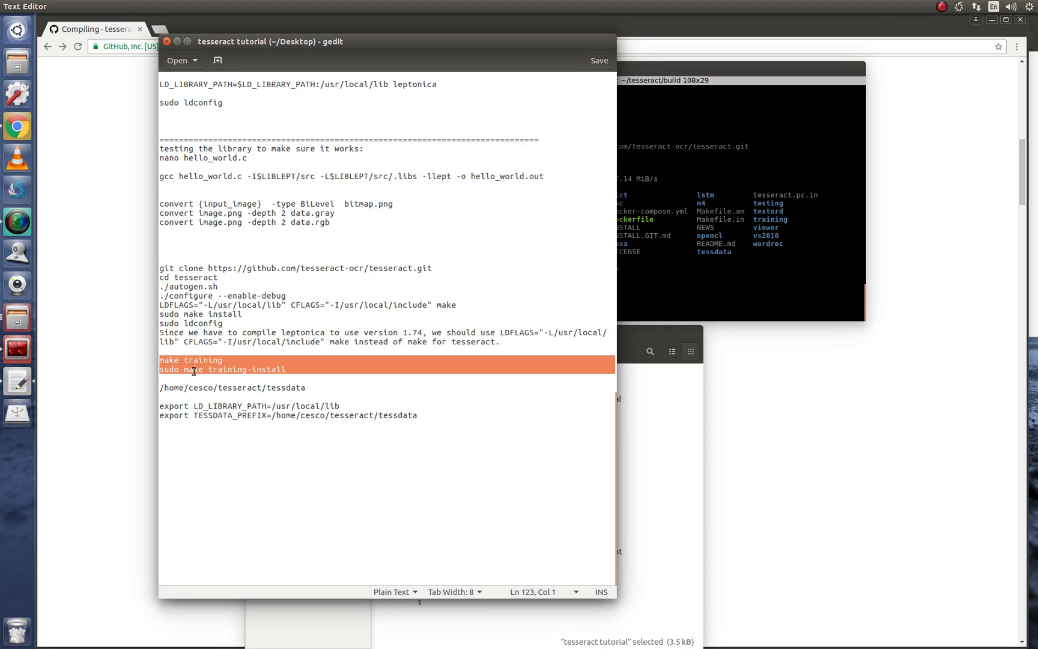
Highlight the make training and training-install commands in the notes.
left_click(160, 360)
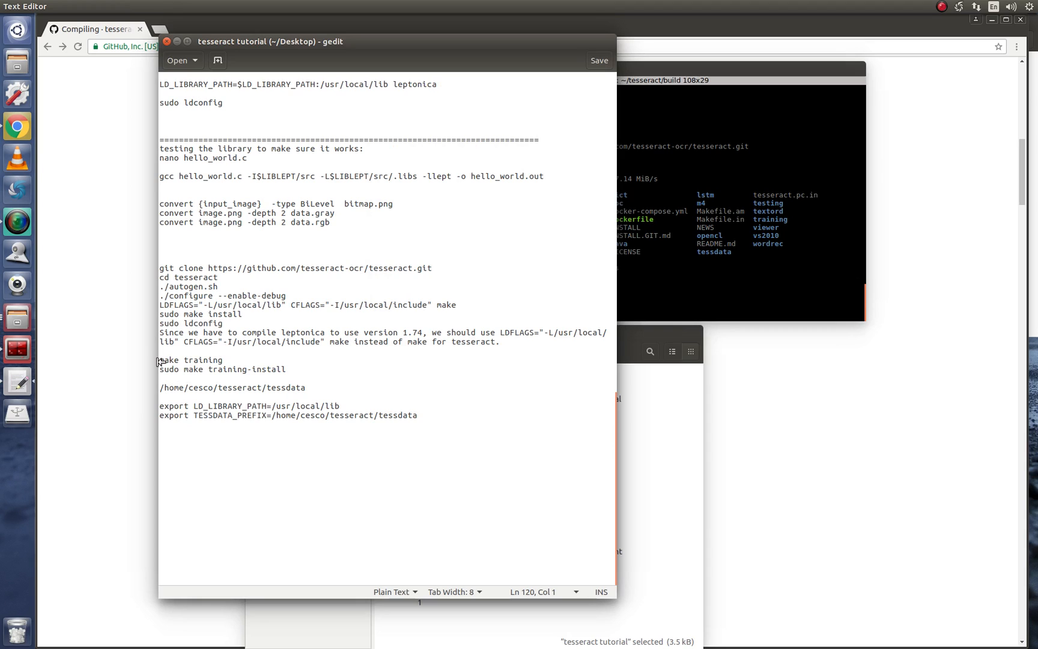
left_click_drag(159, 360, 286, 369)
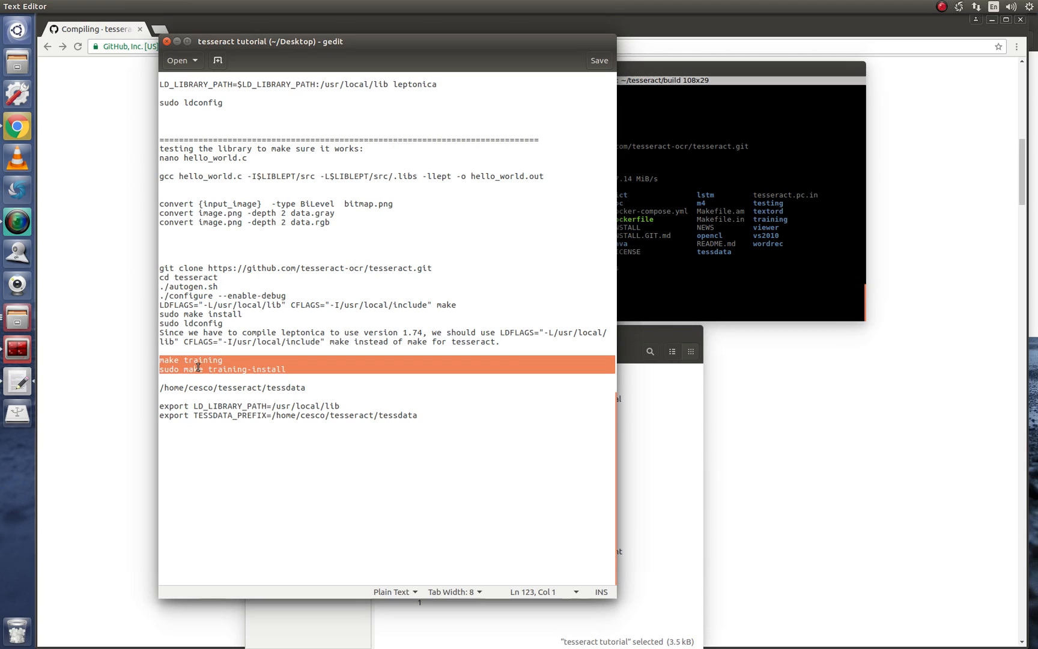
mouse_move(287, 339)
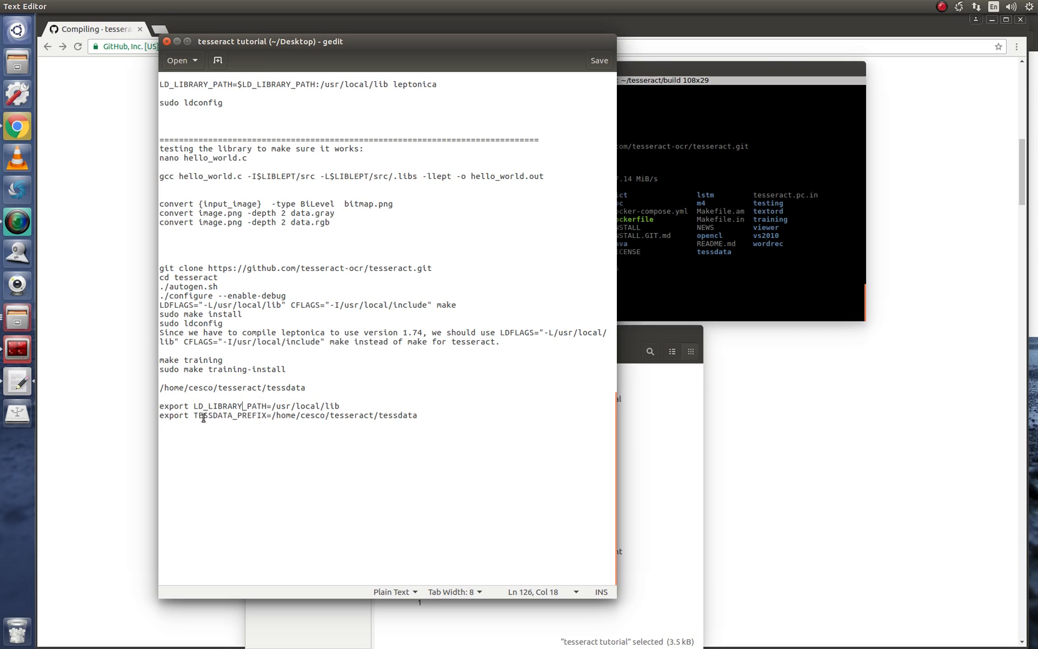
Highlight the export LD_LIBRARY_PATH and export TESSDATA_PREFIX lines.
double_click(173, 407)
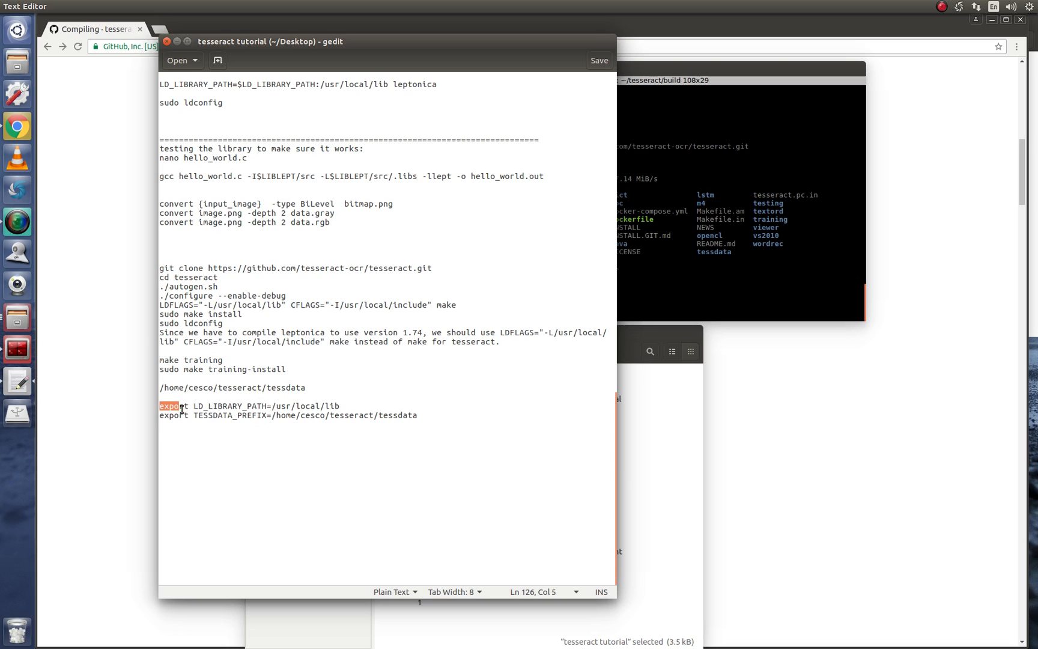
left_click_drag(161, 407, 338, 407)
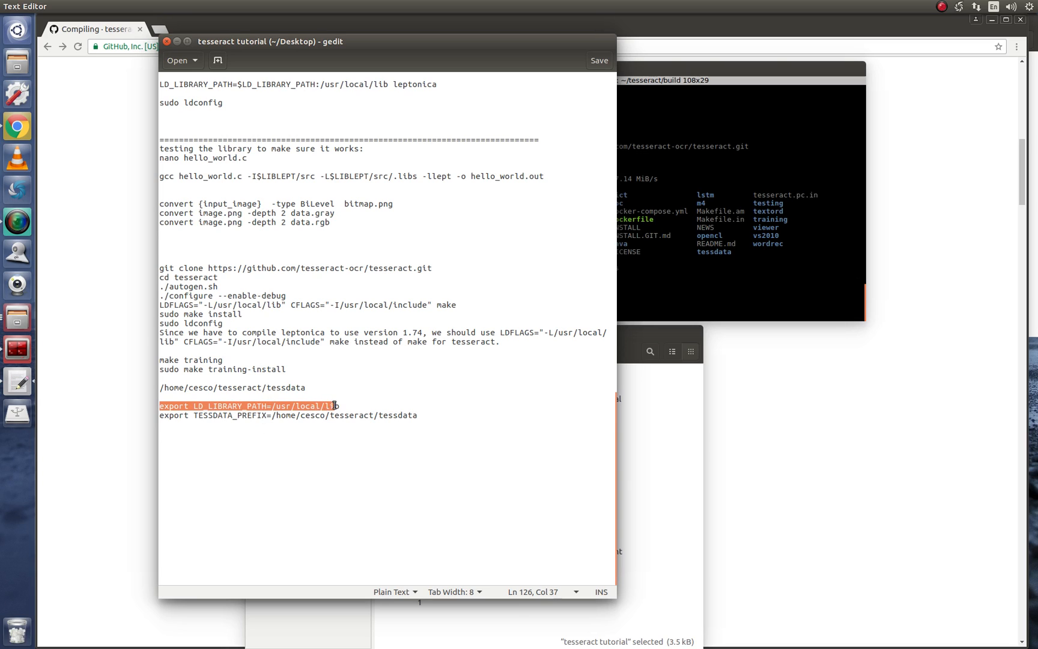
left_click(341, 406)
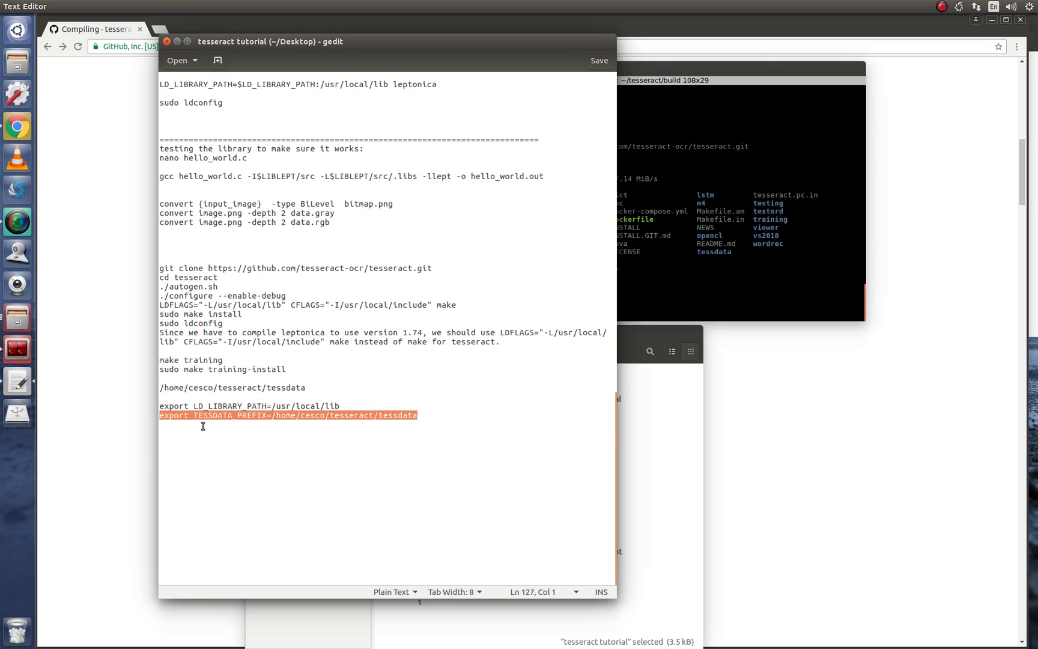
mouse_move(81, 354)
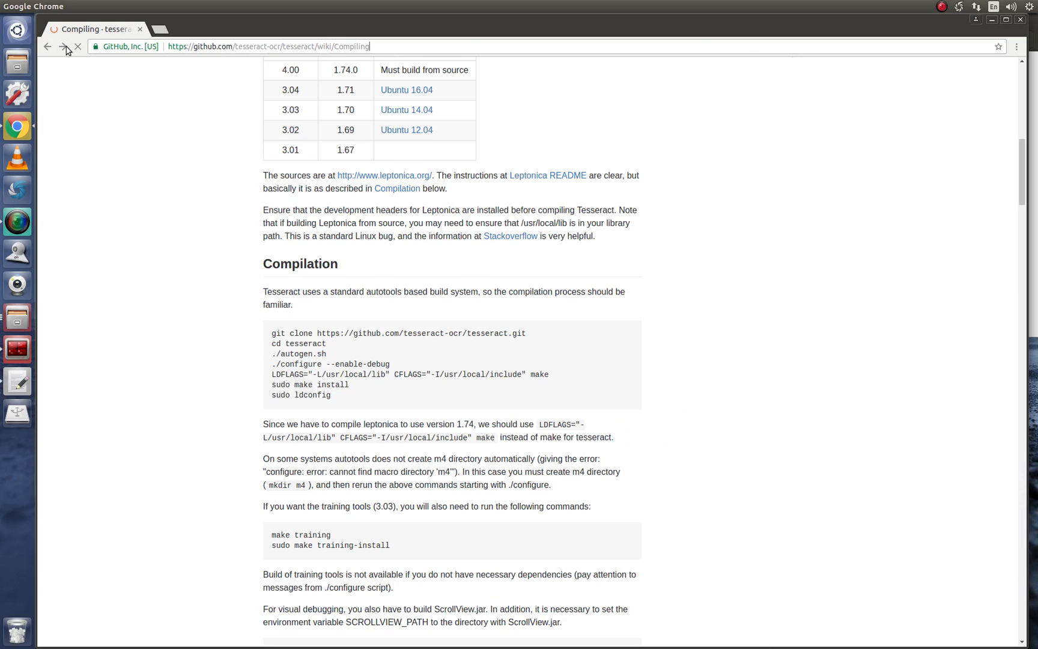
Navigate from the Compiling wiki to the Tesseract Data Files page.
scroll("down", 3)
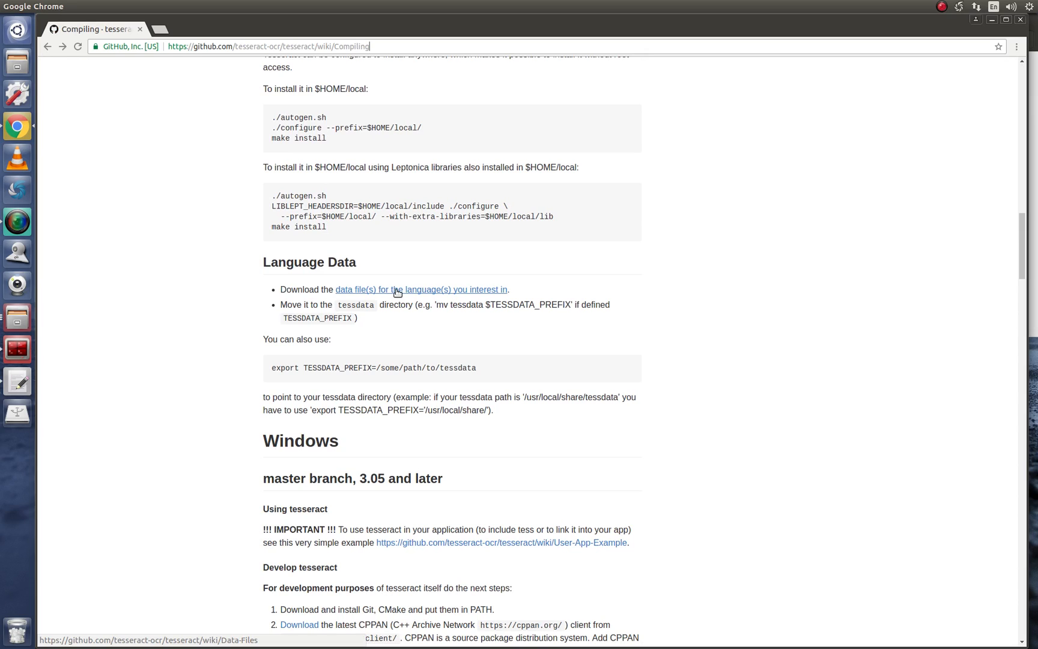
mouse_move(401, 292)
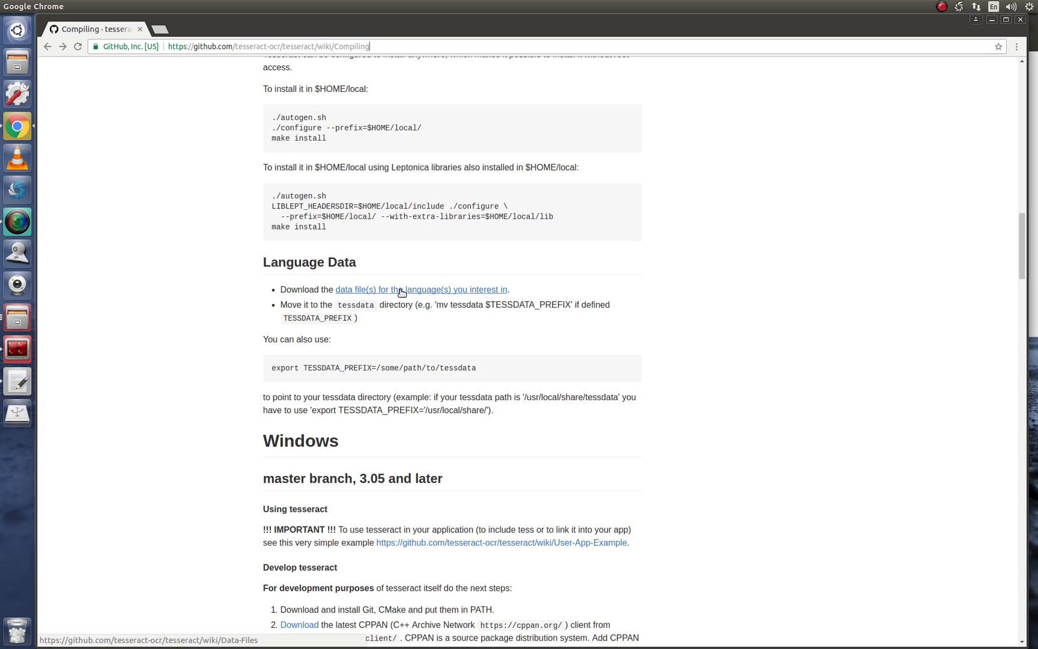
left_click(420, 290)
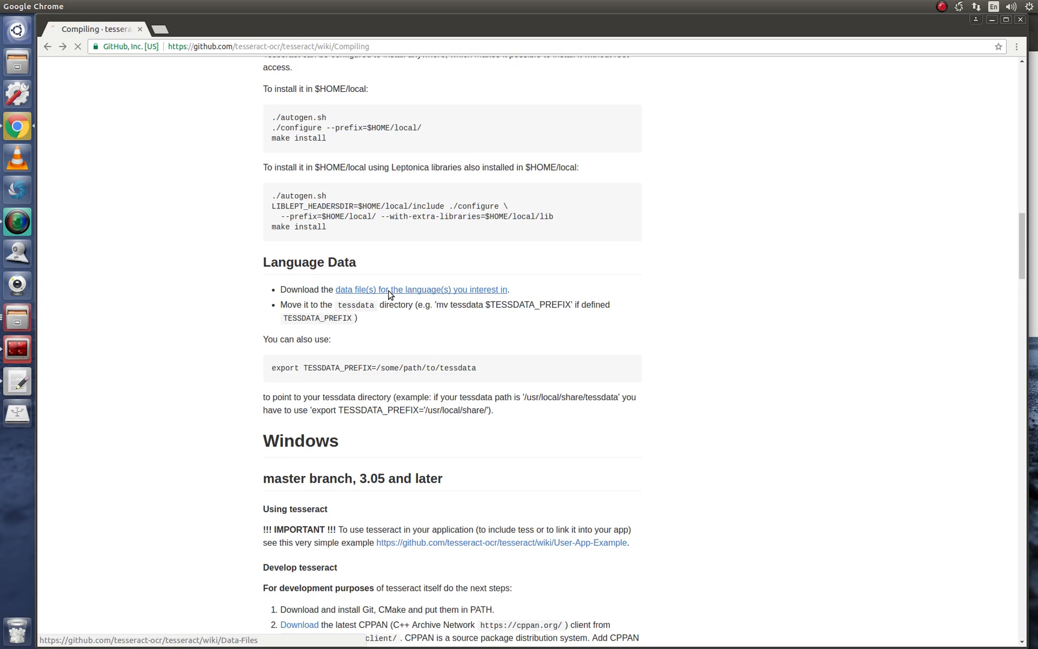
left_click(421, 290)
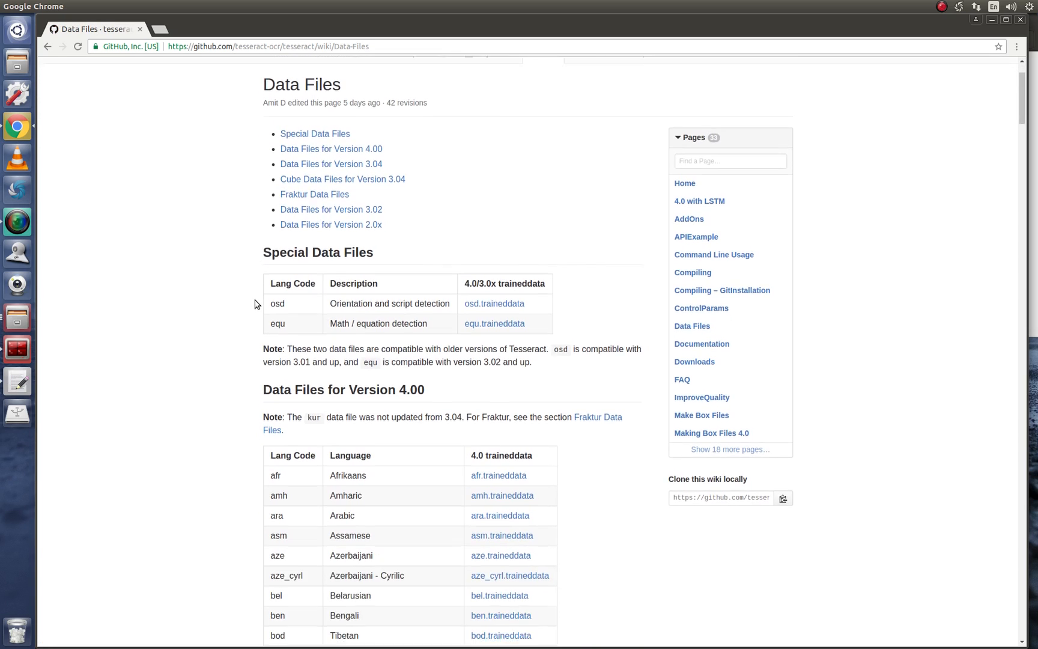
Browse the 4.00 language table for the English, French, Italian, Latin and Spanish traineddata rows.
scroll("down", 3)
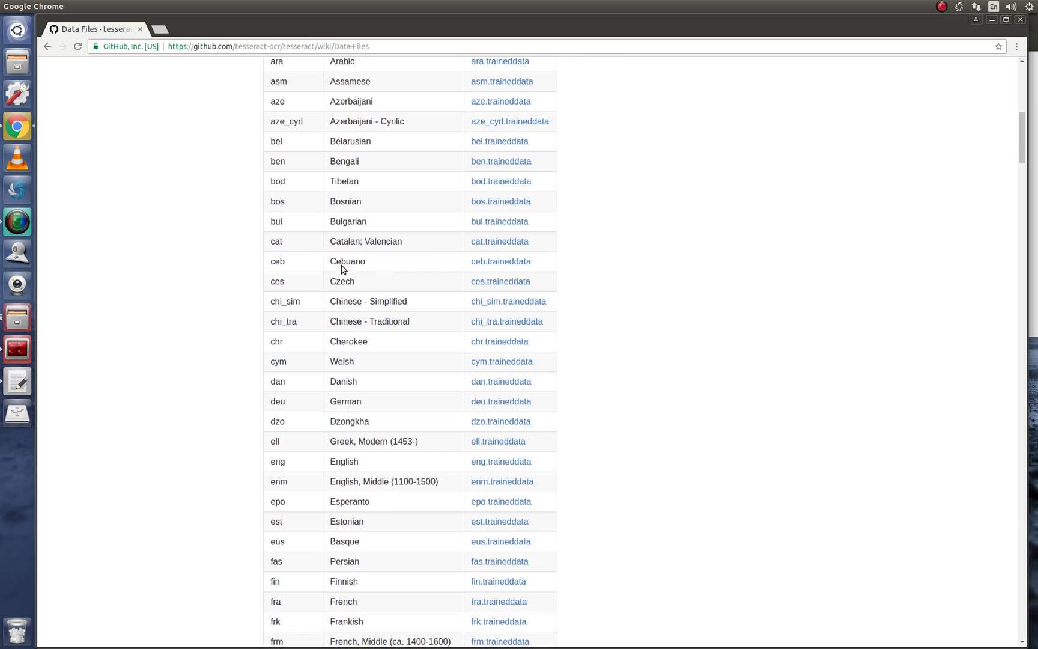
mouse_move(331, 401)
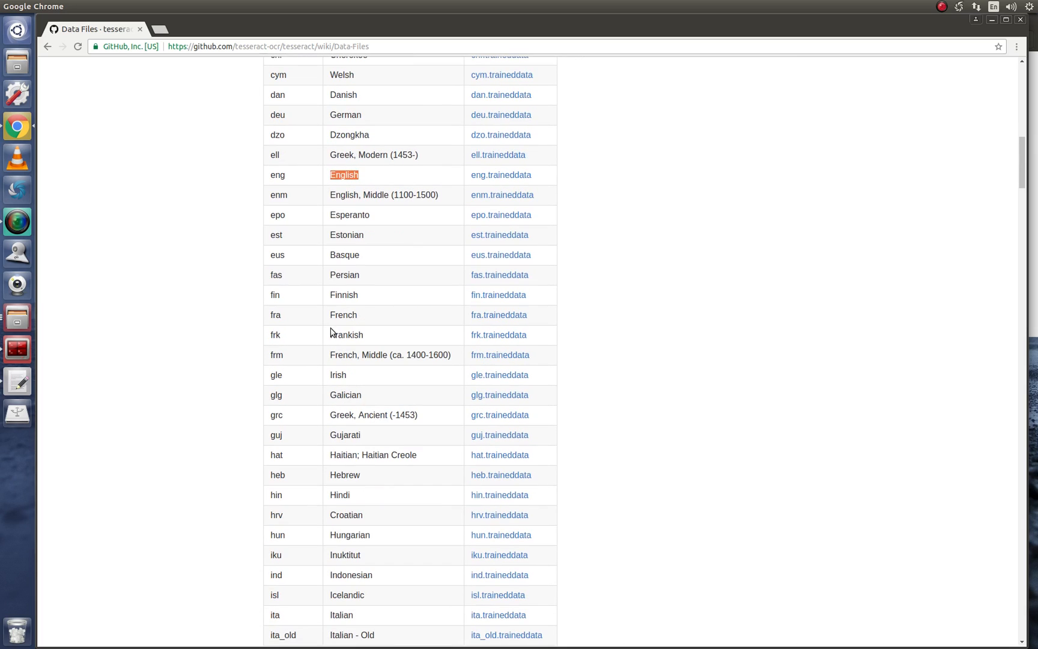
scroll("down", 3)
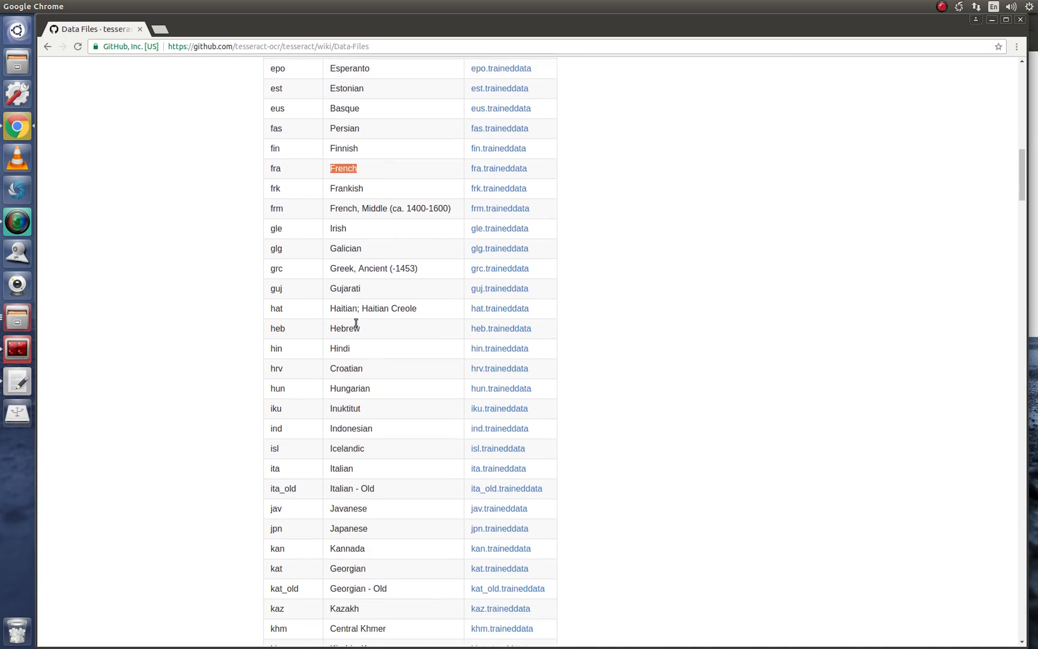
scroll("down", 3)
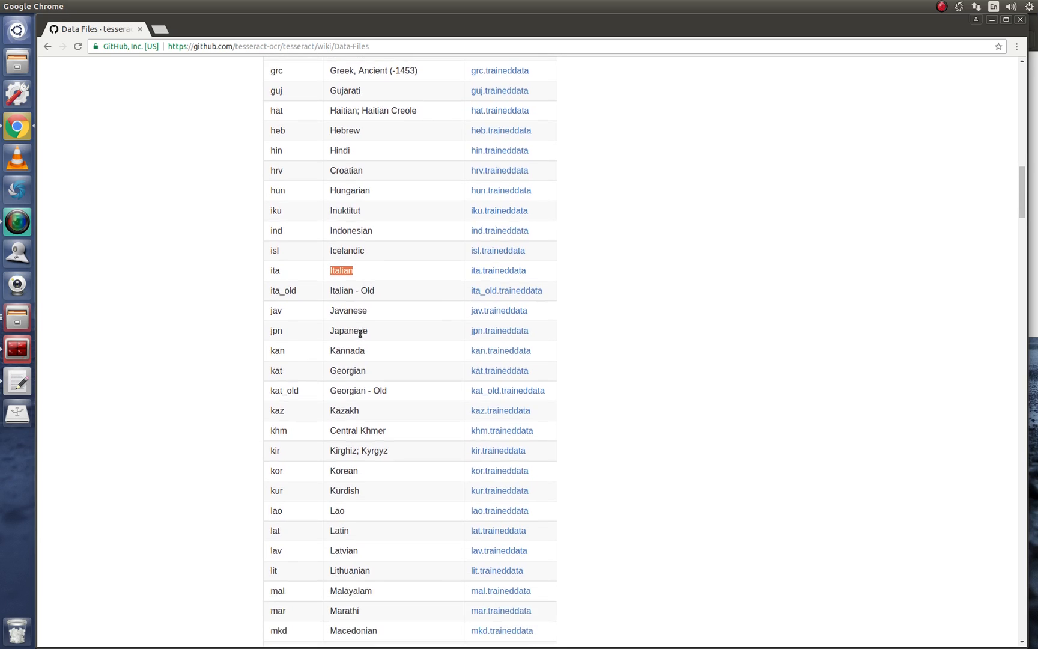
scroll("down", 3)
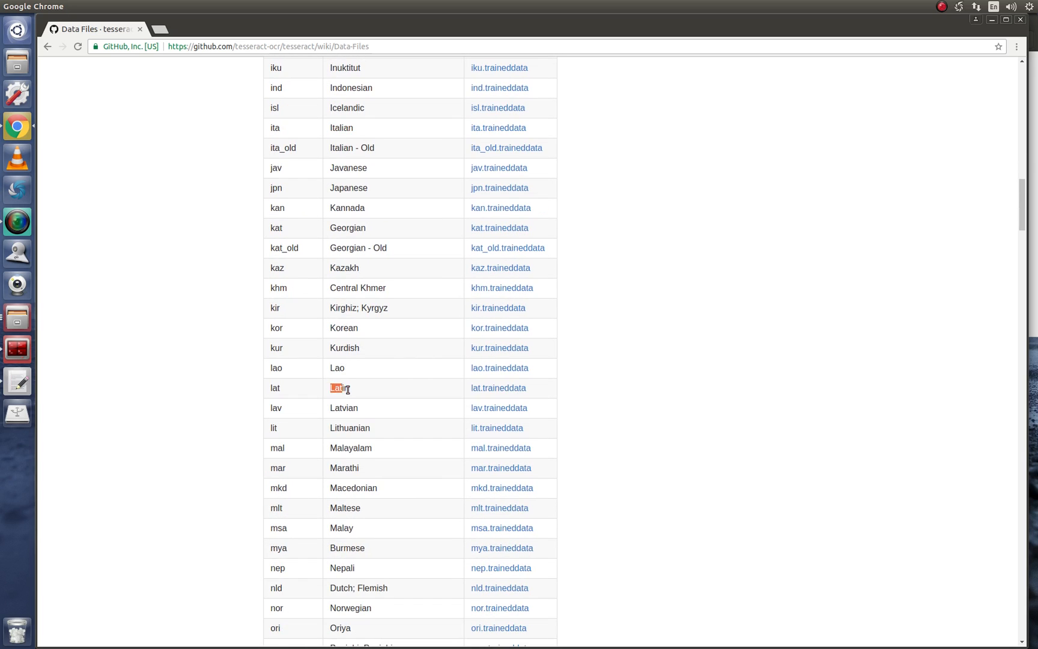
scroll("down", 3)
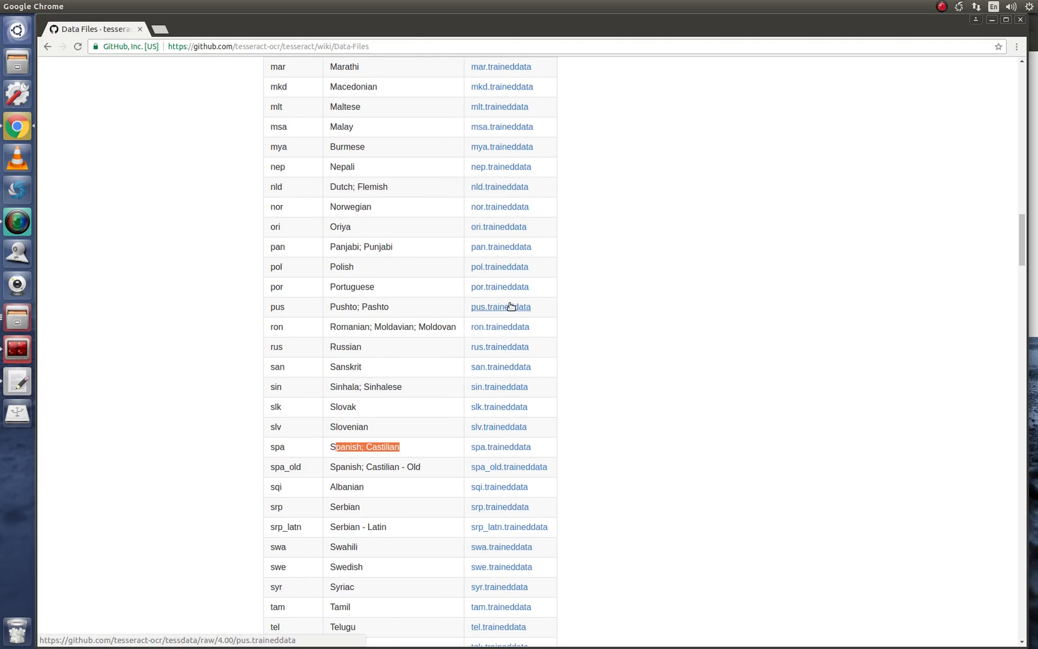
scroll("up", 3)
type("ls")
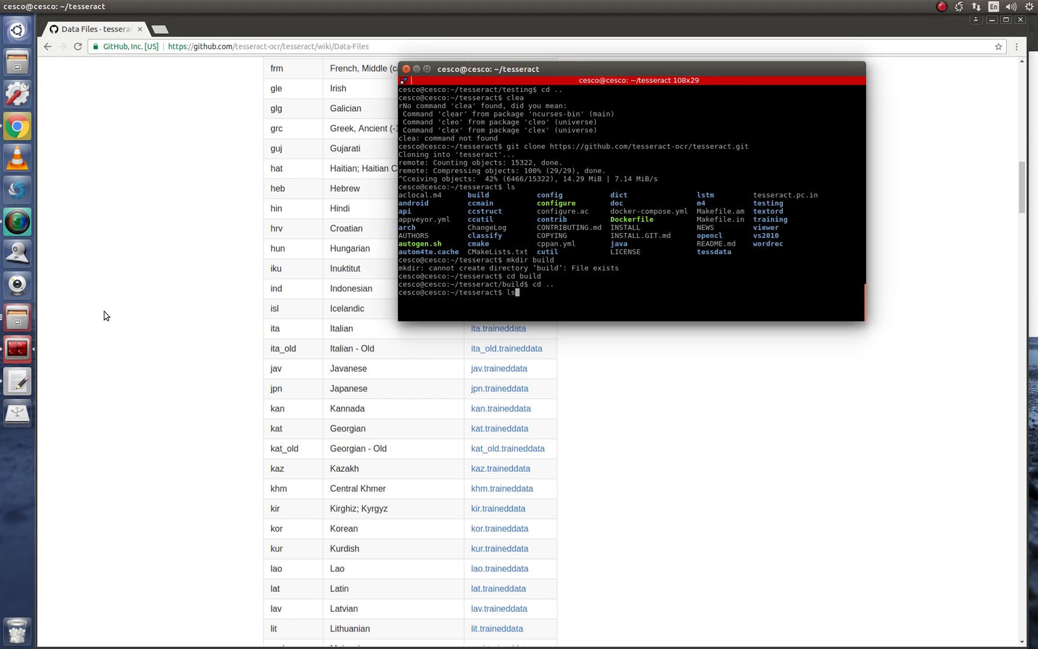
Move into tessdata, list it and pick out the lat, fra and spa traineddata names.
type("cd tessdata/")
type("ls")
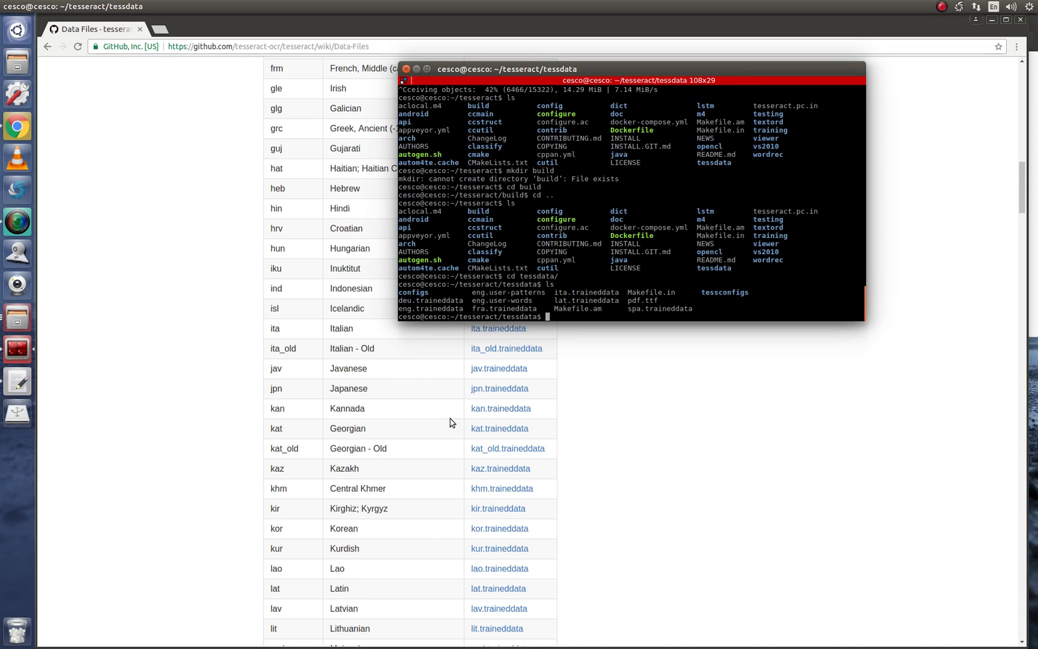
double_click(430, 301)
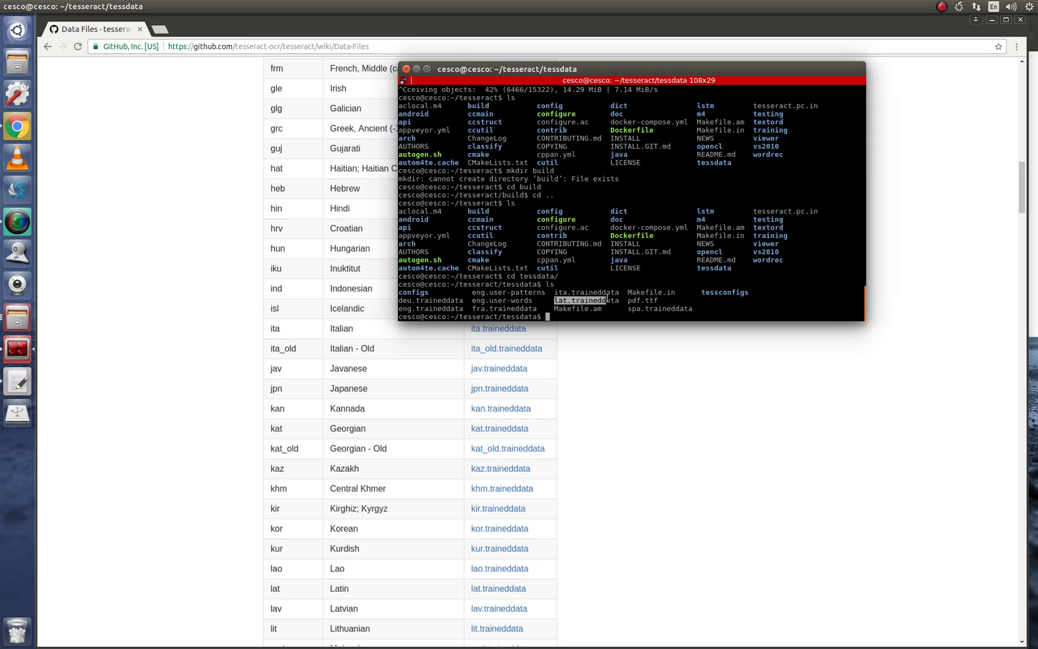
mouse_move(627, 310)
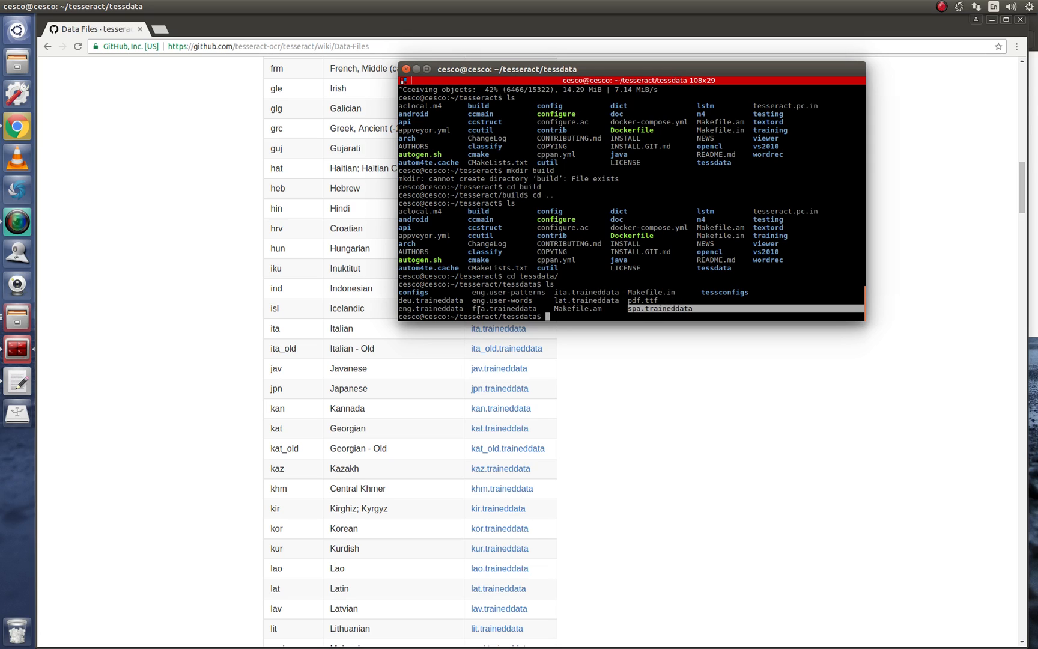
double_click(505, 309)
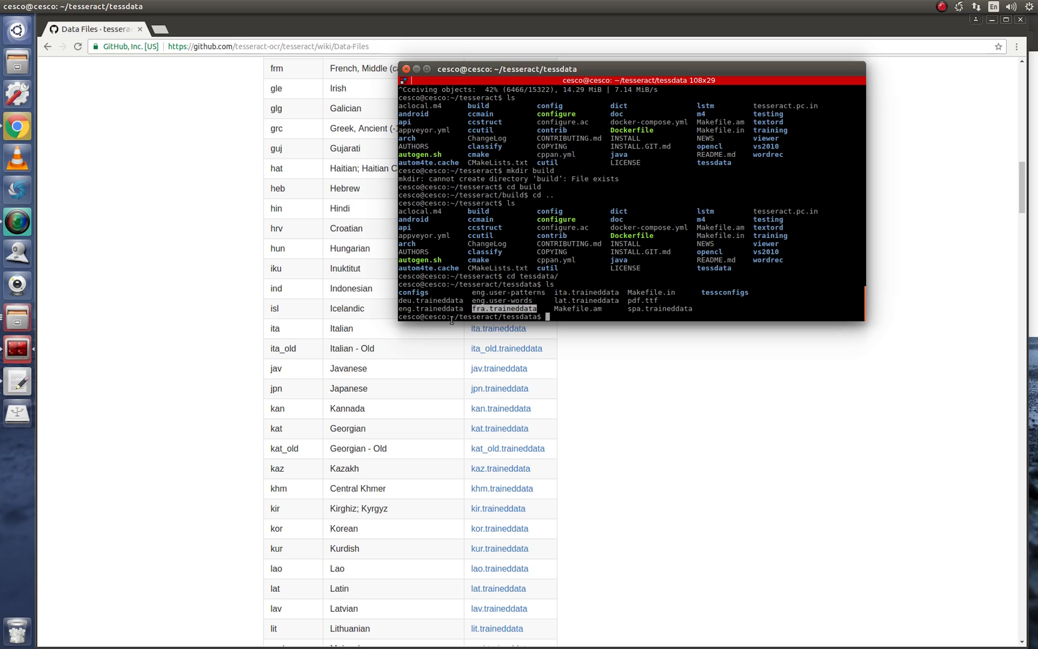
mouse_move(522, 274)
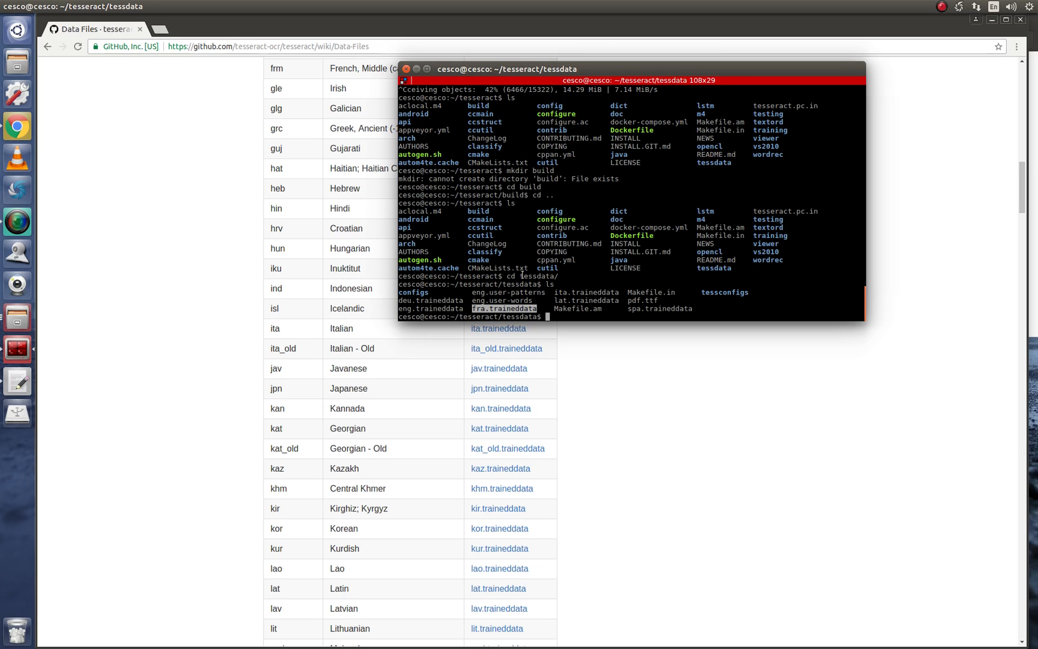
double_click(520, 284)
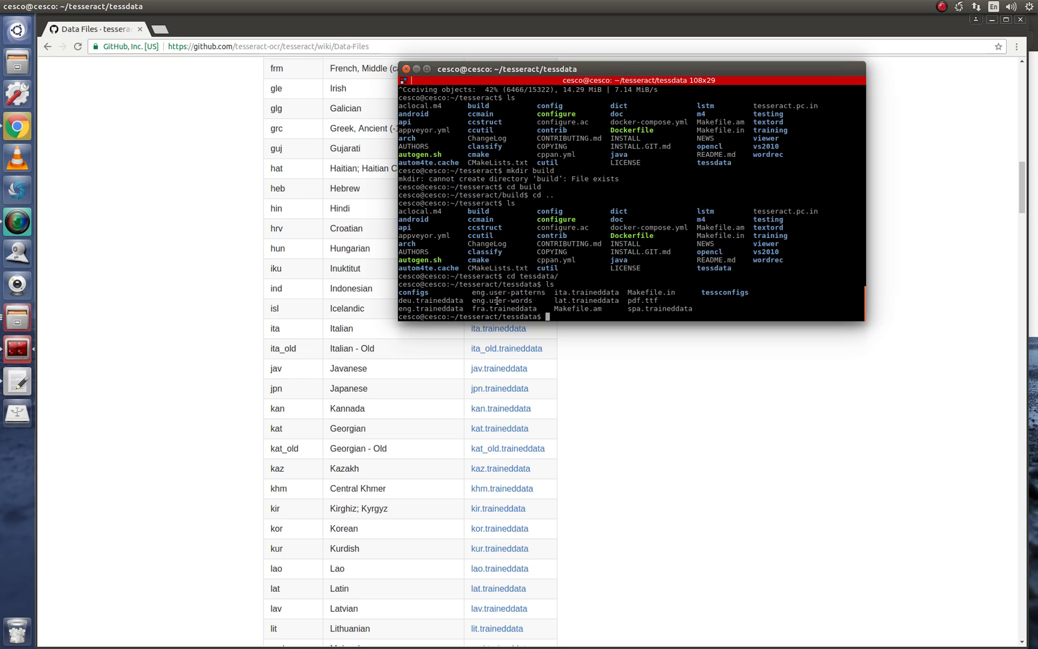
mouse_move(16, 349)
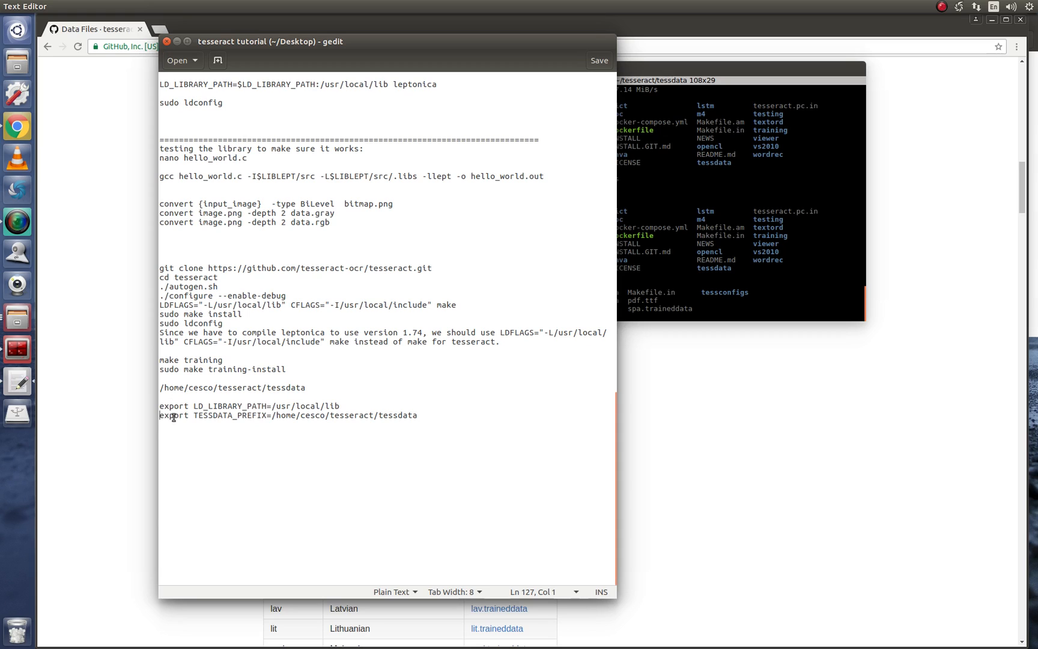
Highlight the export TESSDATA_PREFIX line pointing at the tesseract tessdata folder.
left_click_drag(160, 414, 295, 415)
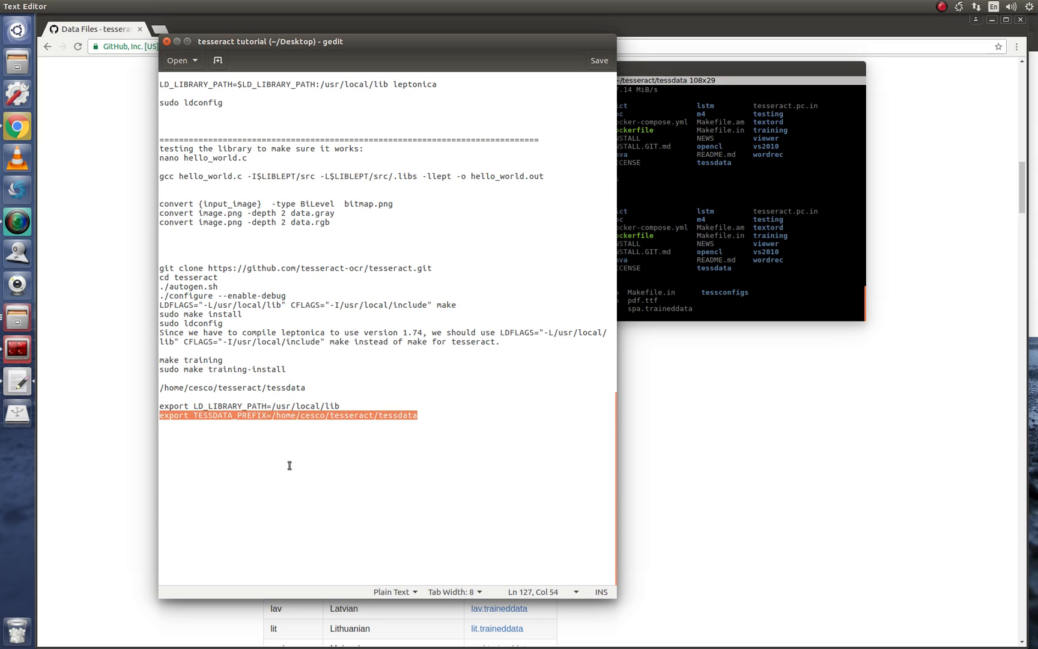
mouse_move(286, 471)
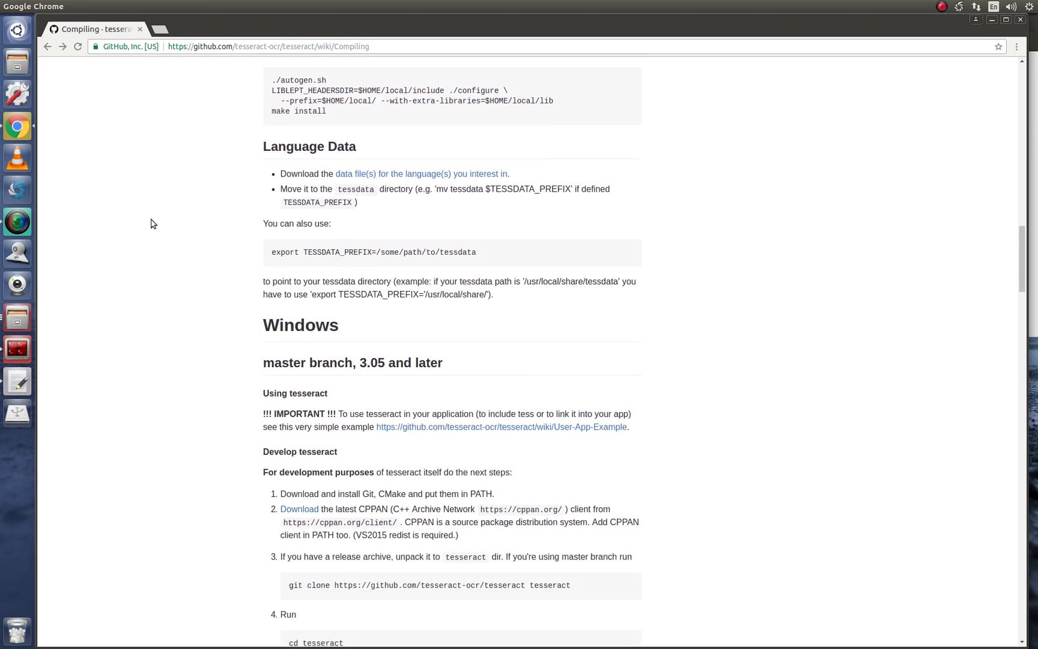
Scroll the Compiling wiki to the Language Data section's TESSDATA_PREFIX advice.
scroll("down", 3)
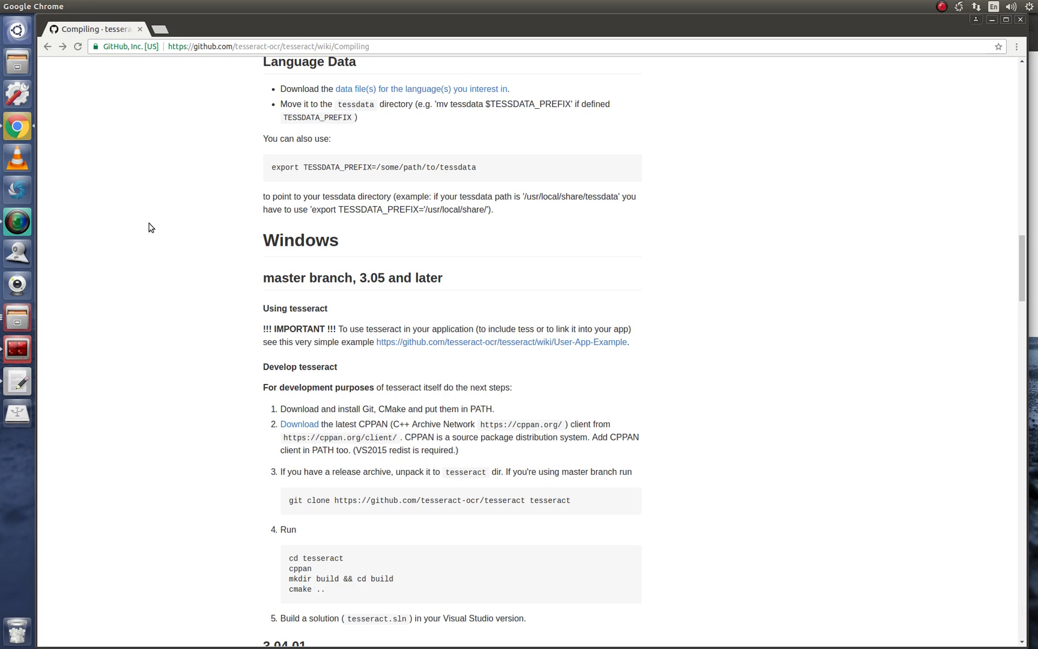
mouse_move(116, 314)
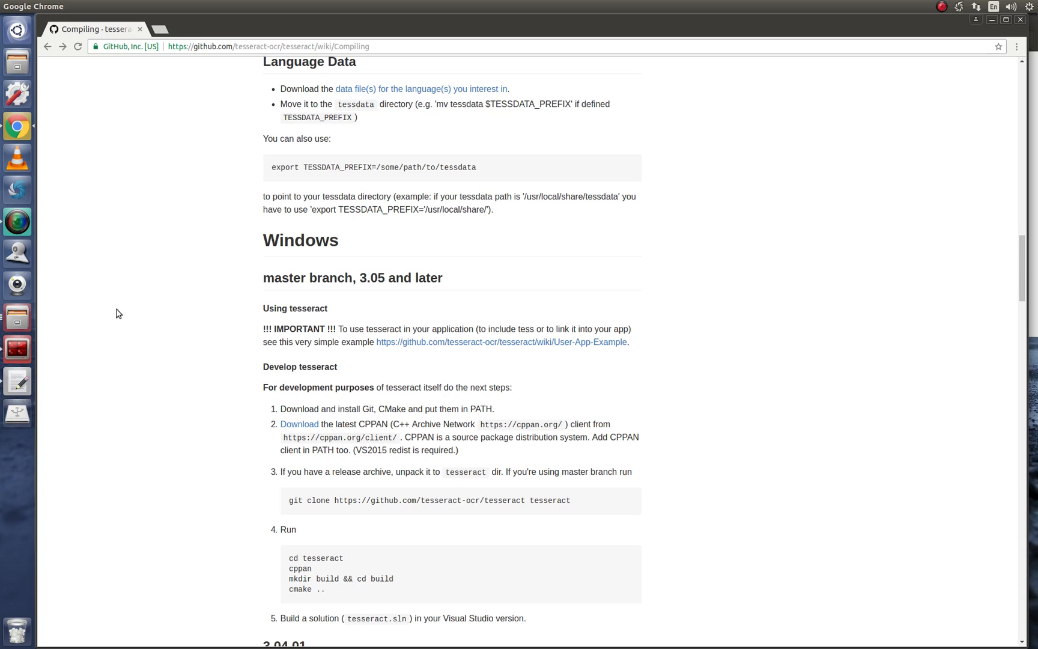
mouse_move(16, 366)
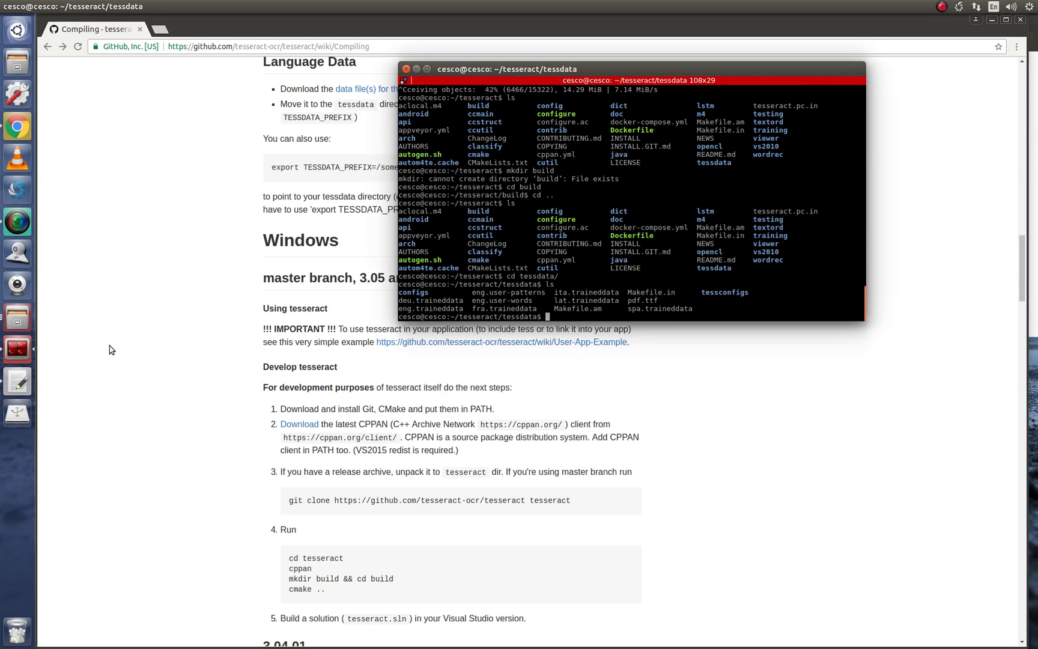
Move into the testing folder, list it, clear, and confirm tesseract --version reports 4.00.00alpha with leptonica-1.74.1.
type("cd ..")
type("cd testing")
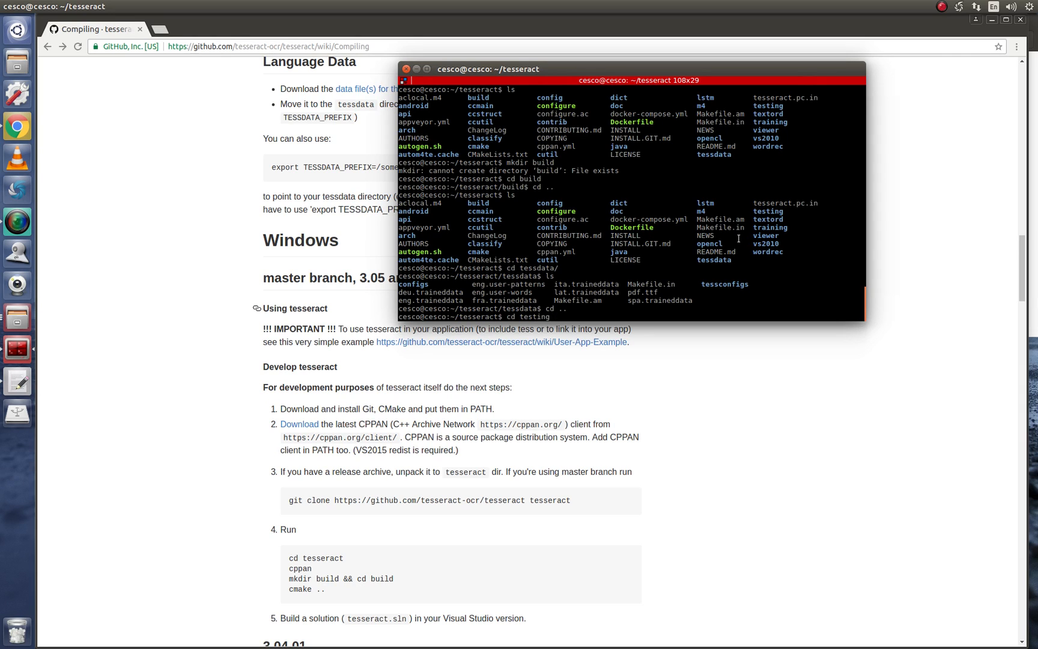
type("ls")
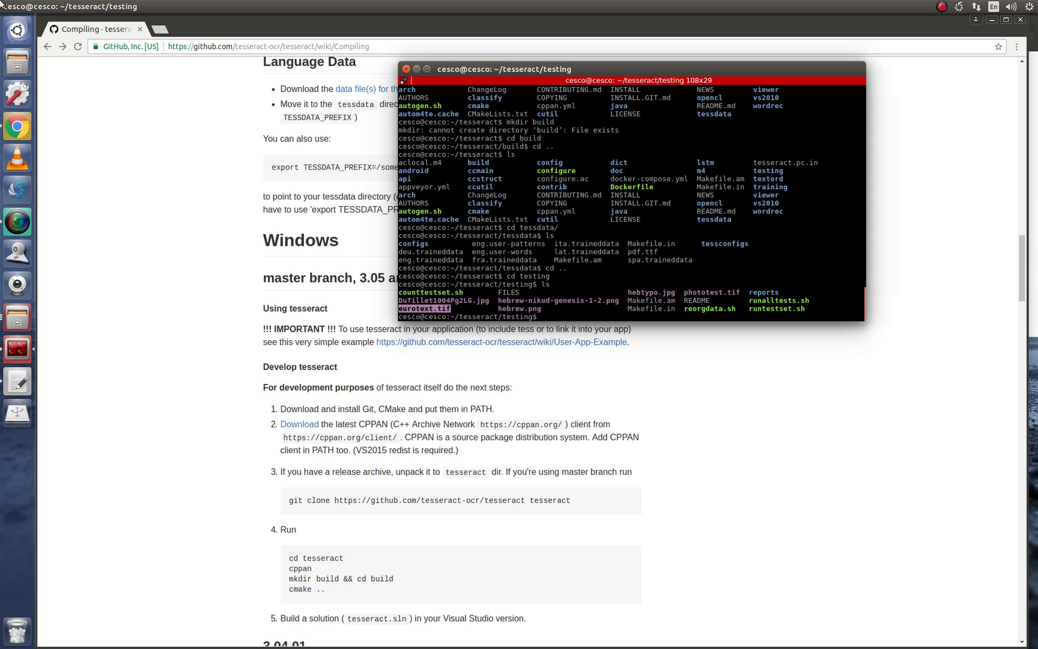
type("cl")
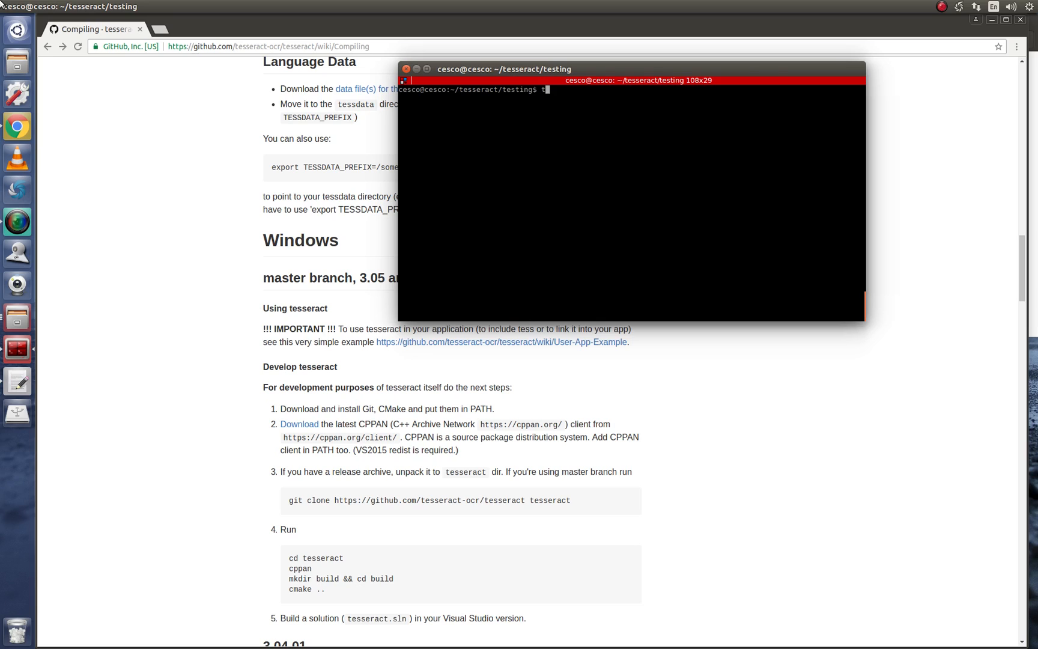
type("esseract --version")
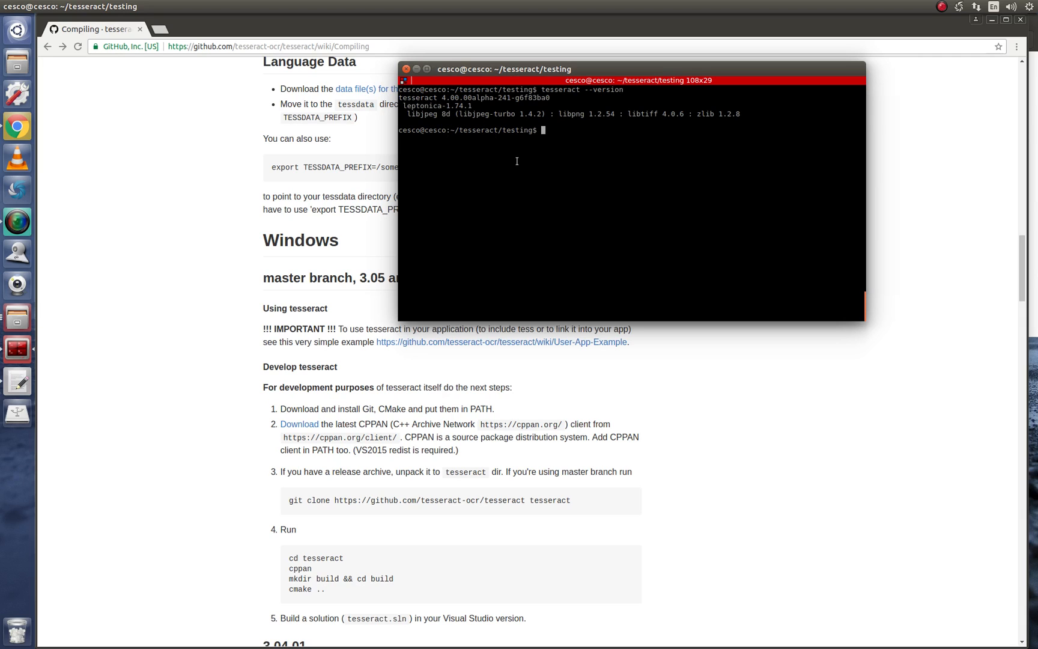
View eurotext.tif, the multilingual quick-brown-fox sample, with ImageMagick display.
type("displa")
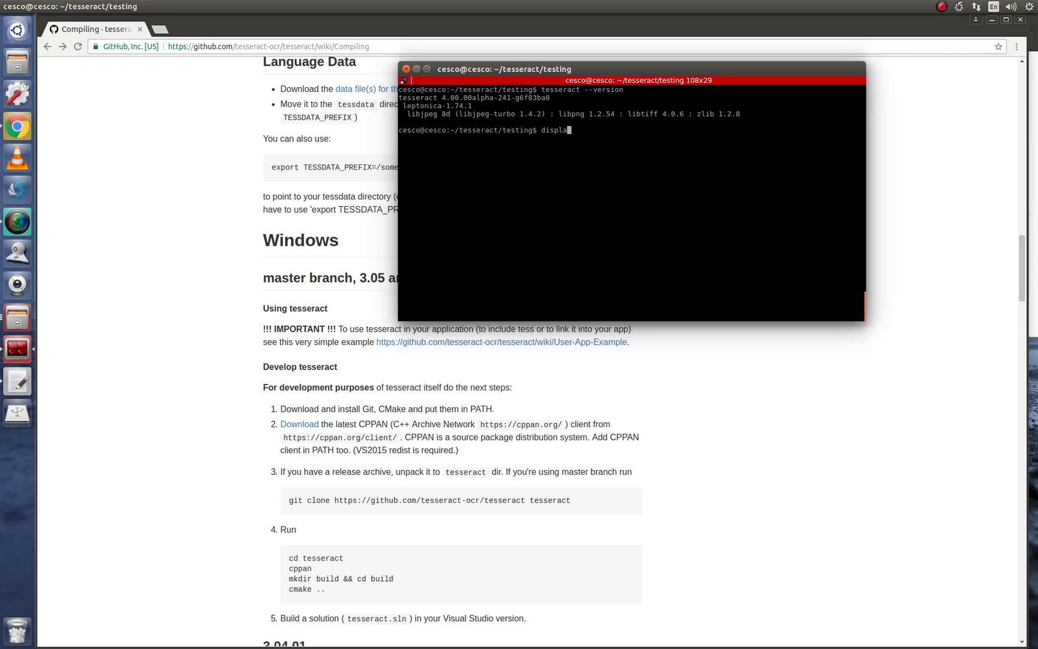
type("e")
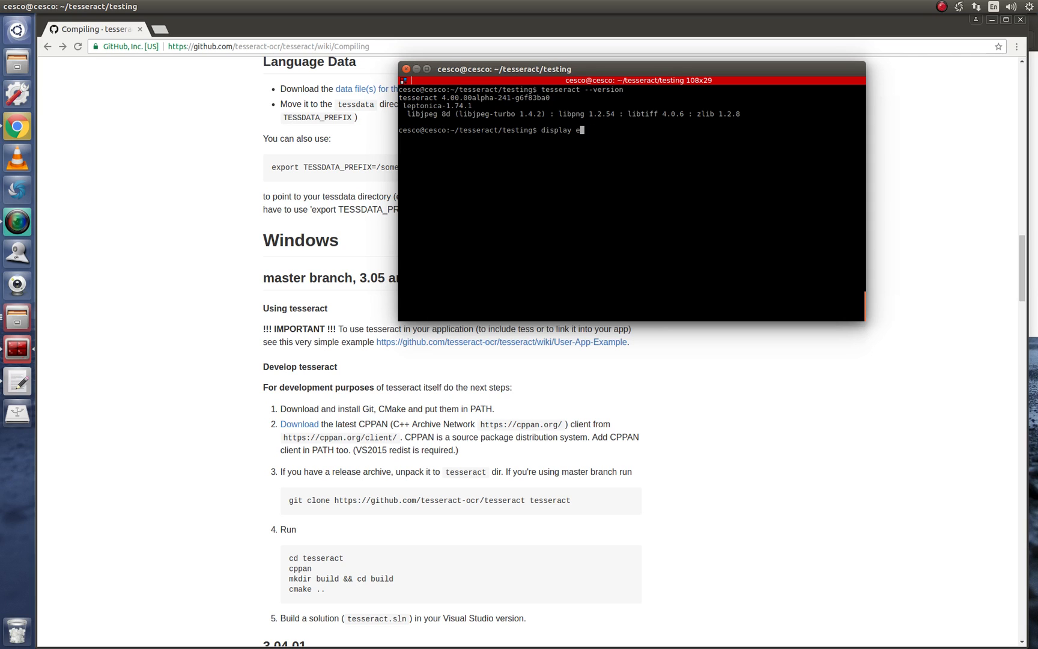
type("urotext.tif")
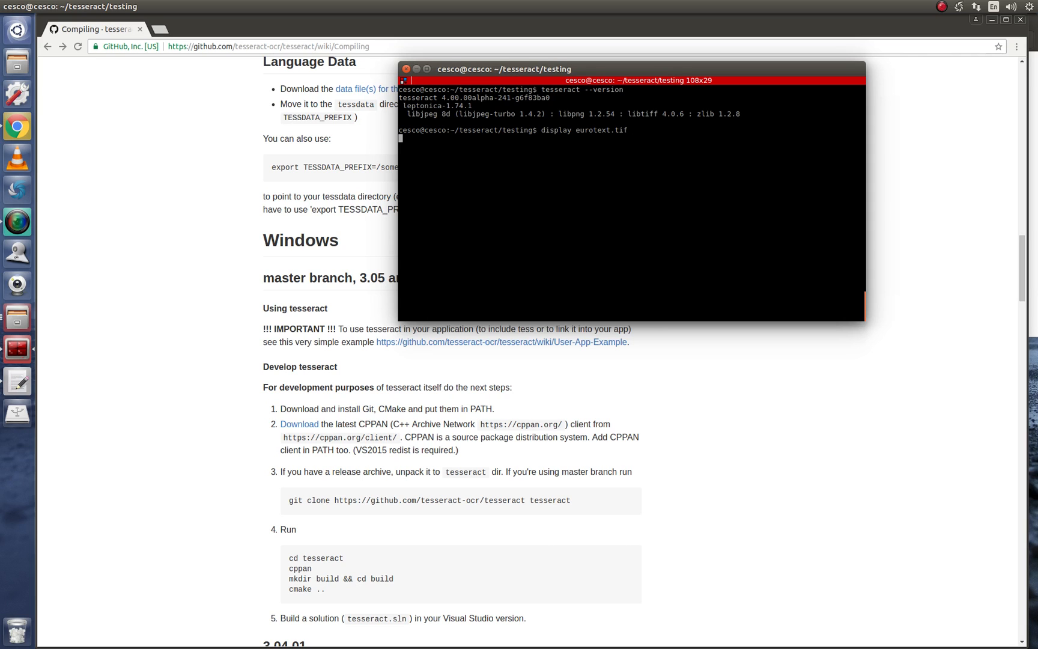
key("Return")
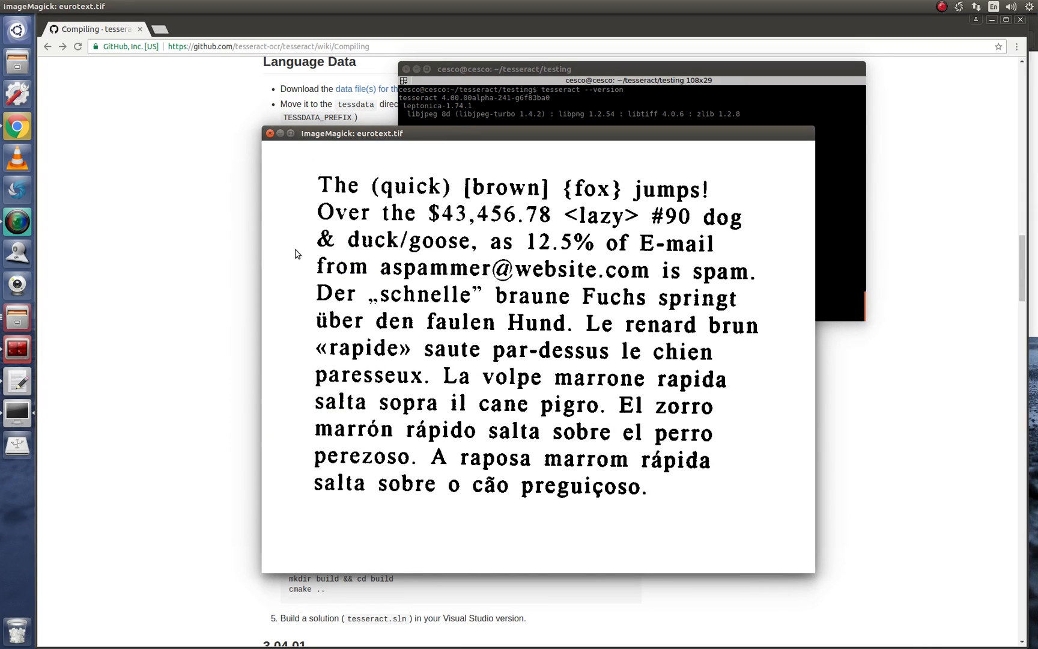
mouse_move(567, 299)
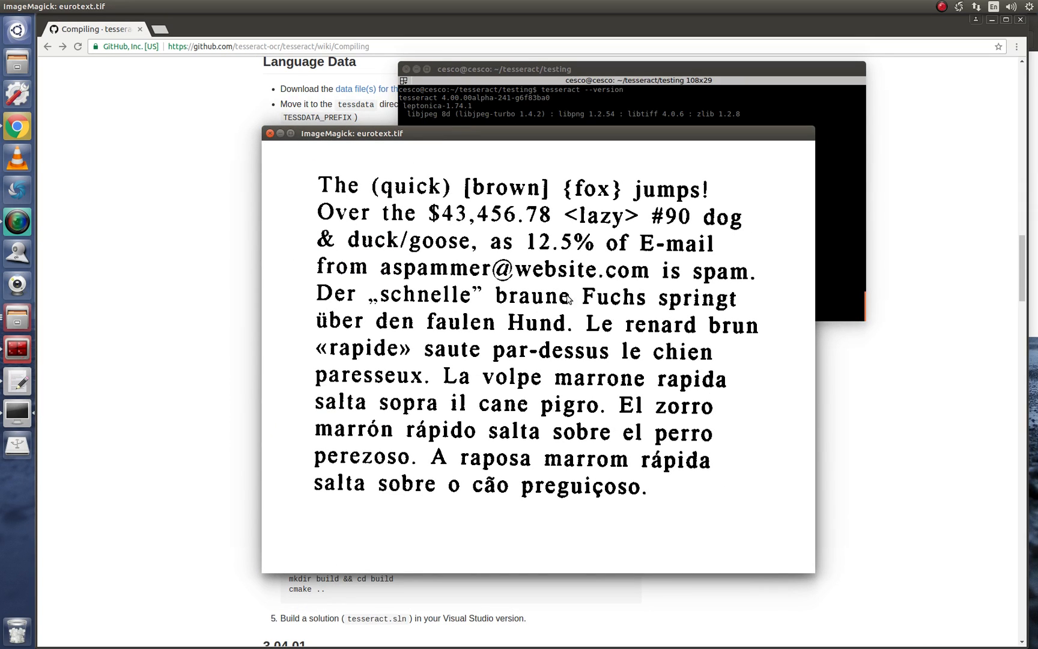
mouse_move(404, 342)
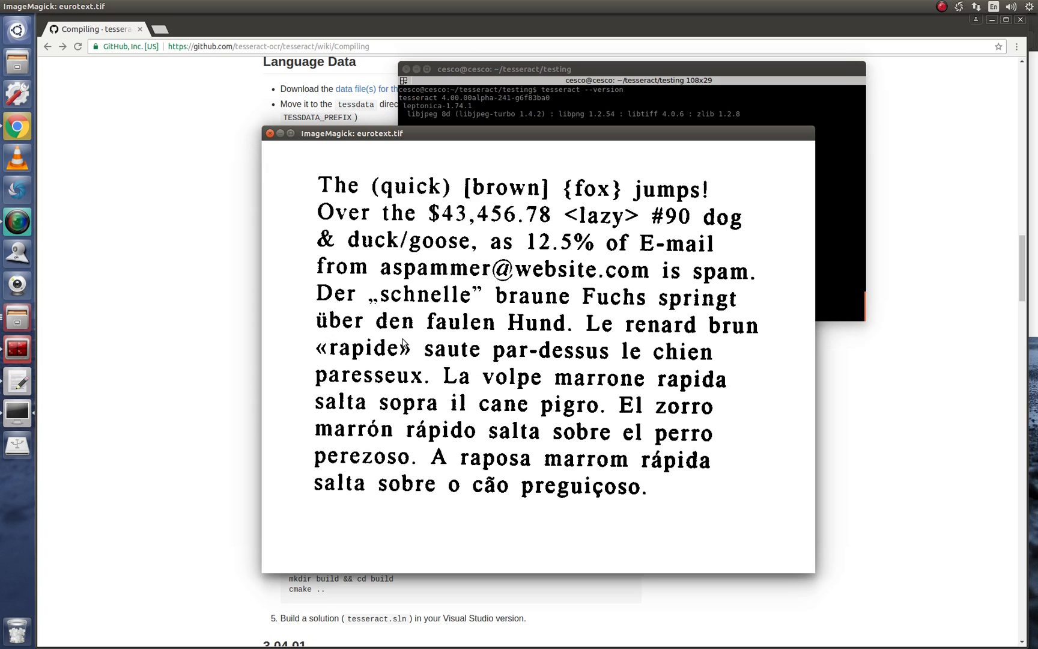
mouse_move(611, 333)
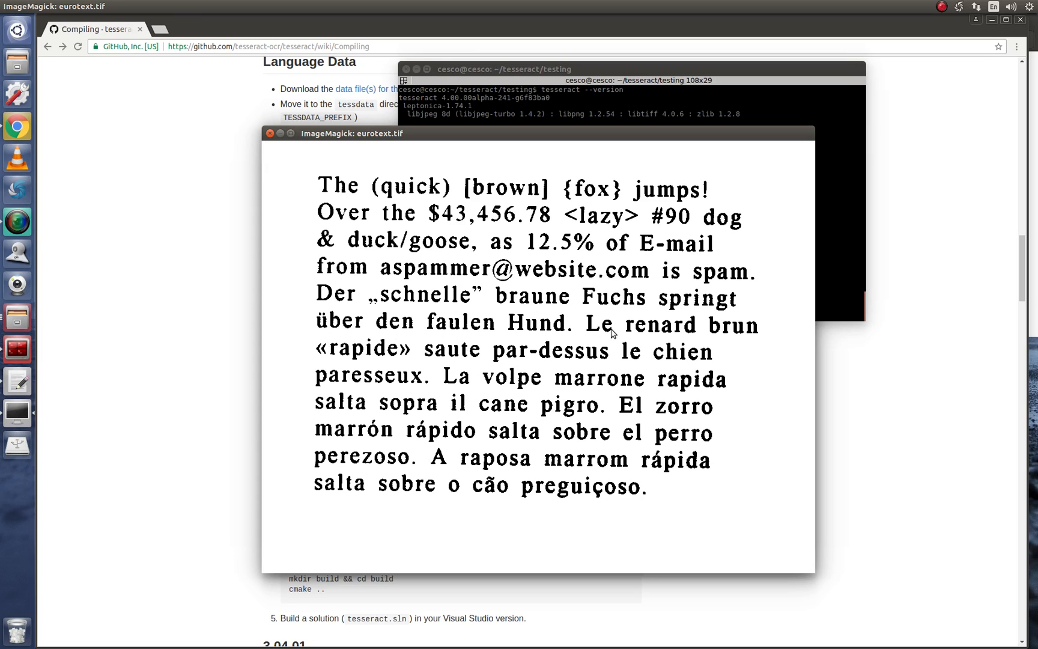
mouse_move(408, 358)
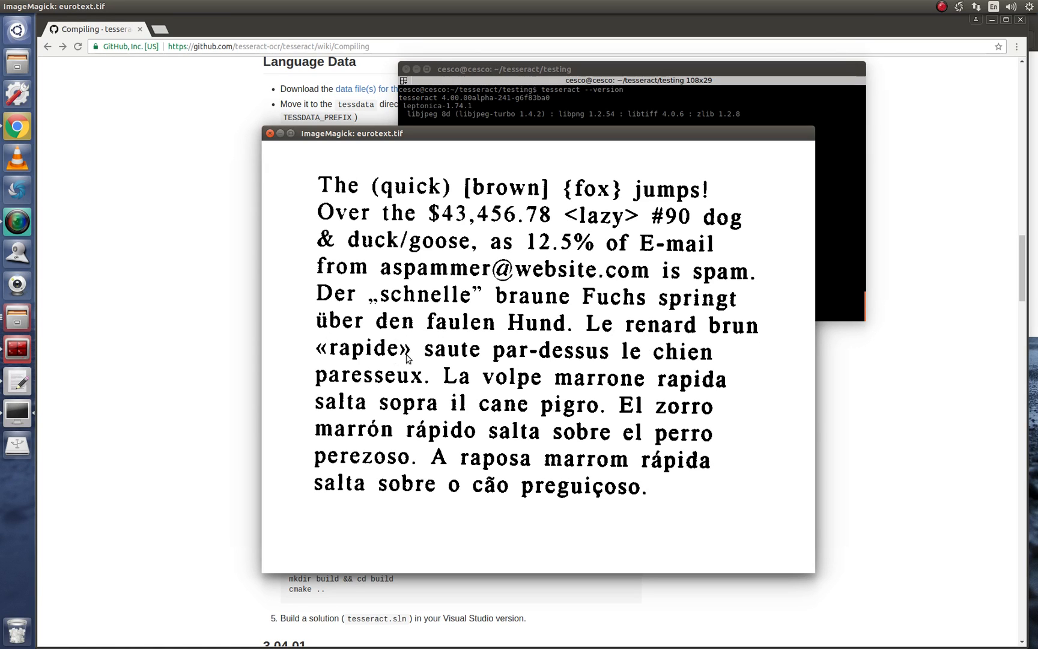
mouse_move(487, 387)
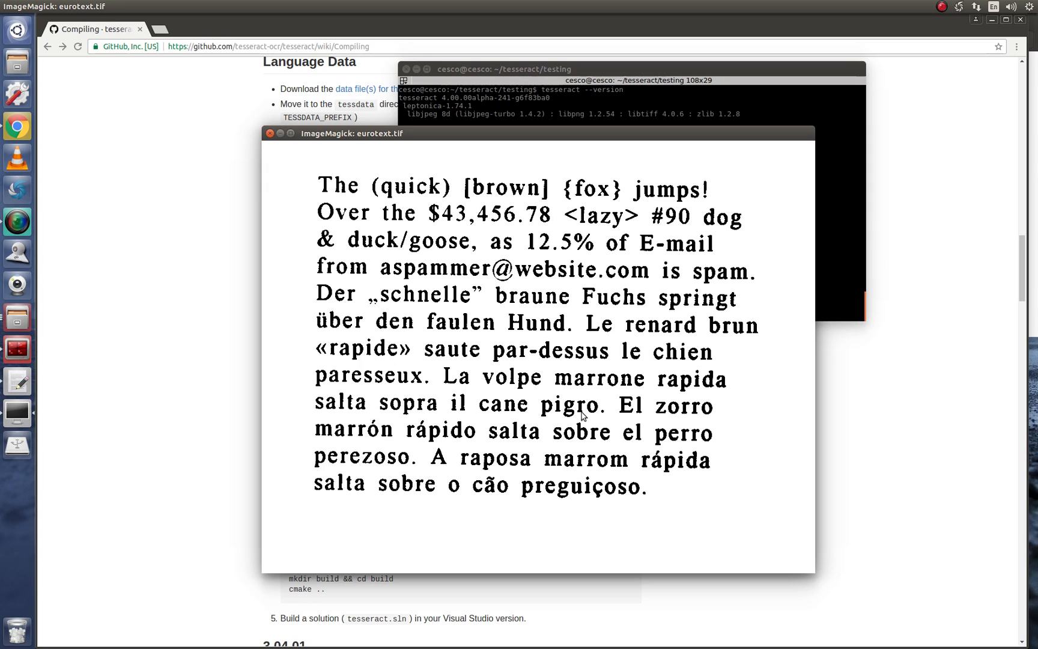
mouse_move(442, 468)
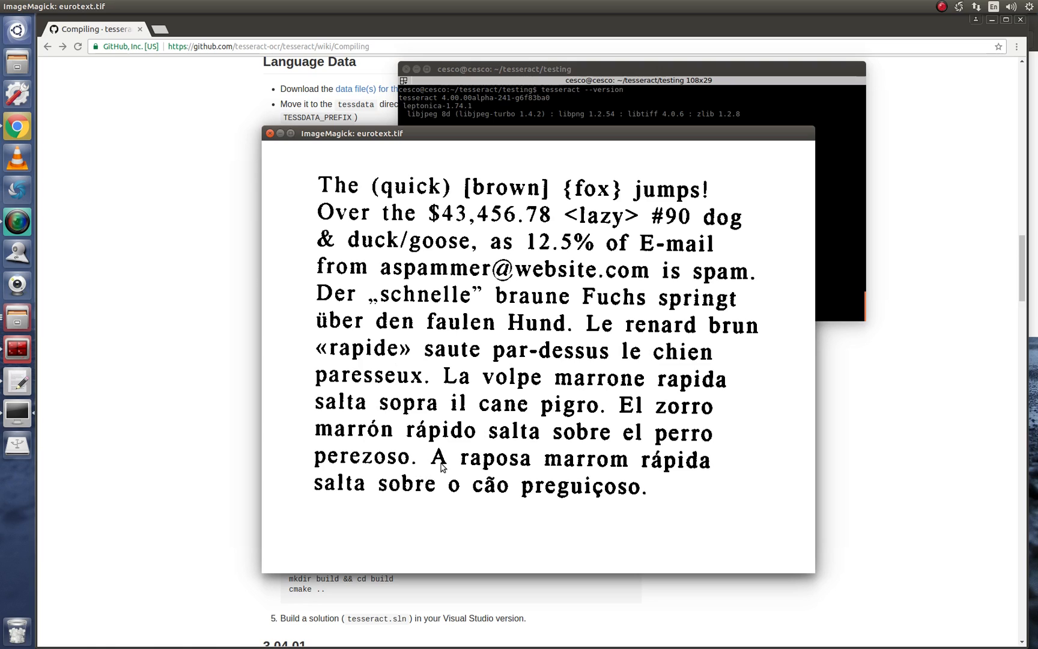
mouse_move(405, 358)
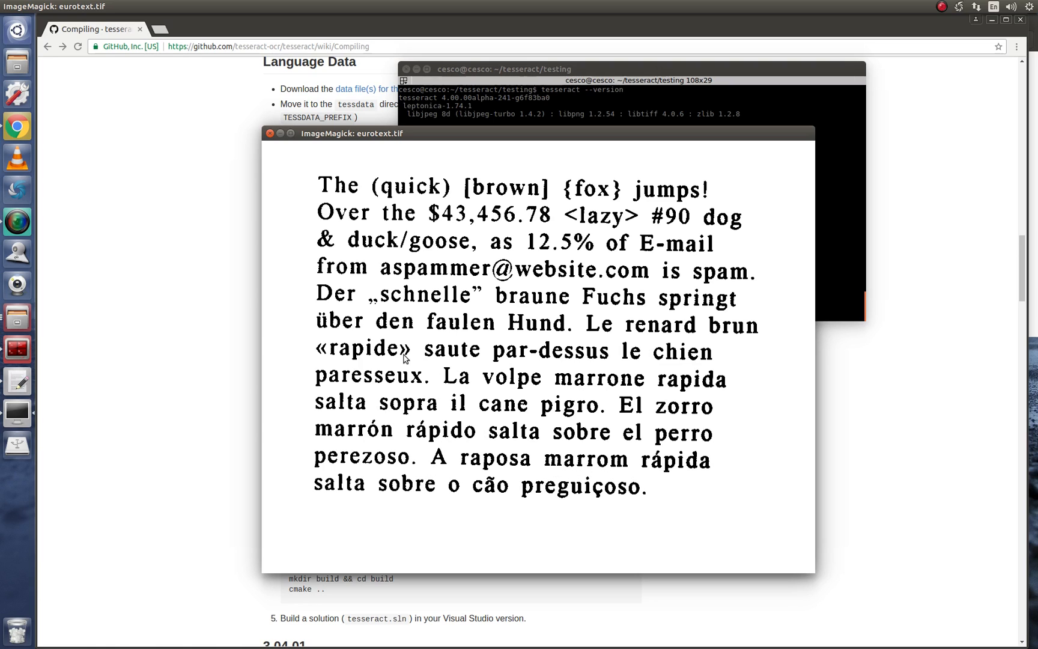
mouse_move(632, 339)
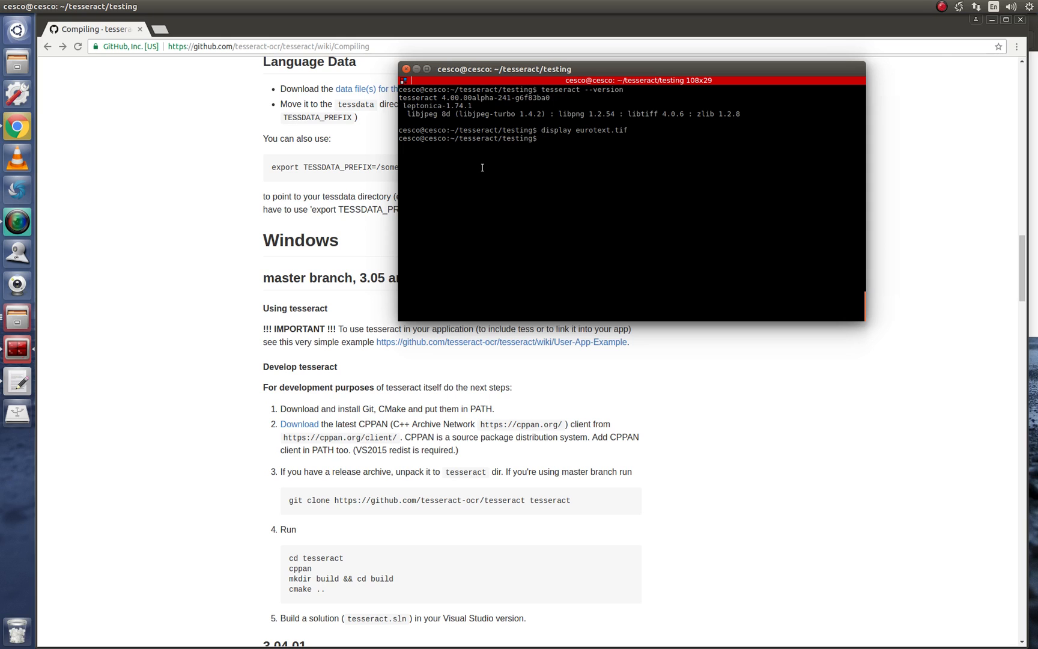
mouse_move(42, 235)
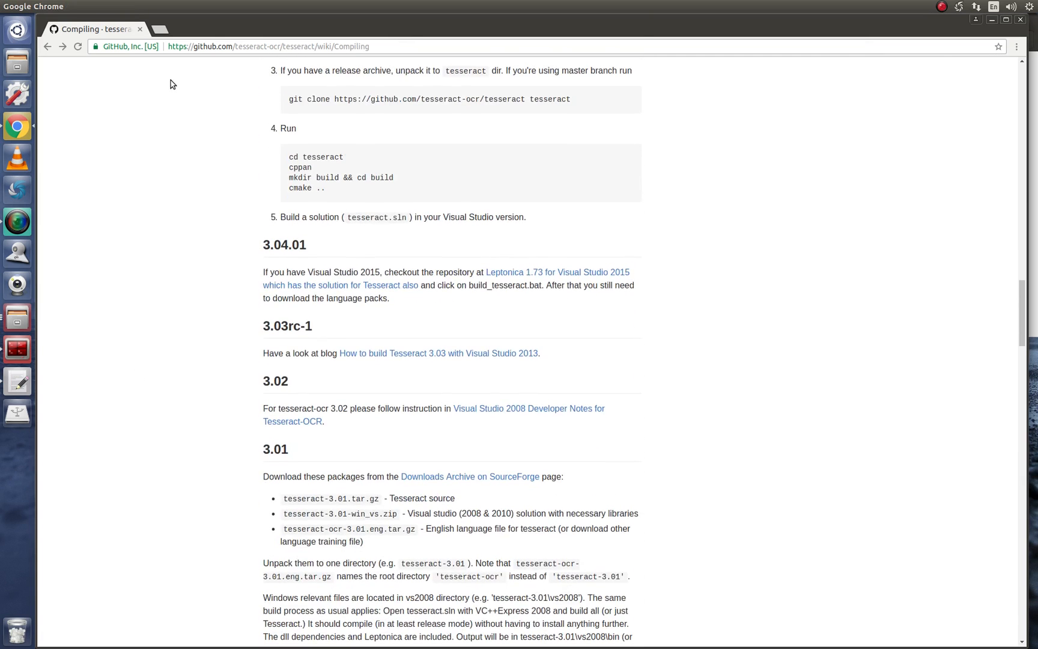
Go back to the Tesseract repository README and bring up the Running Tesseract basic usage command.
left_click(47, 47)
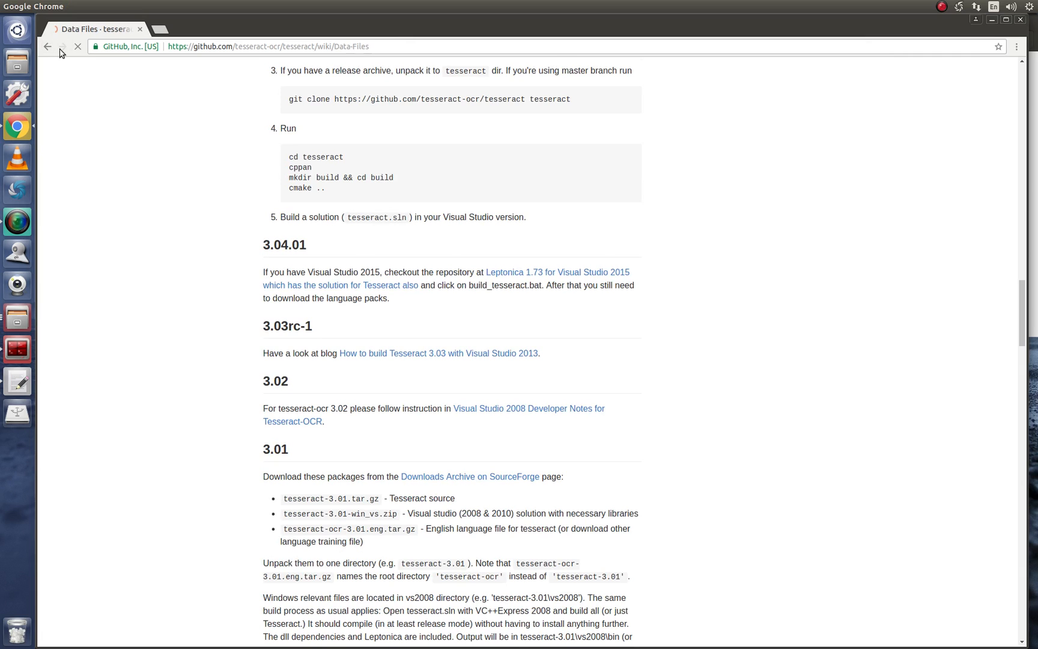
left_click(47, 47)
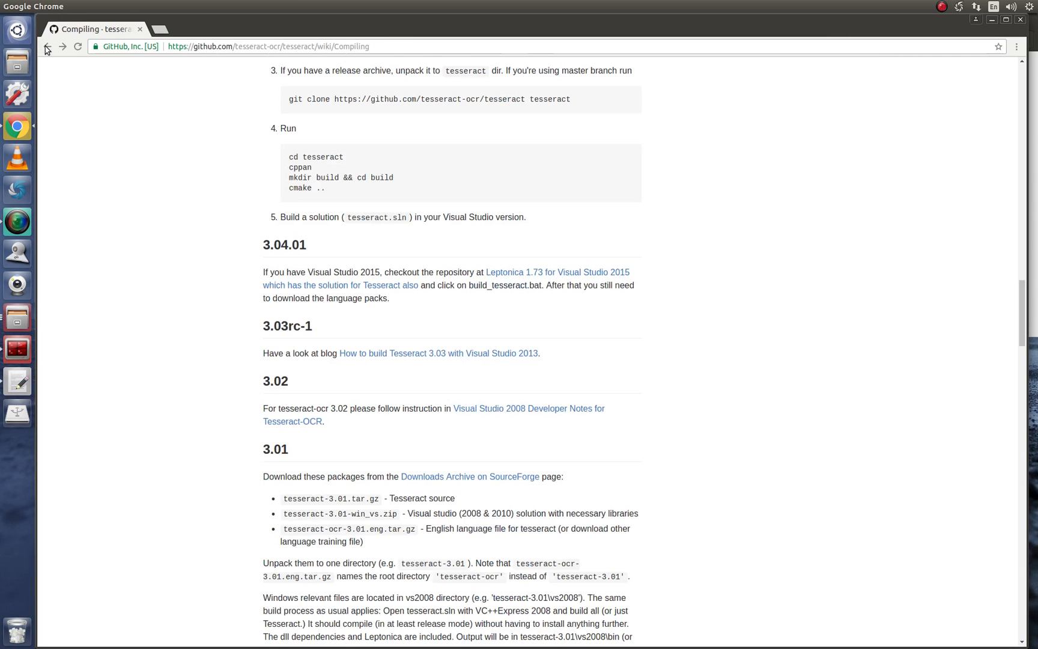
left_click(47, 47)
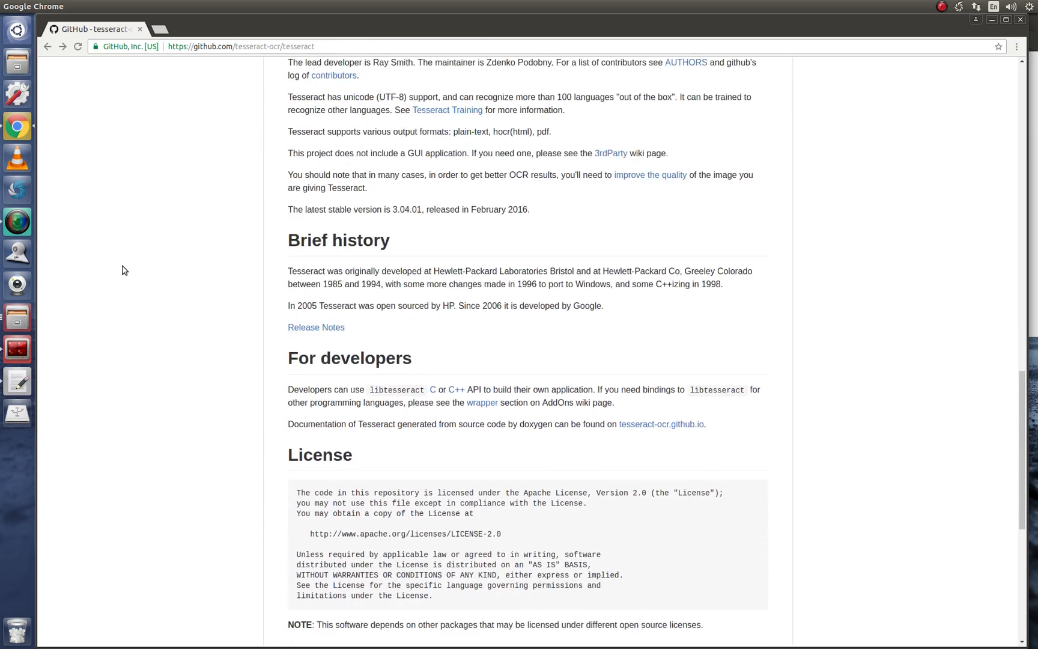
scroll("down", 3)
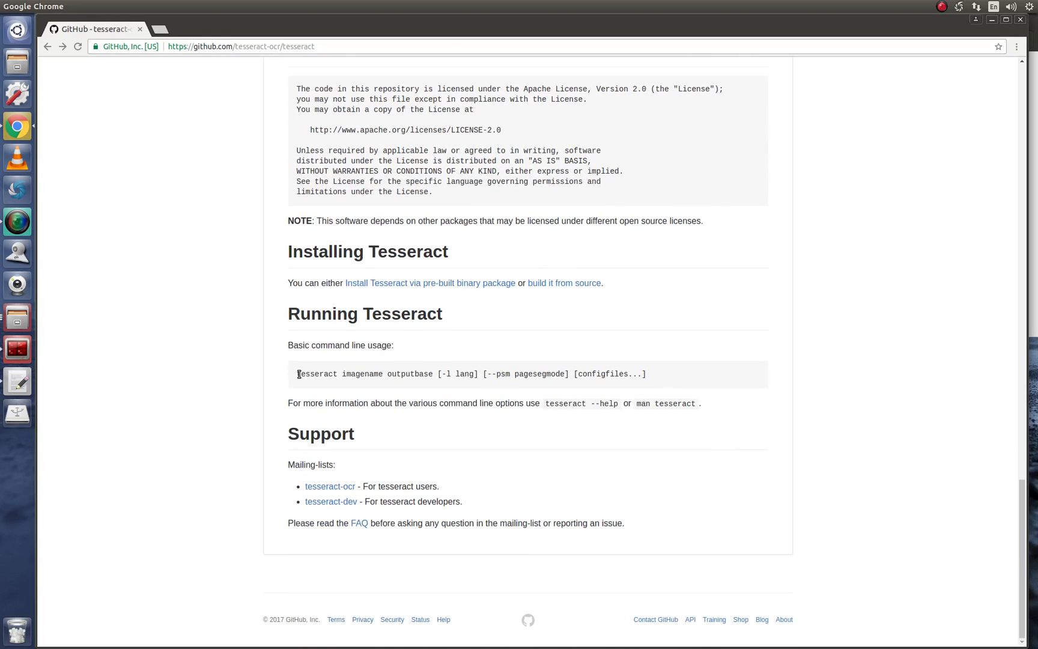
double_click(316, 374)
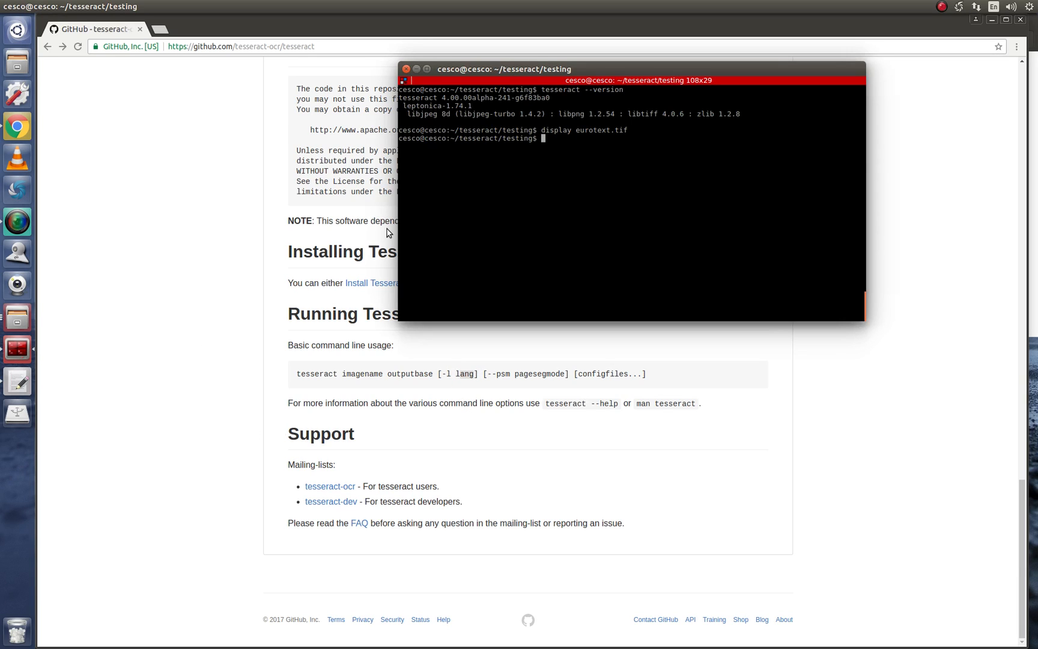
Run 'tesseract eurotext.tif out -l eng' to OCR the sample in English.
type("tes")
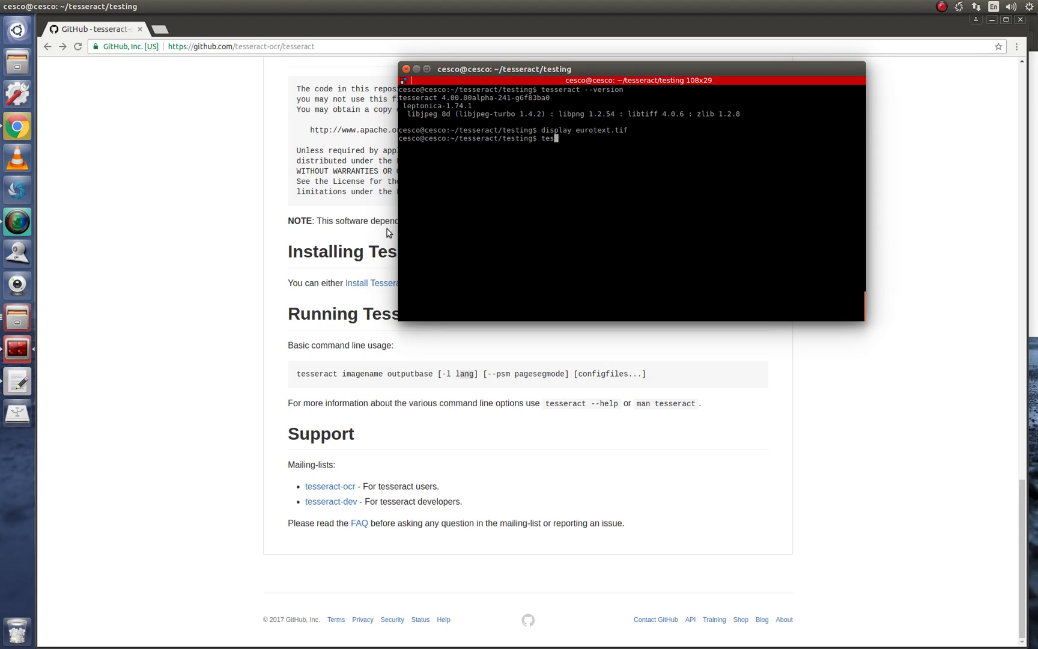
type("seract")
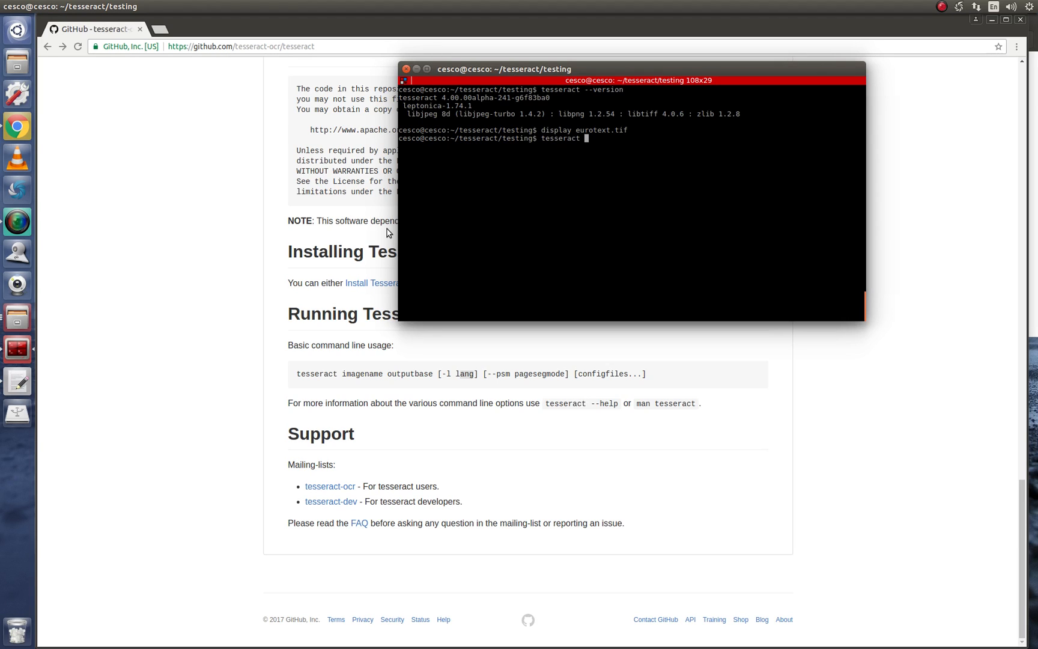
type("eru")
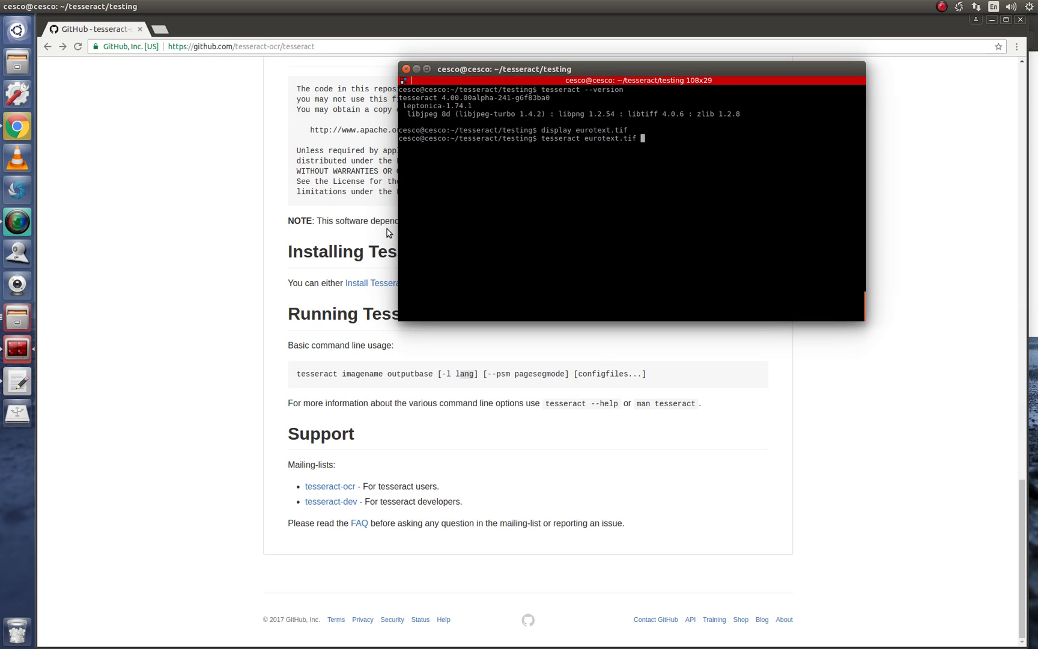
type("out")
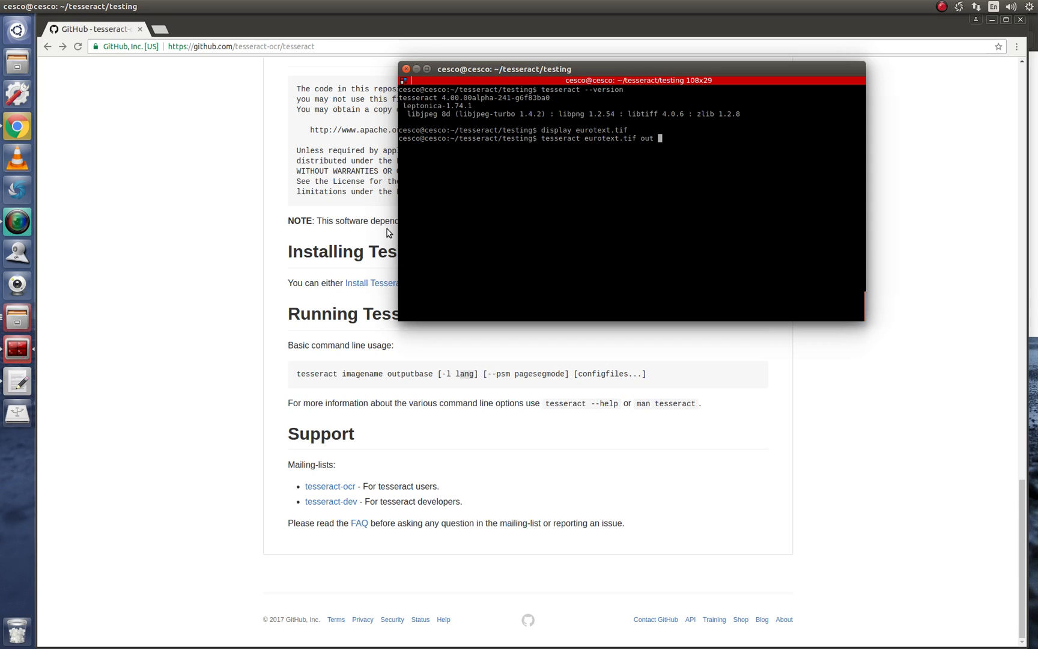
type("-l")
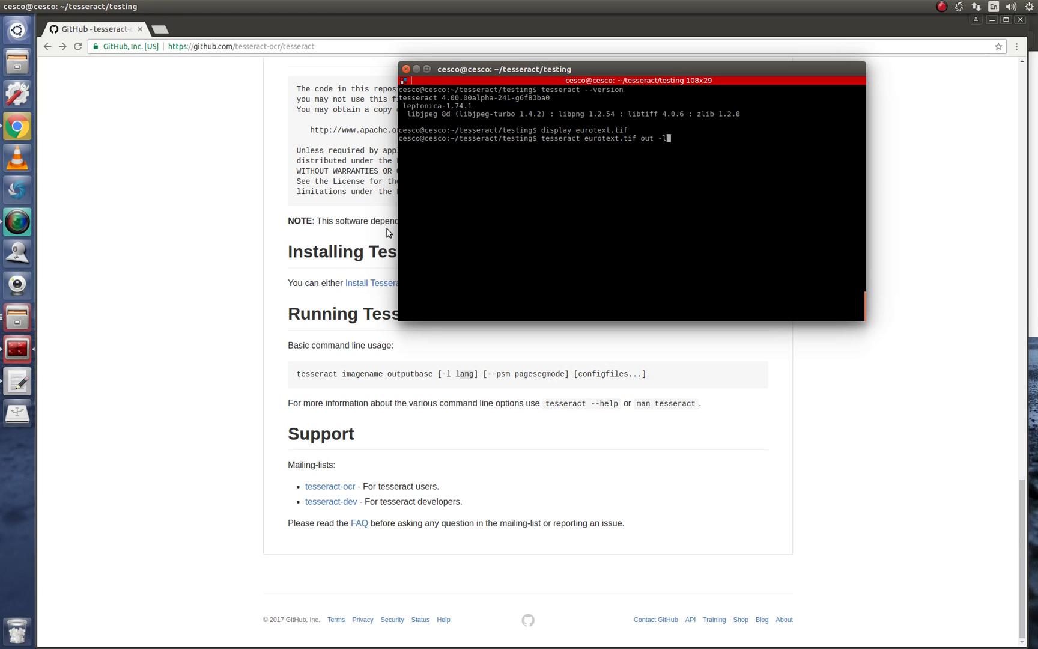
type("eng")
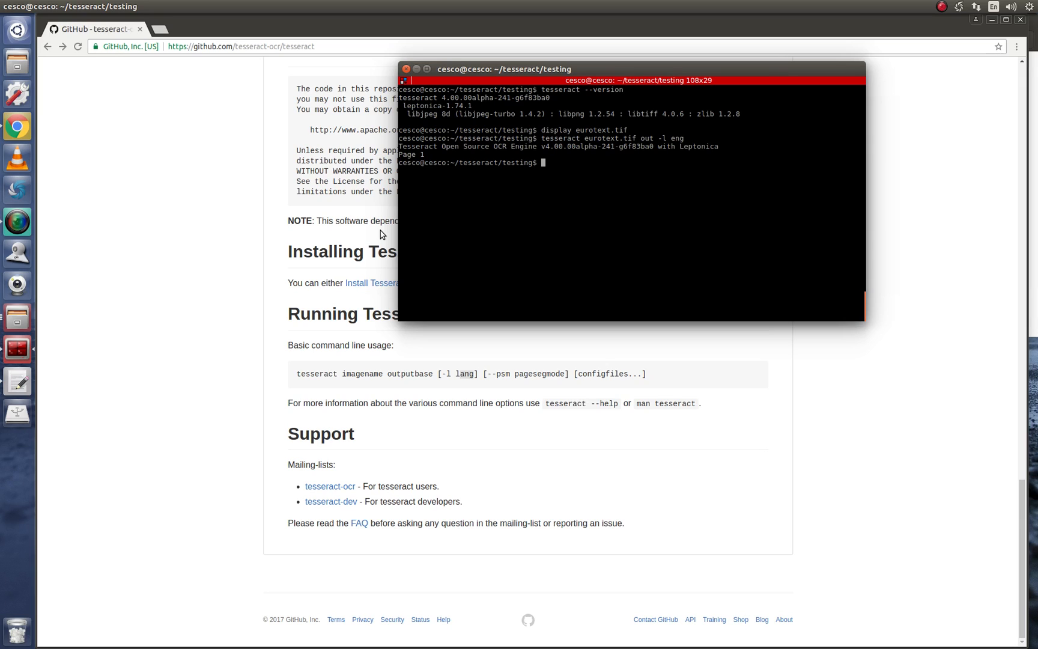
List the testing folder and confirm the new out.txt file is present.
type("ls")
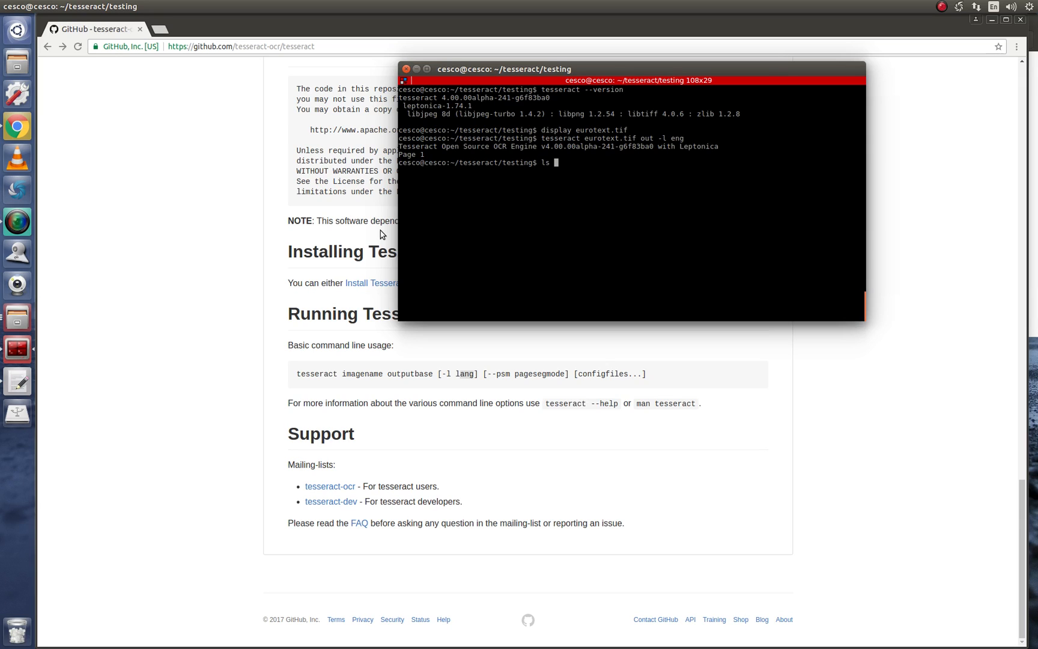
key("Return")
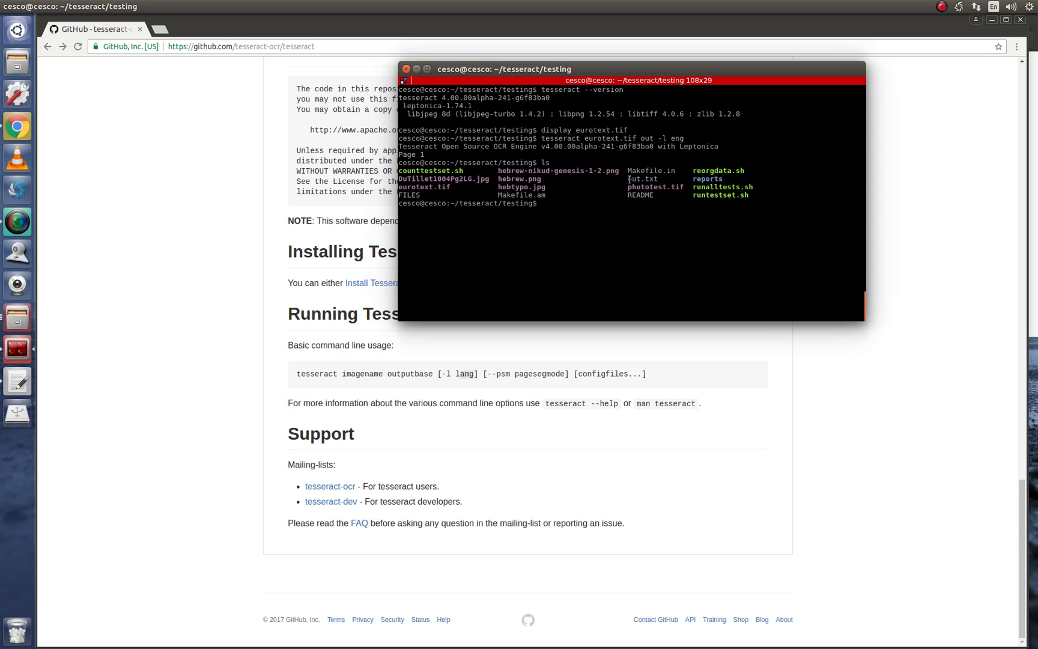
double_click(642, 179)
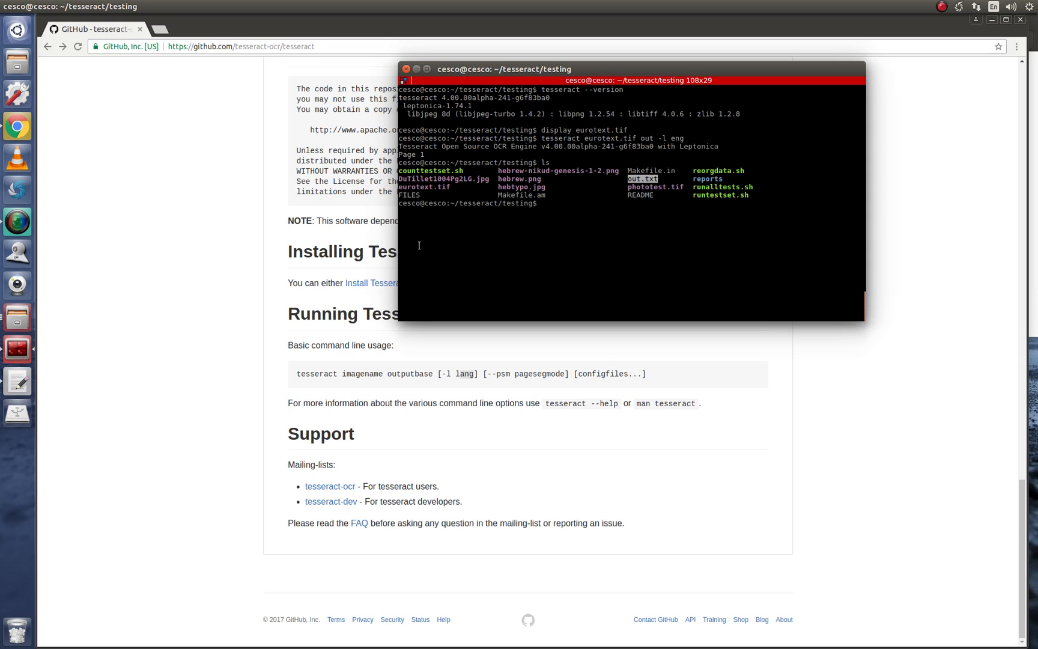
Reopen eurotext.tif in ImageMagick display to compare against the OCR output.
type("di")
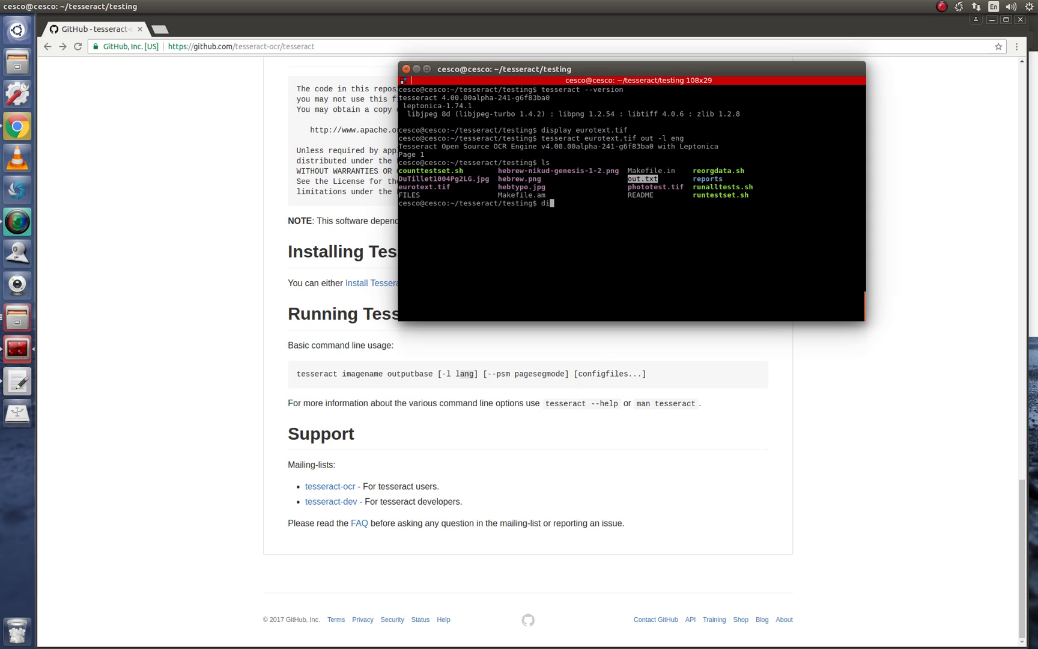
type("isplay")
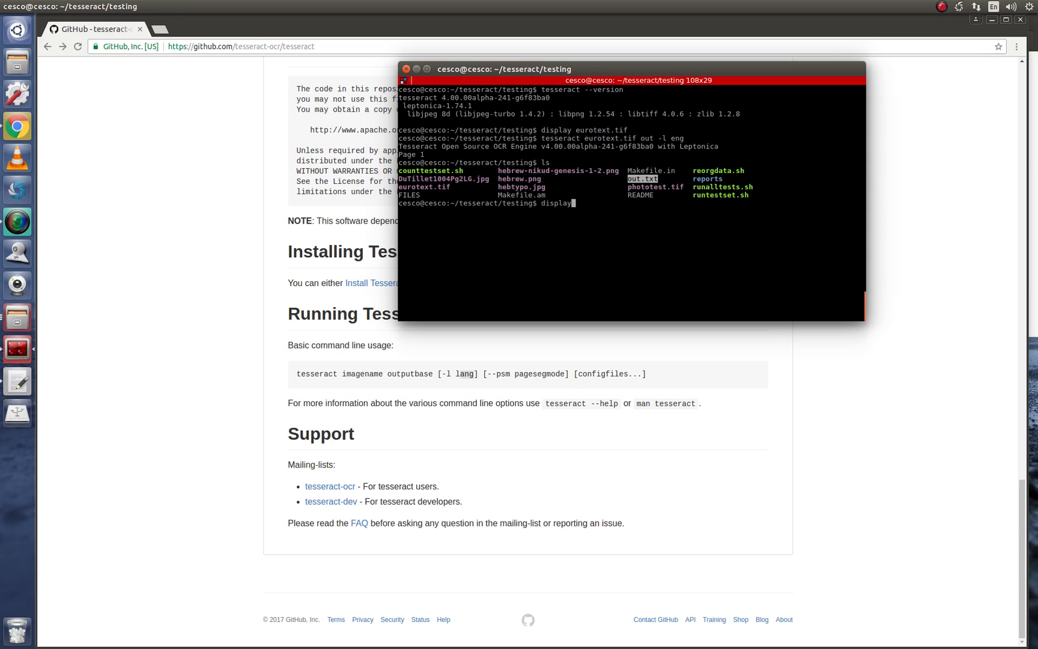
type("eurotext.tif")
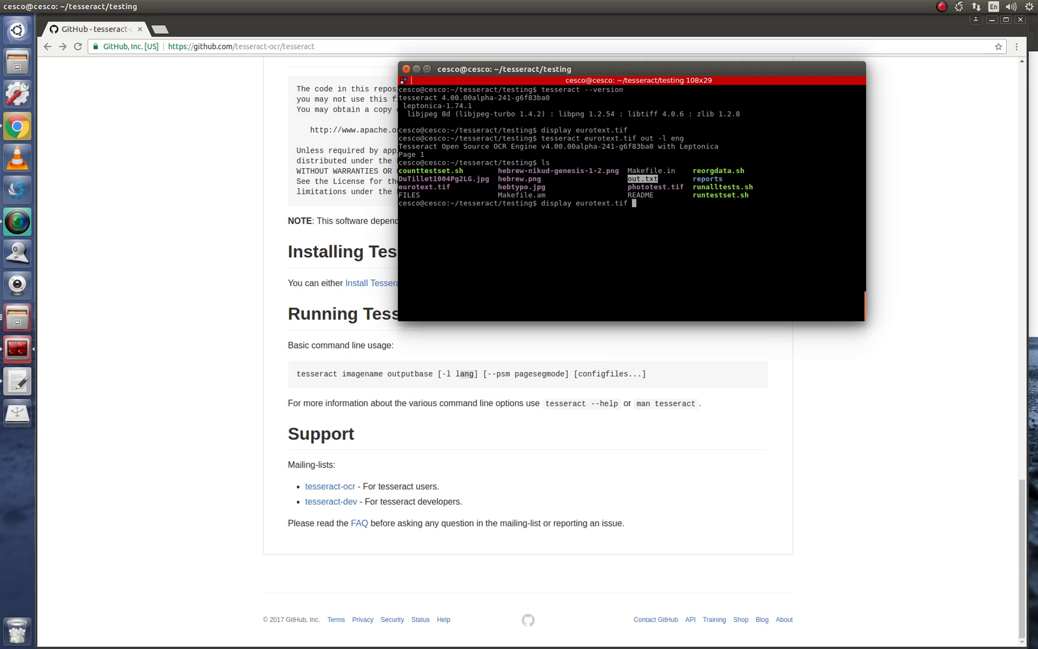
key("Return")
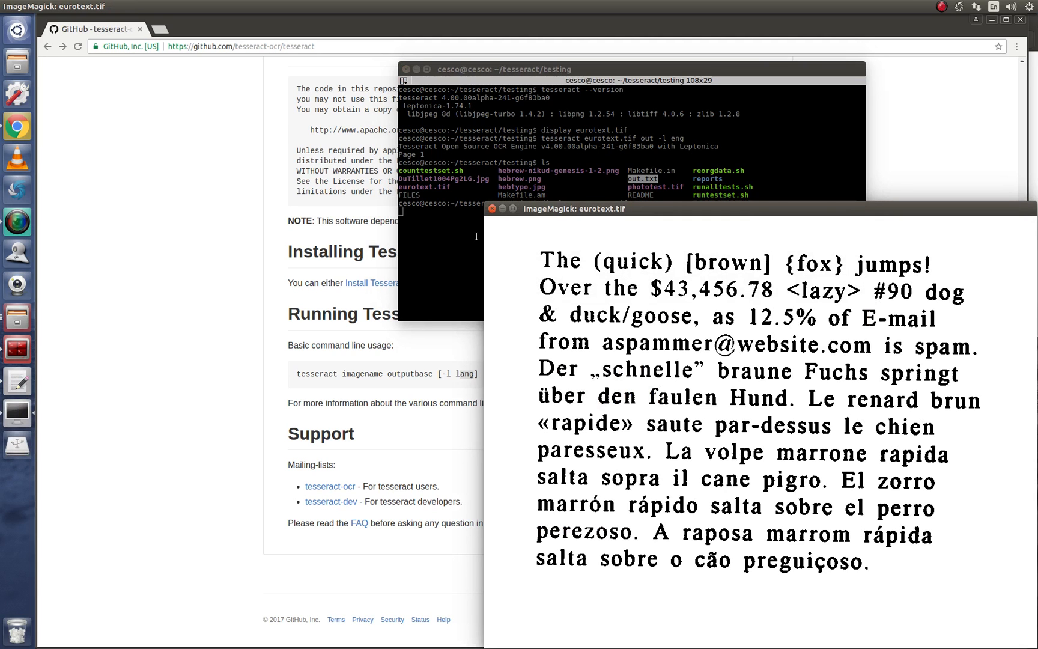
left_click_drag(575, 208, 125, 128)
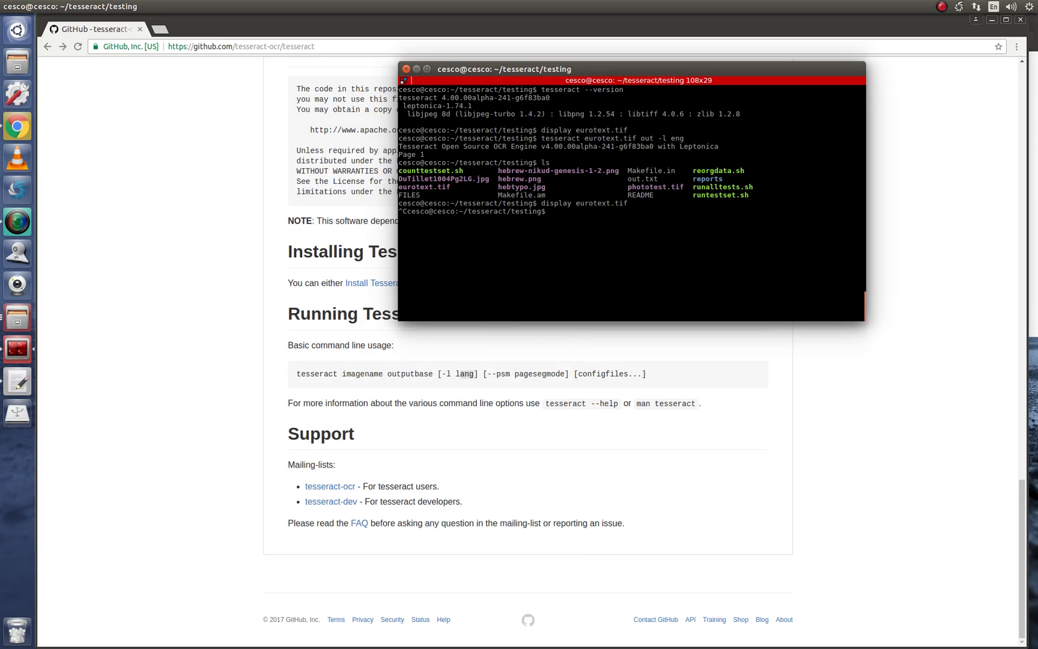
Print out.txt with cat to show the recognised multilingual quick-brown-fox sentences.
type("cat out")
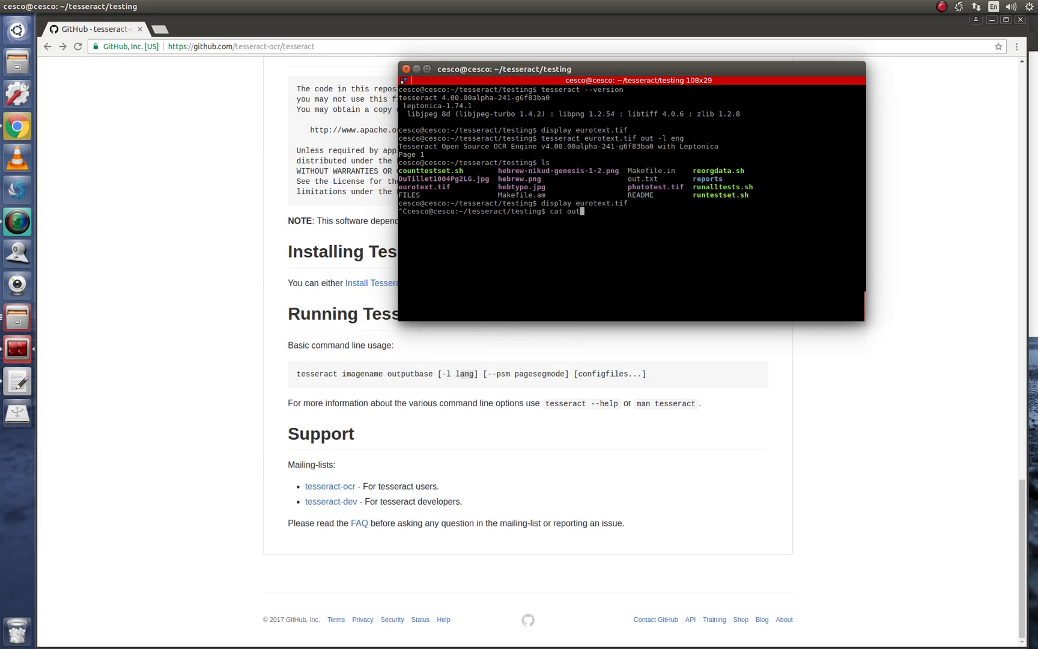
key("Return")
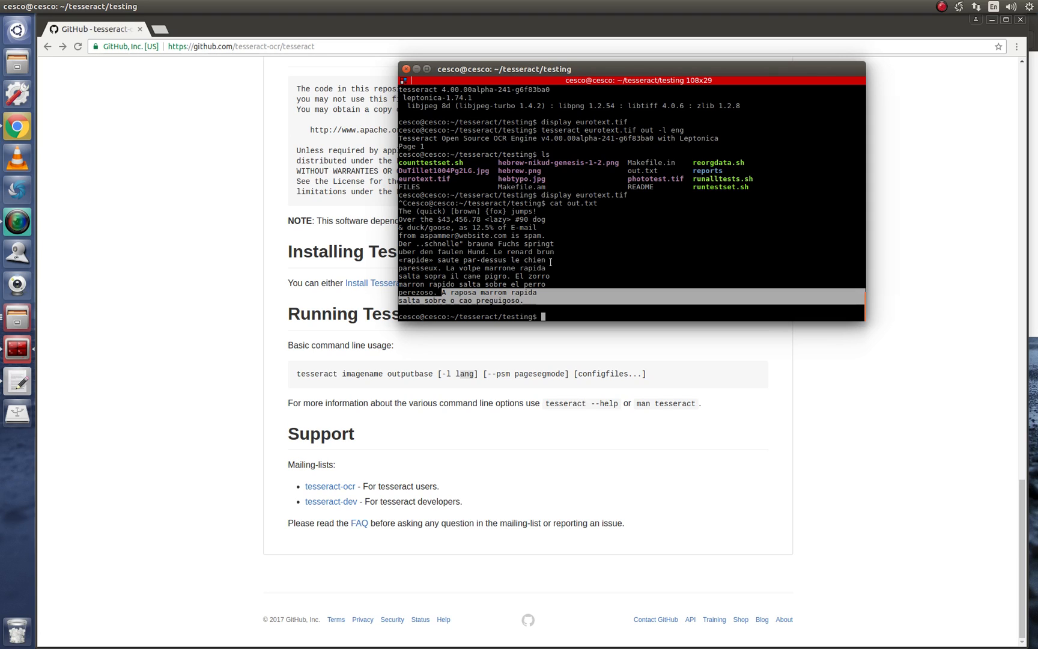
mouse_move(674, 5)
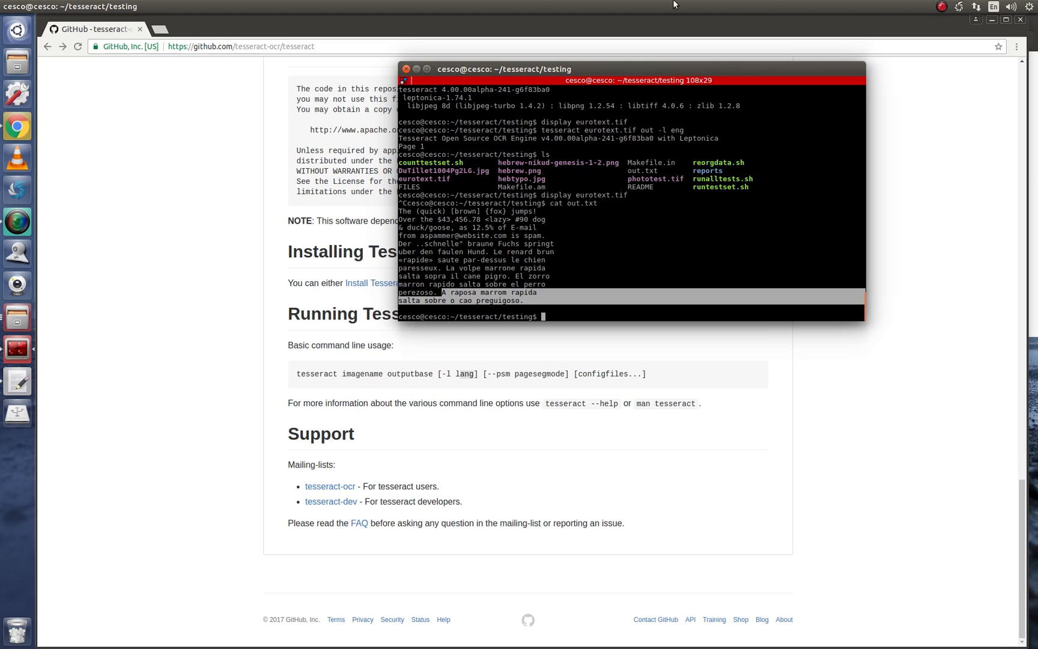